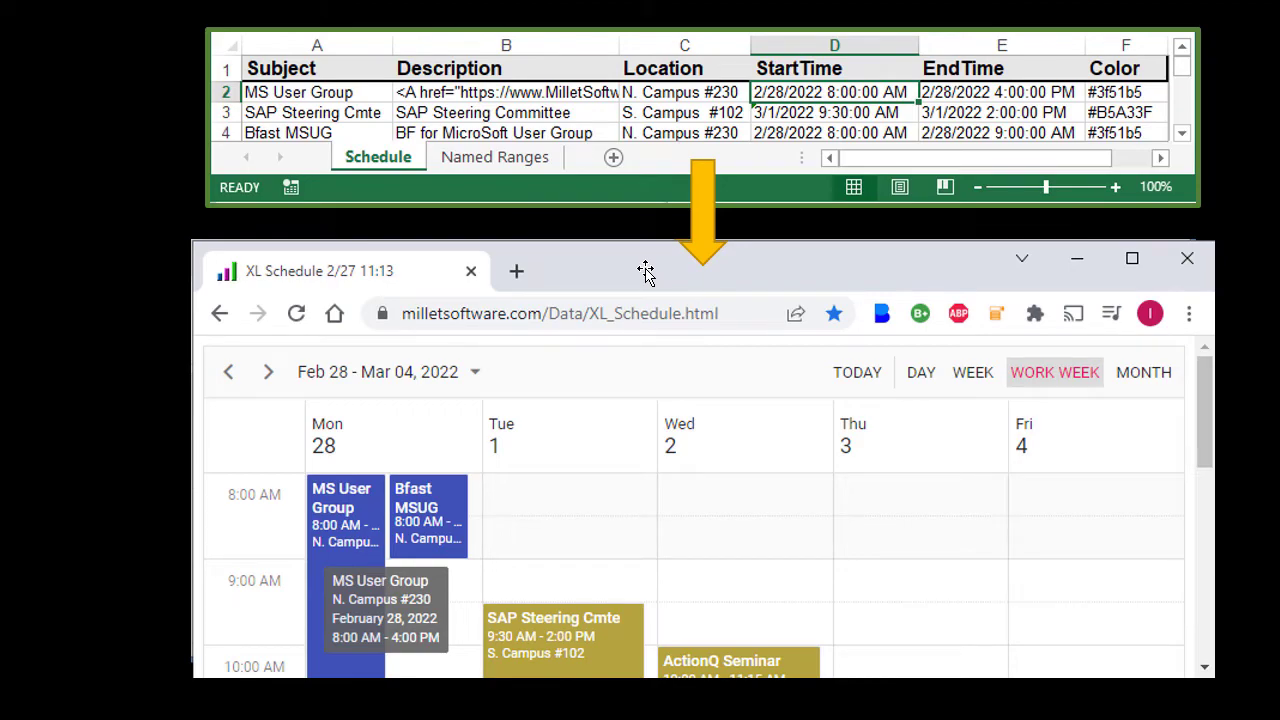
mouse_move(418, 150)
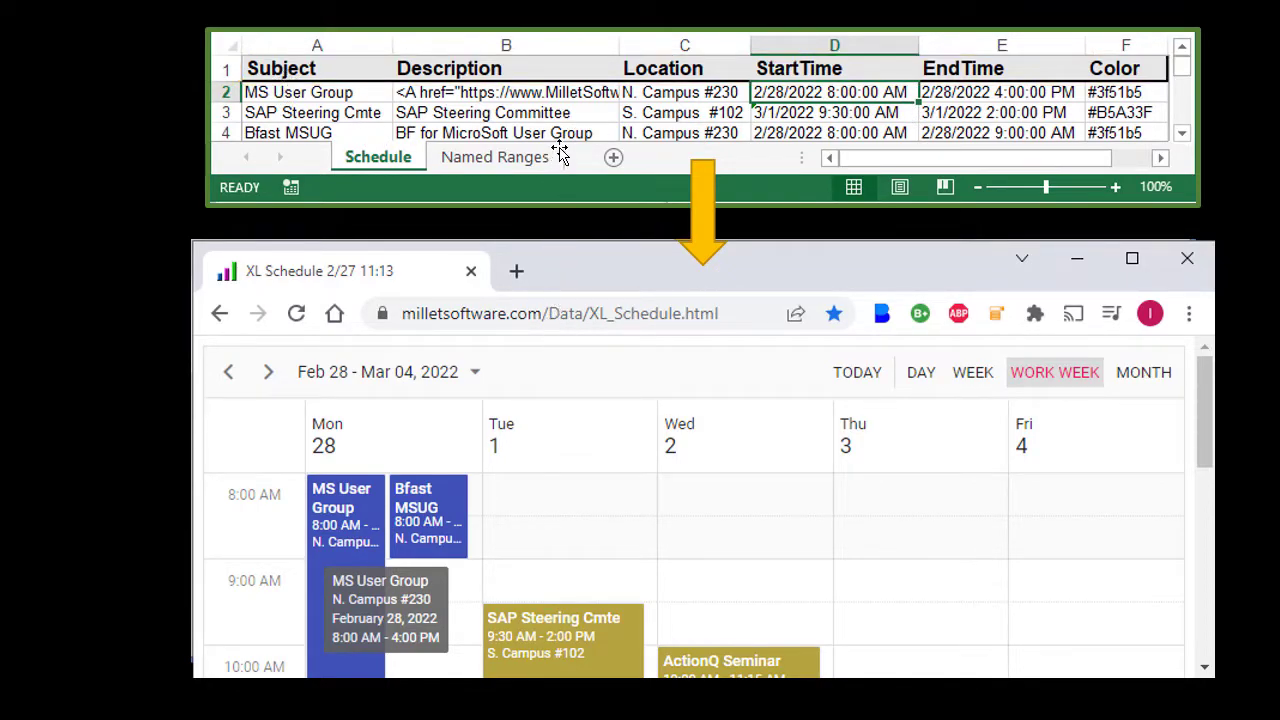
mouse_move(676, 218)
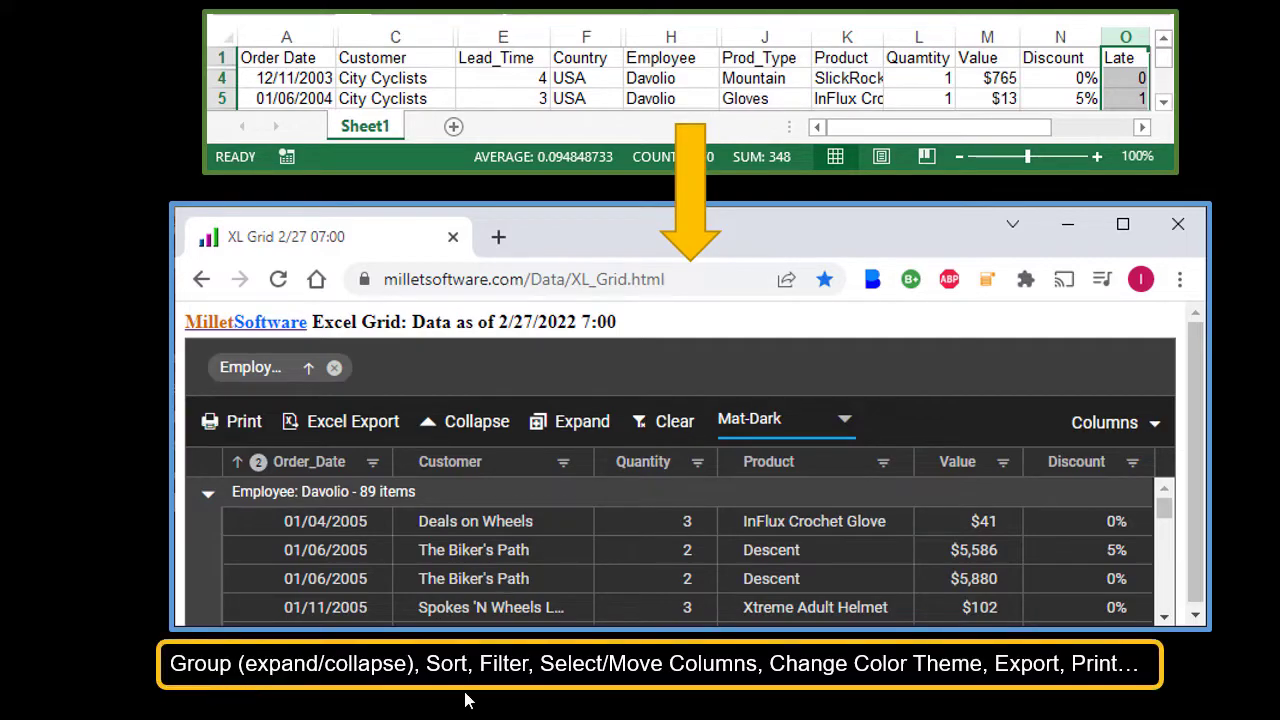
mouse_move(658, 704)
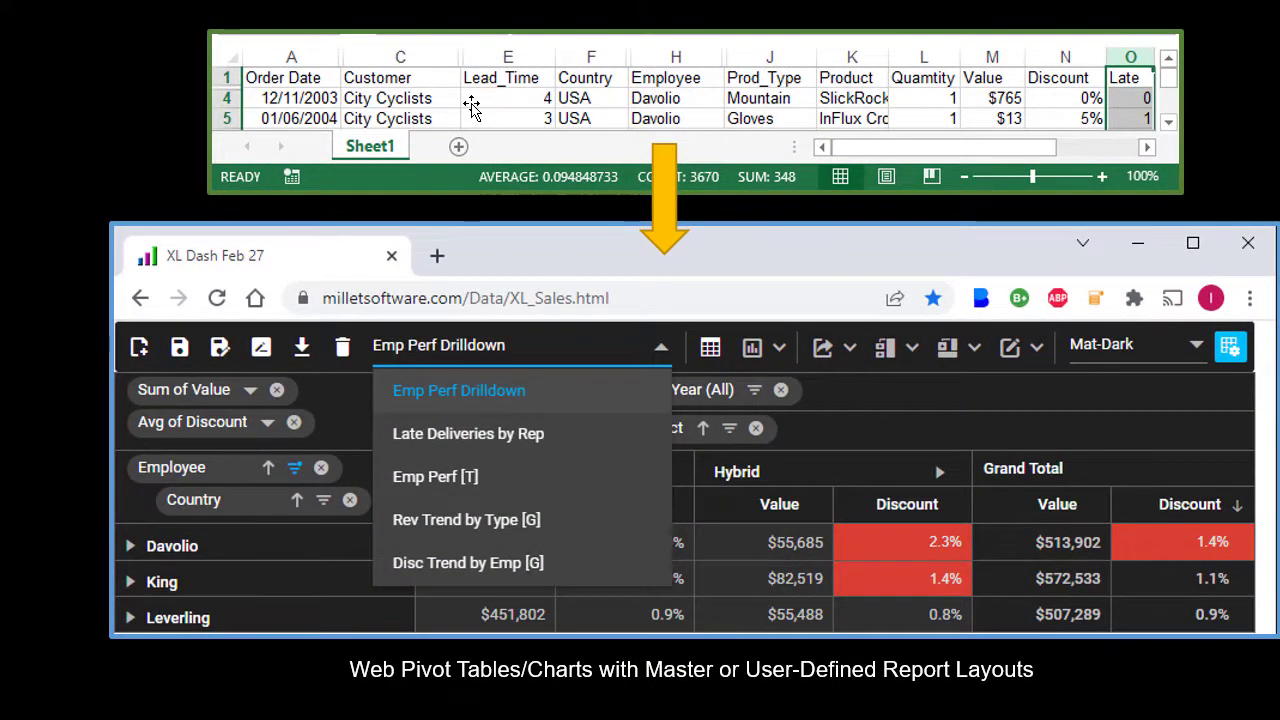
mouse_move(584, 452)
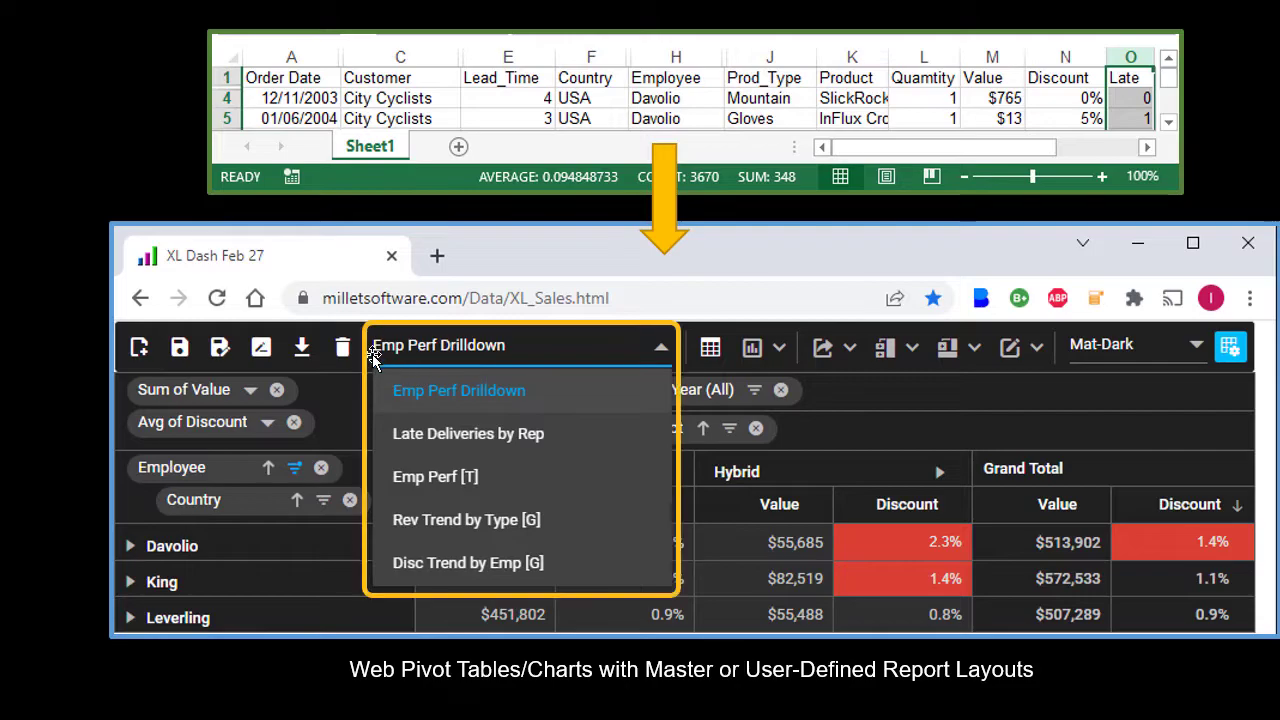
mouse_move(444, 376)
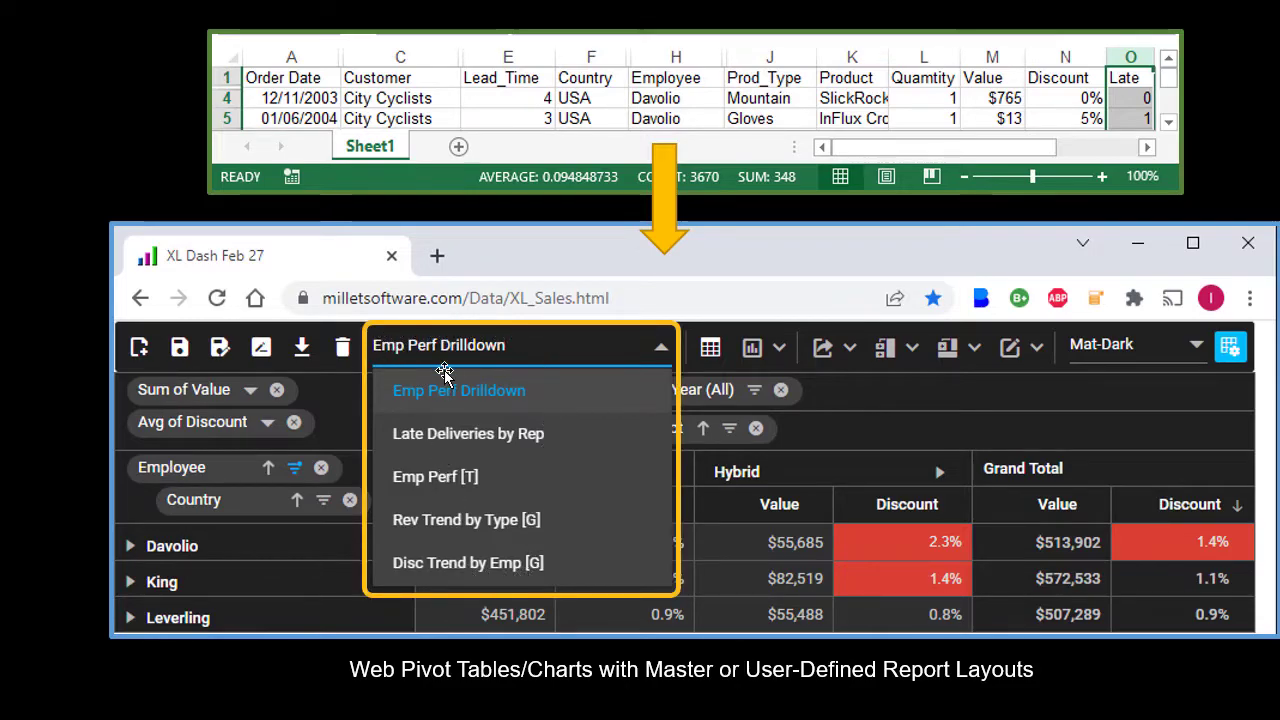
mouse_move(538, 340)
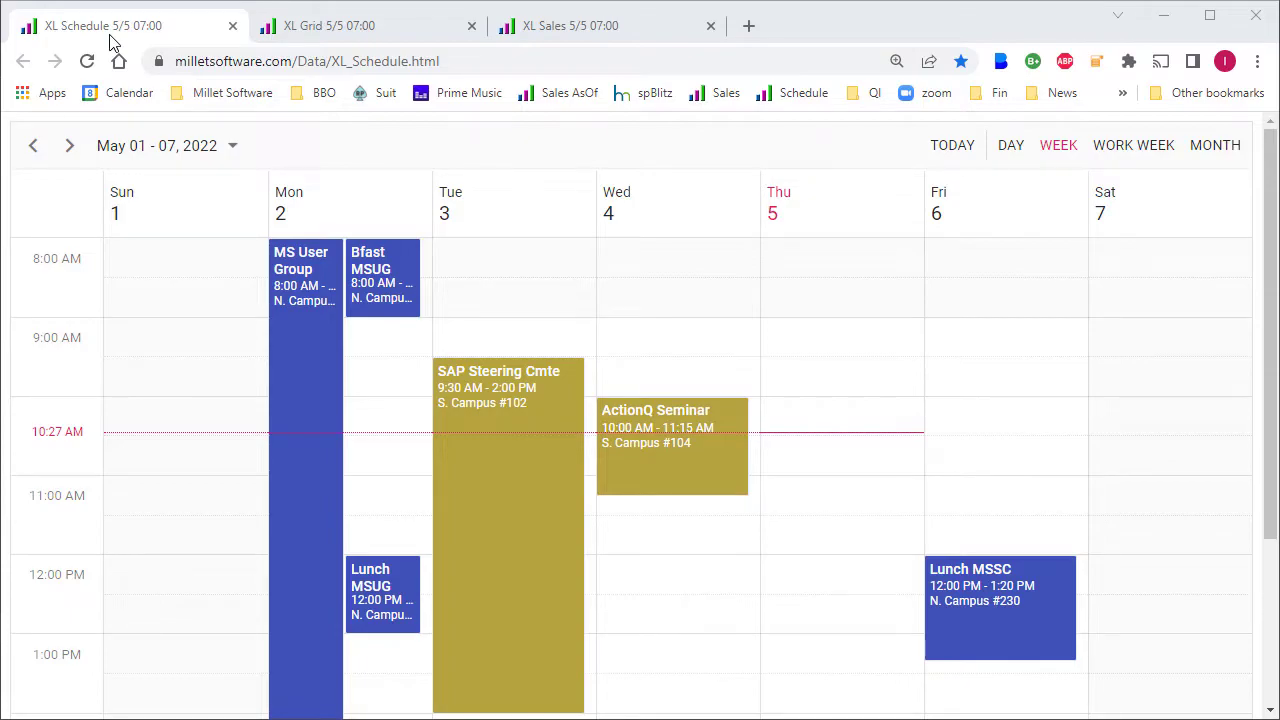
Step: View the live XL Grid order page and the XL Sales pivot page in the browser
click(330, 24)
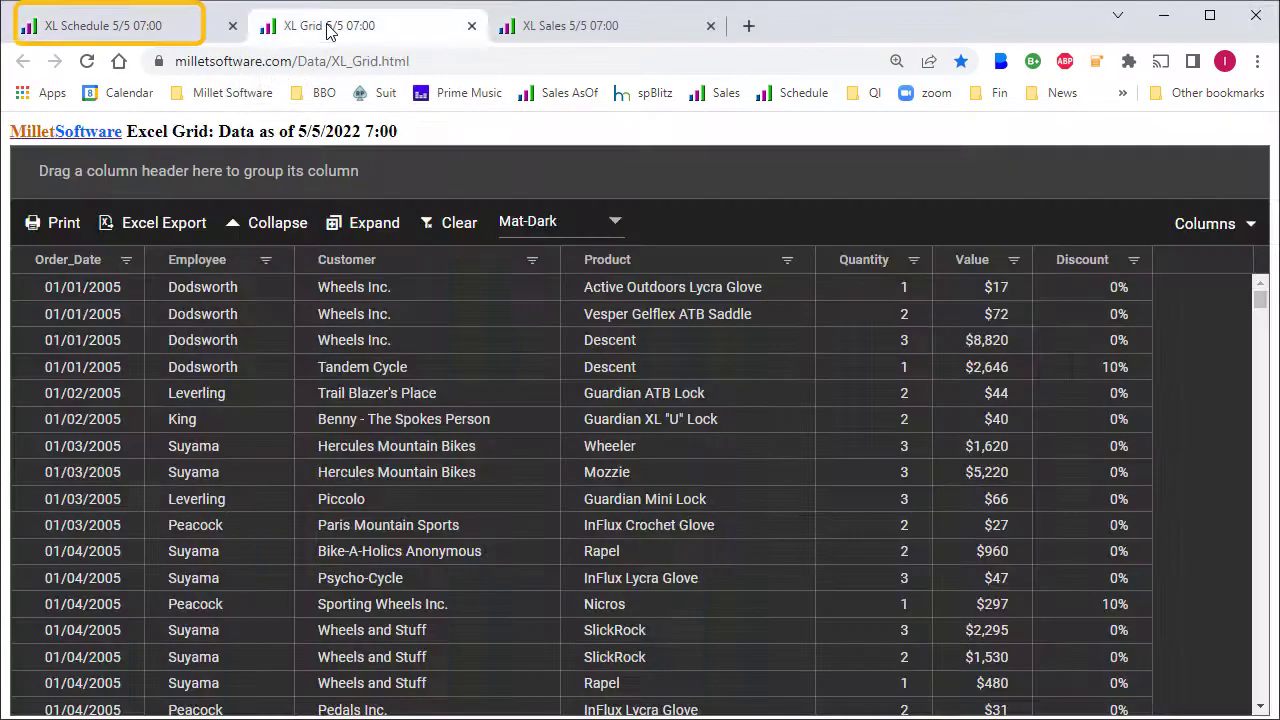
click(580, 24)
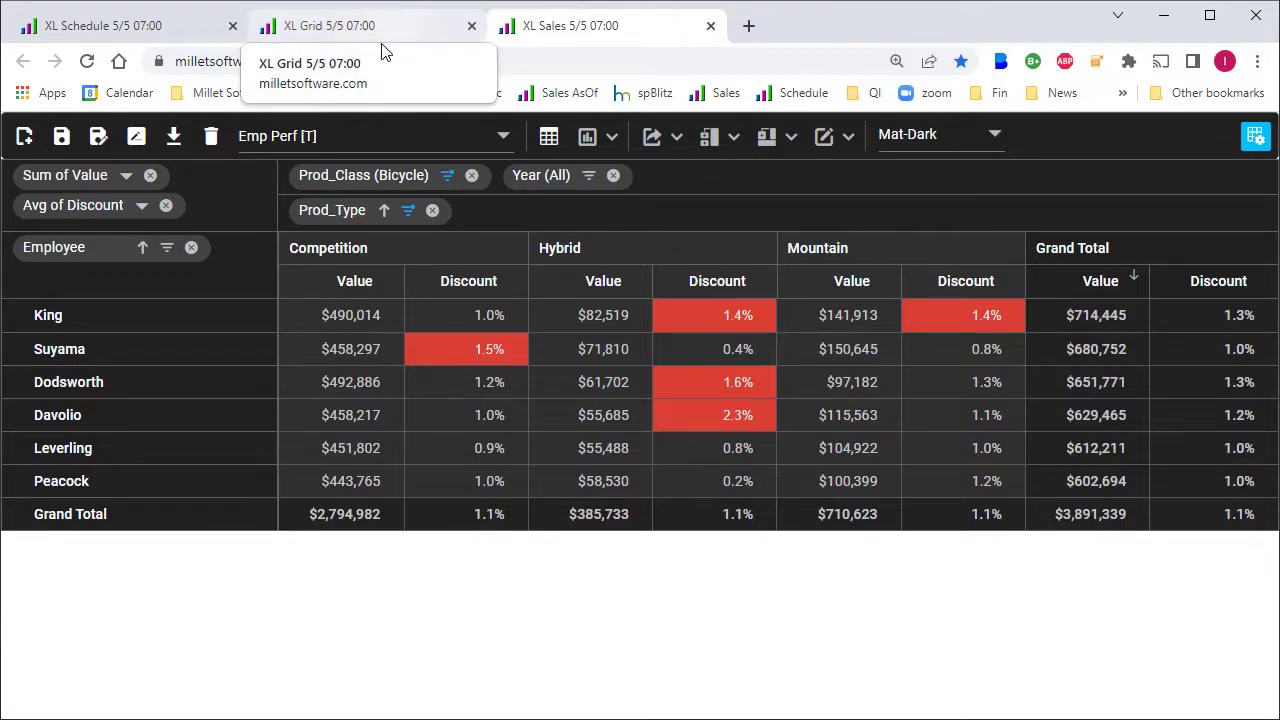
mouse_move(368, 48)
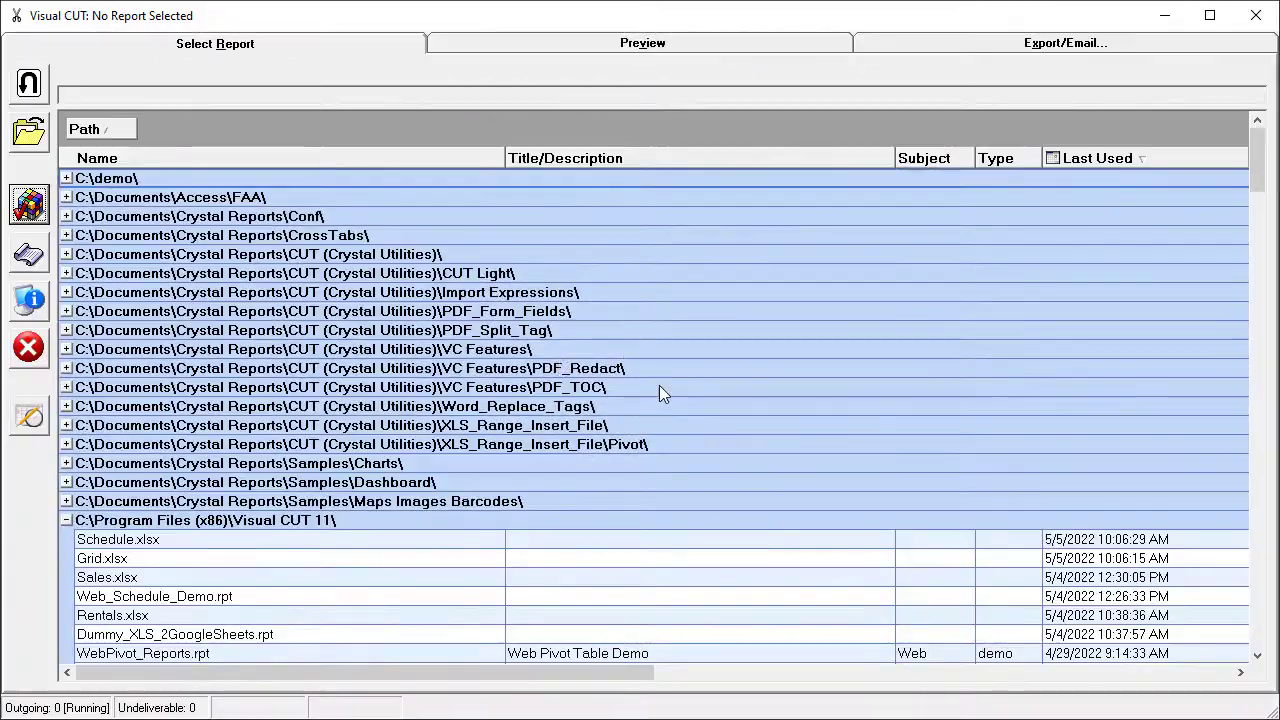
mouse_move(180, 400)
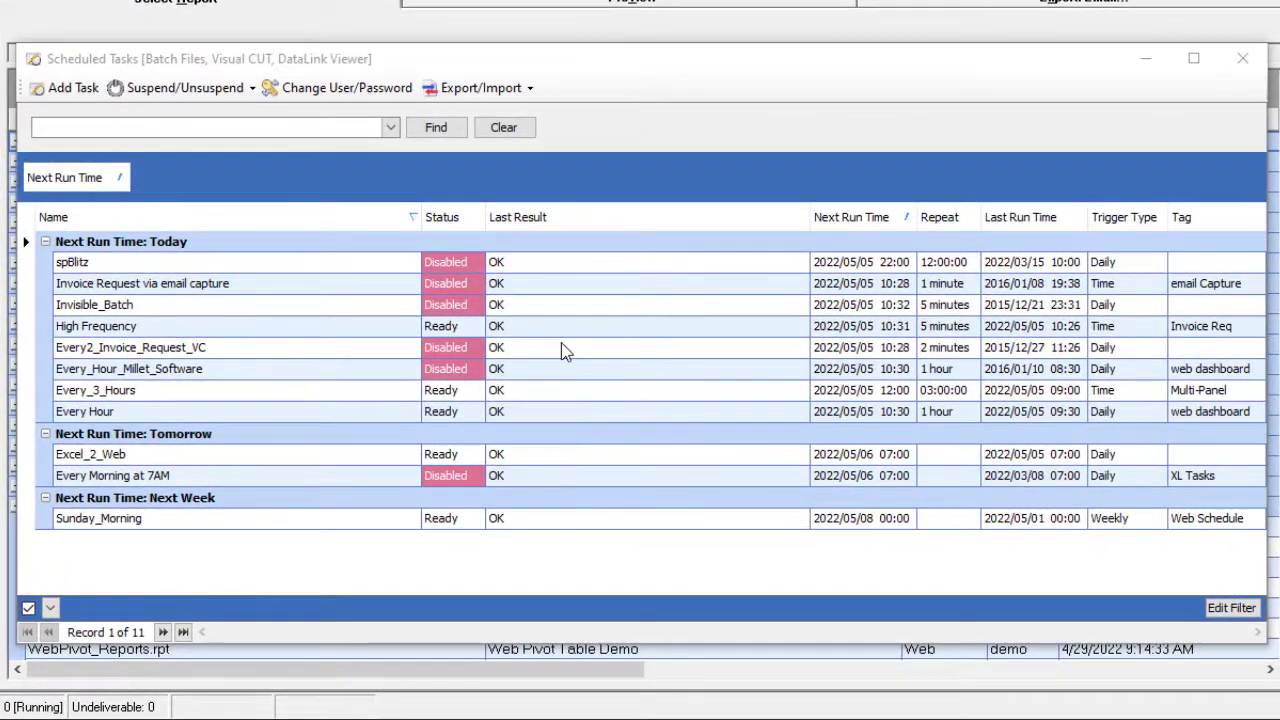
Step: Open the Excel_2_Web scheduled task's batch file for editing from its context menu
click(90, 454)
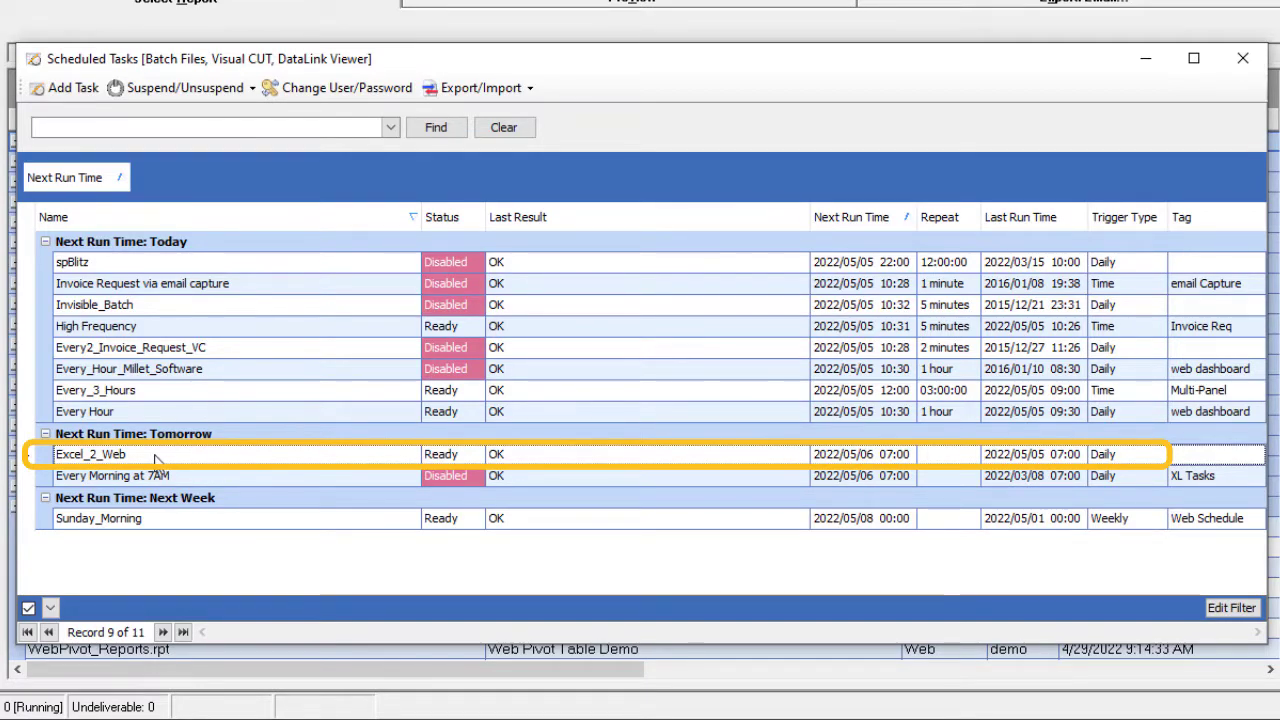
right_click(90, 454)
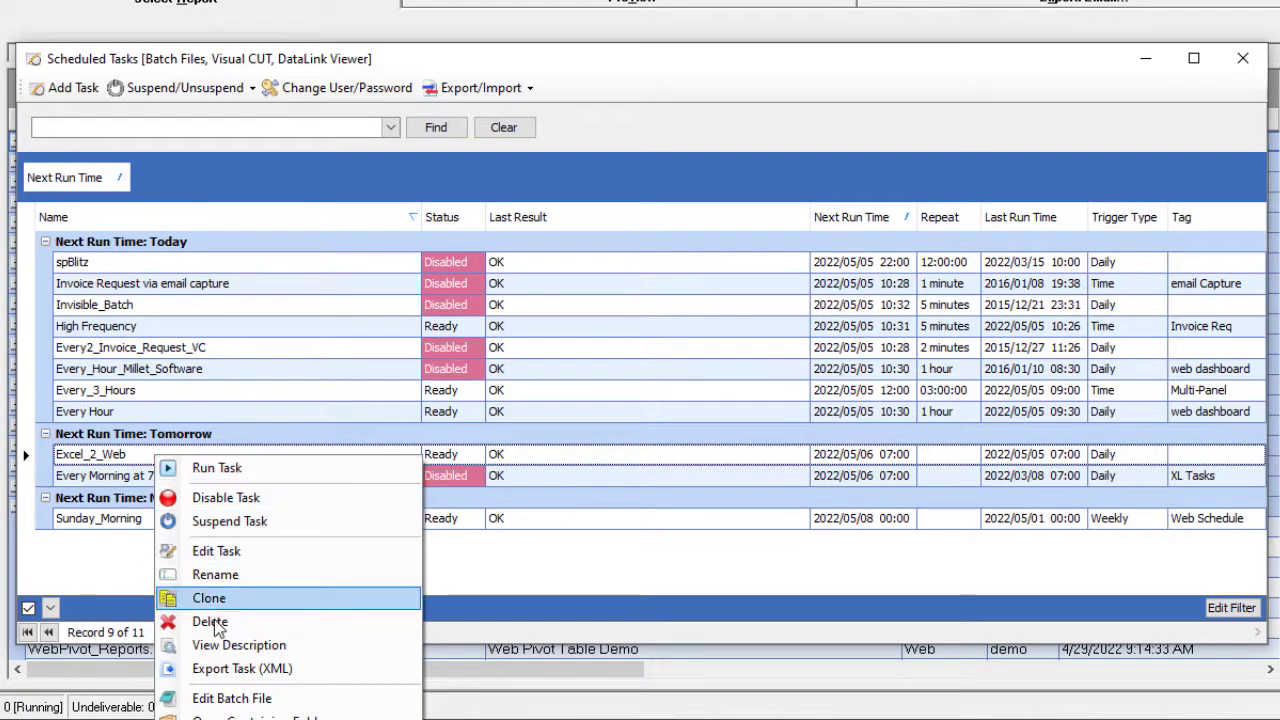
click(232, 698)
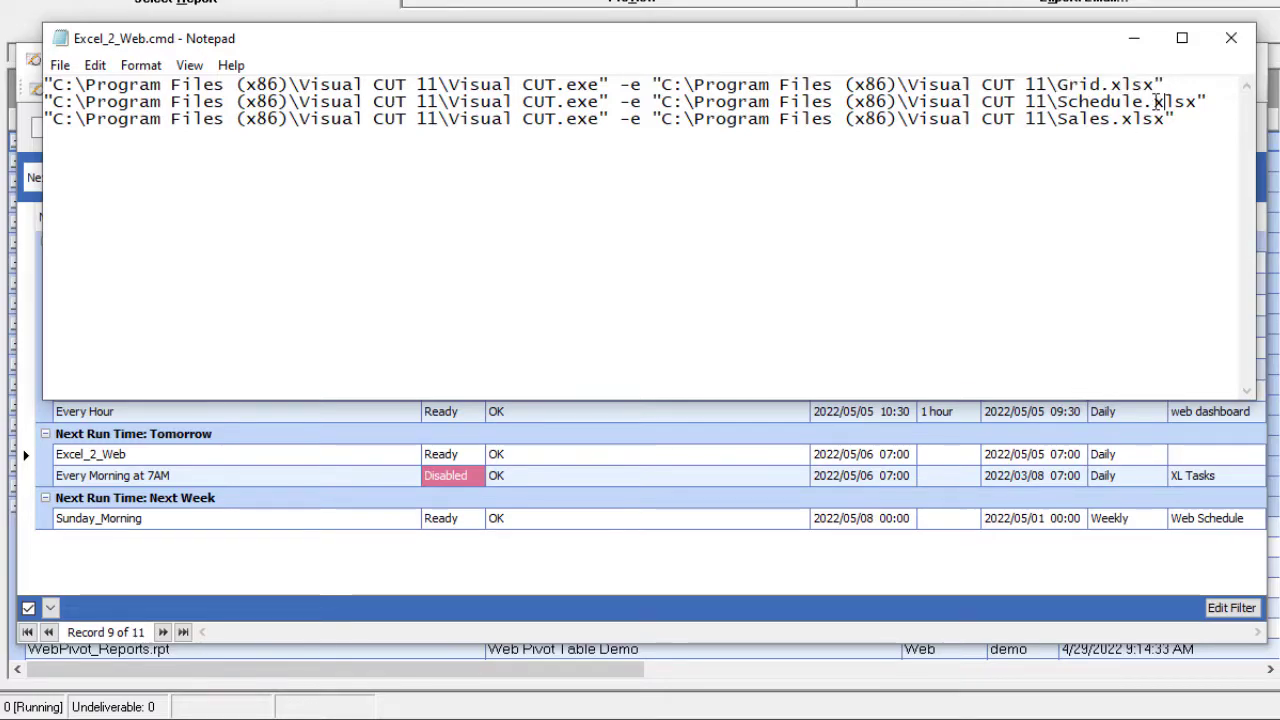
Step: Highlight 'Sales' in the third Visual CUT command, then close the batch file
double_click(1084, 118)
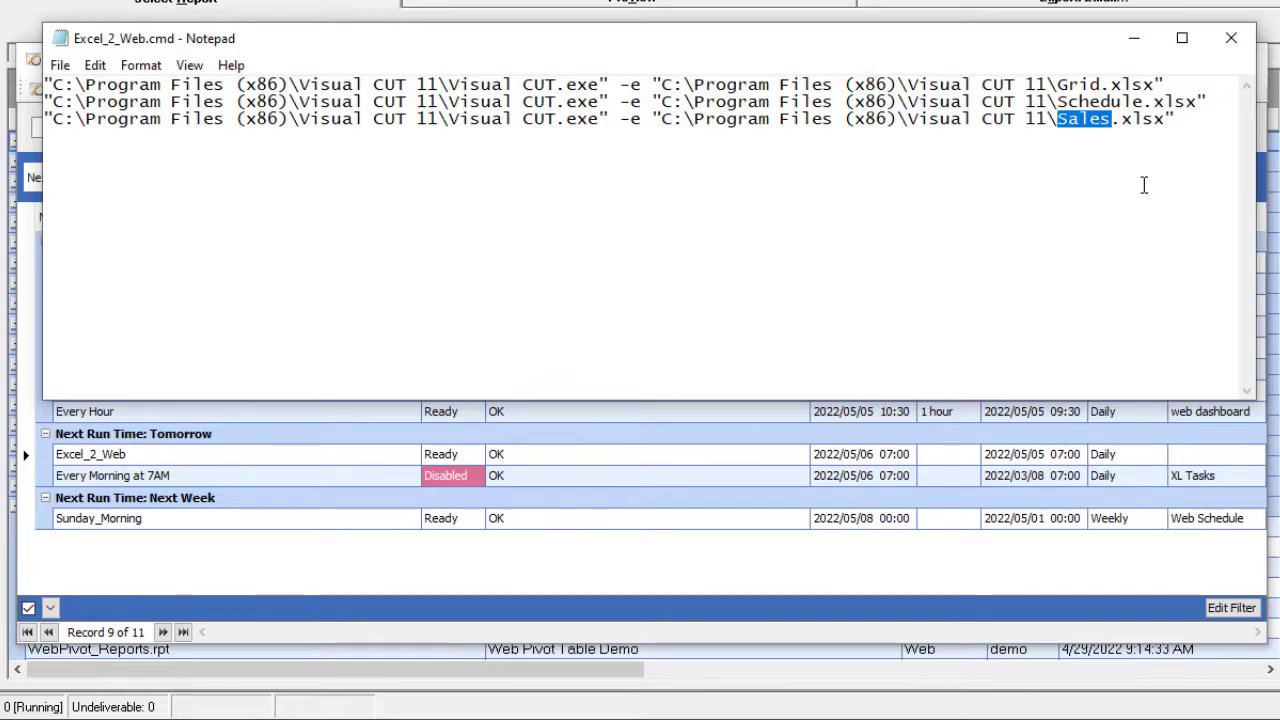
mouse_move(1032, 190)
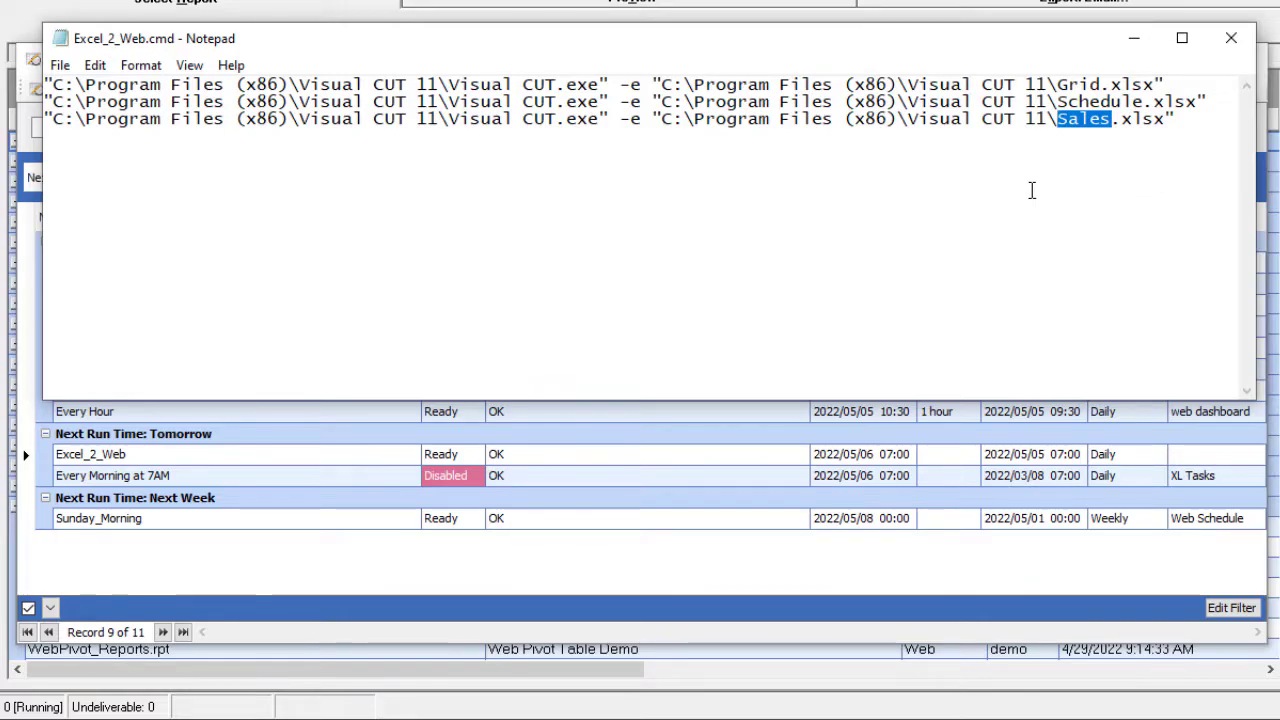
click(1232, 38)
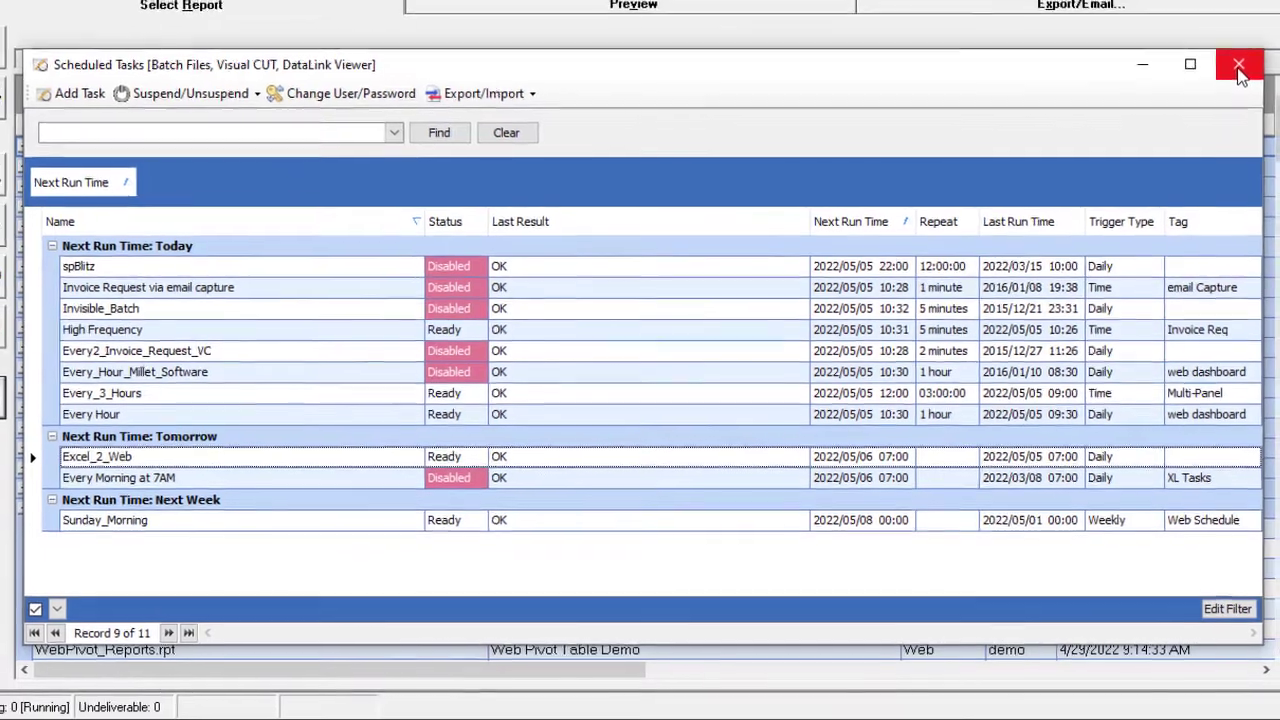
Step: Close Scheduled Tasks and open Schedule.xlsx as the report source, previewing its six rows
click(1240, 64)
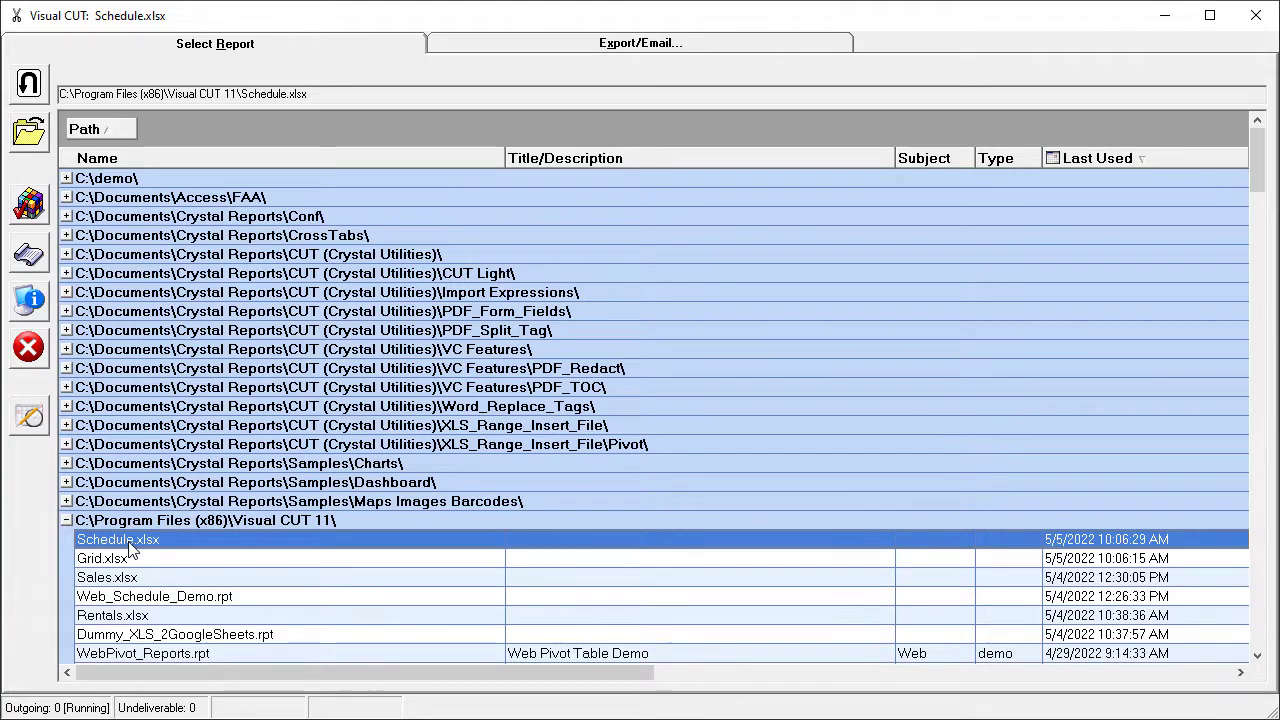
double_click(116, 540)
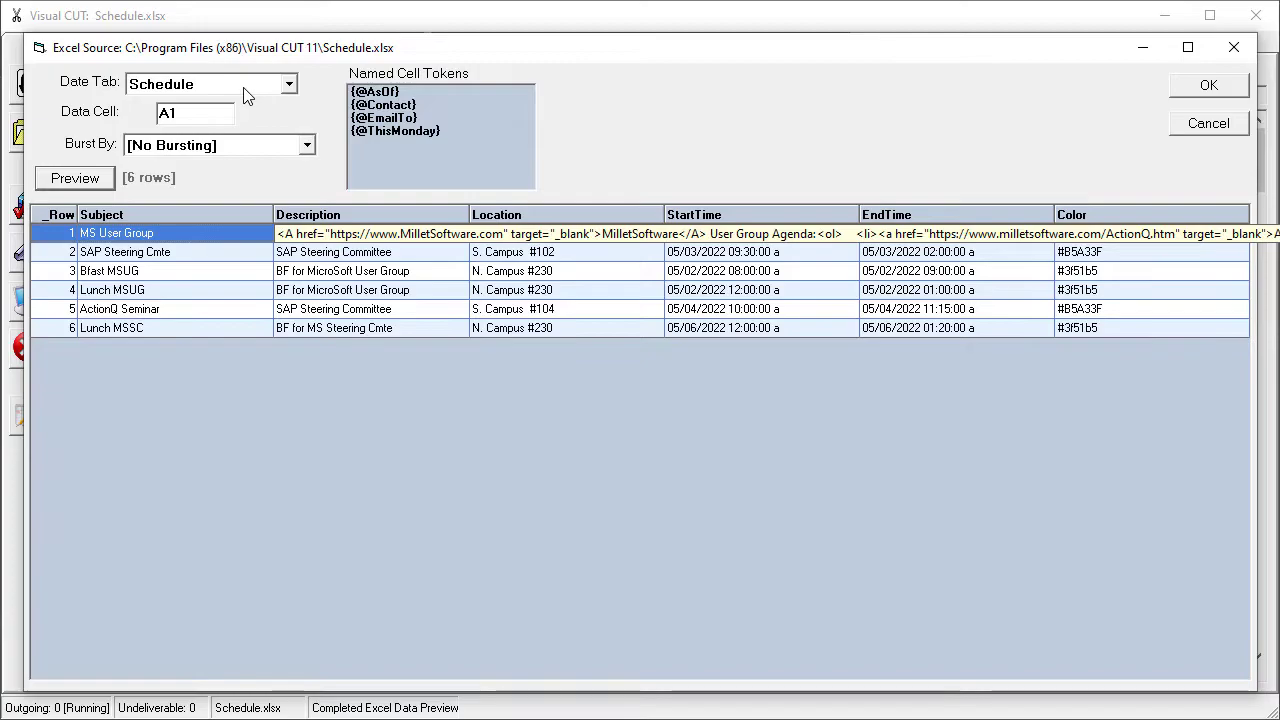
mouse_move(210, 84)
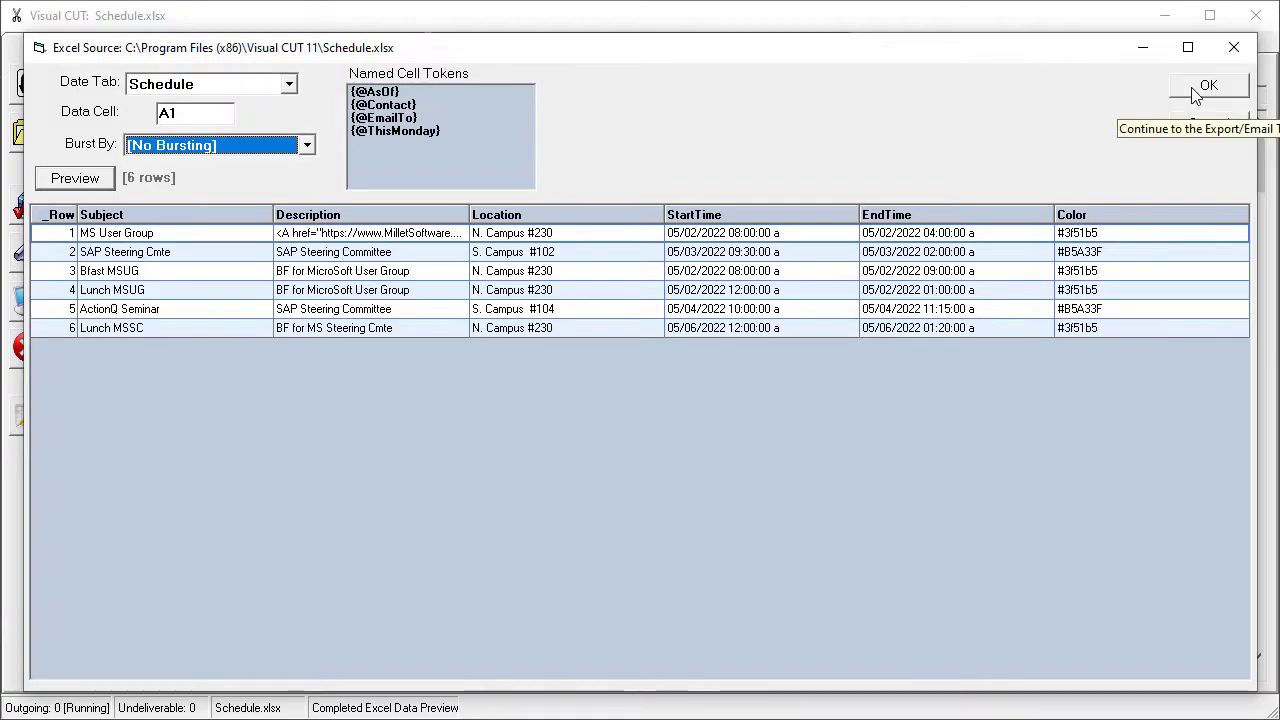
Step: Accept the Schedule sheet and review the WebSchedule page refresh, title and SFTP upload options for XL_Schedule.html
click(1208, 84)
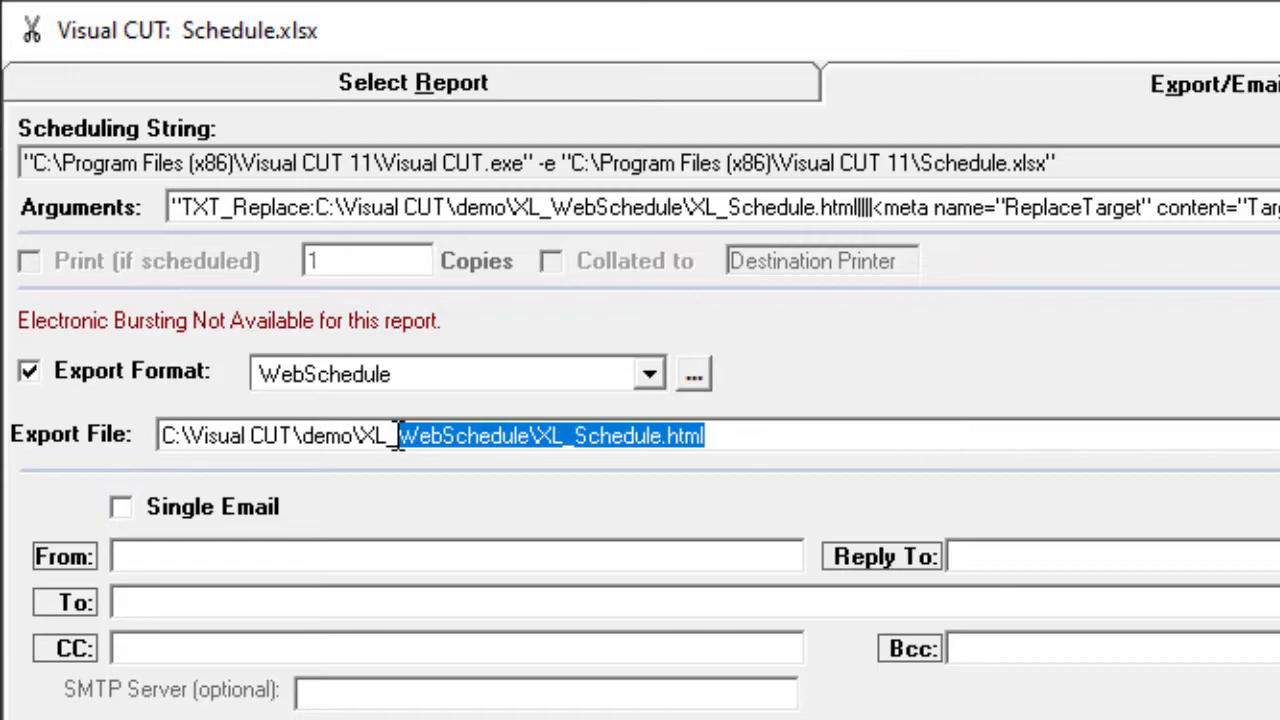
click(692, 374)
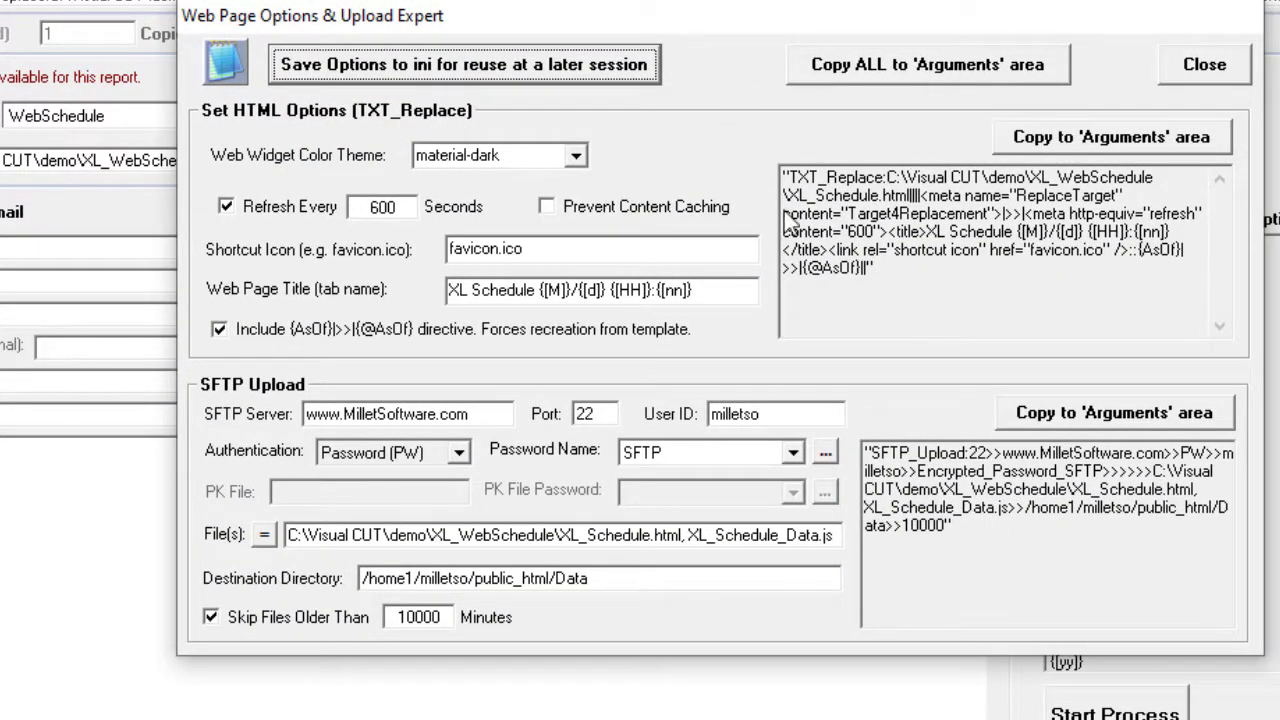
mouse_move(576, 164)
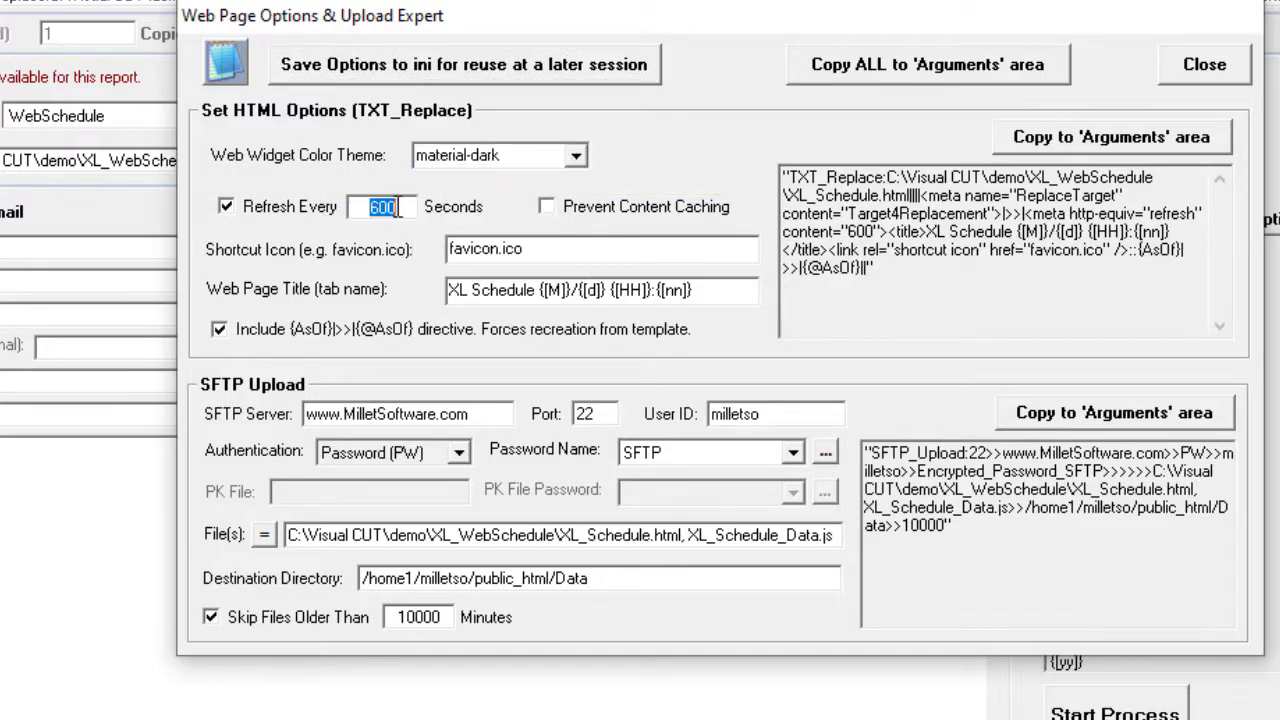
mouse_move(382, 206)
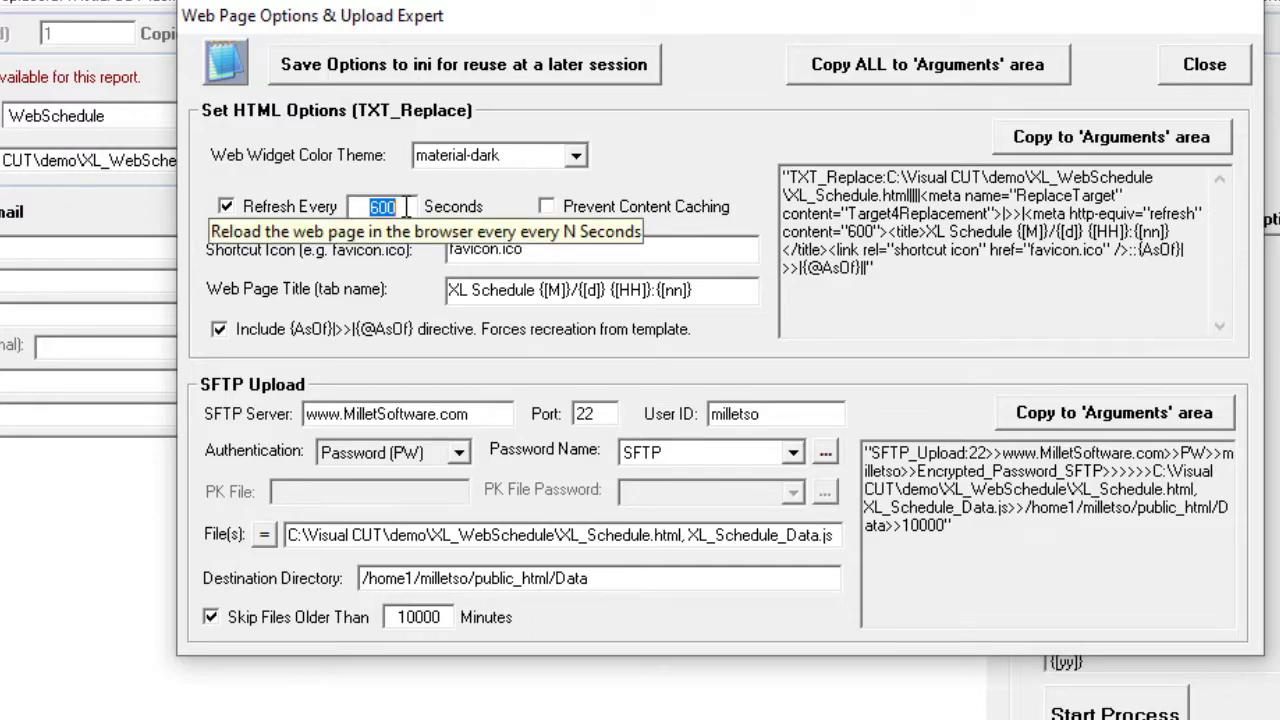
click(600, 248)
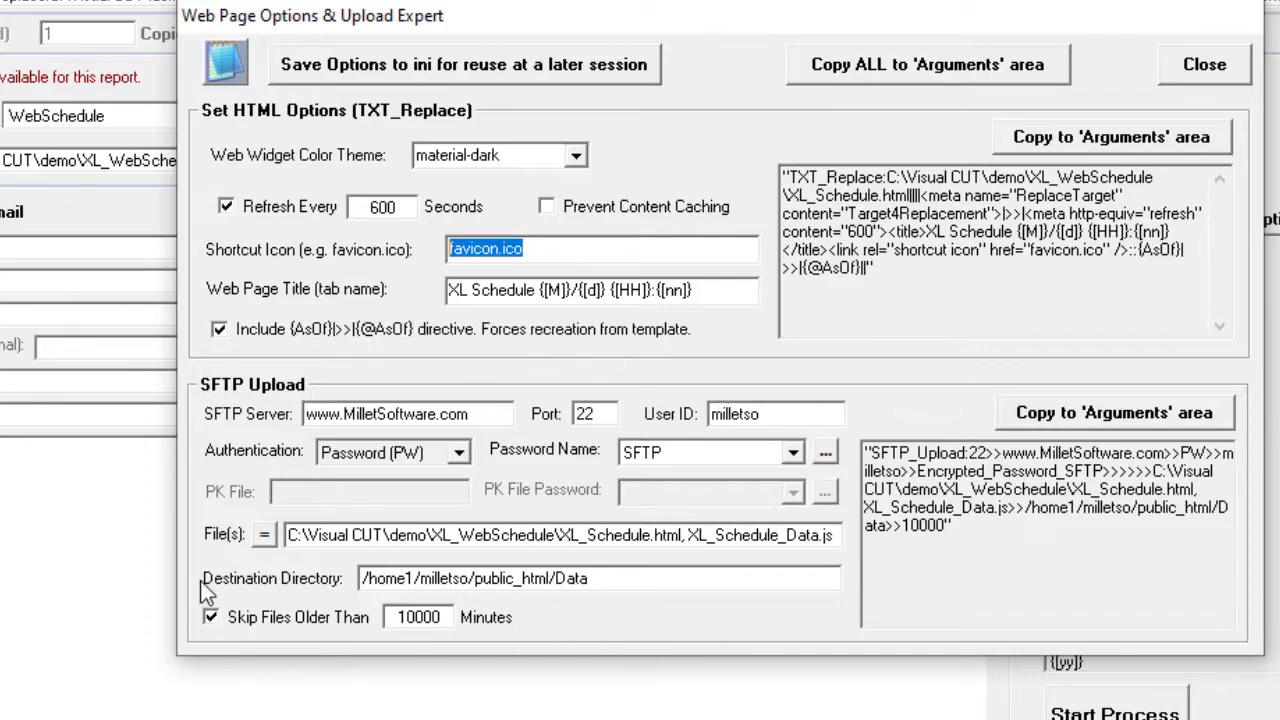
mouse_move(544, 652)
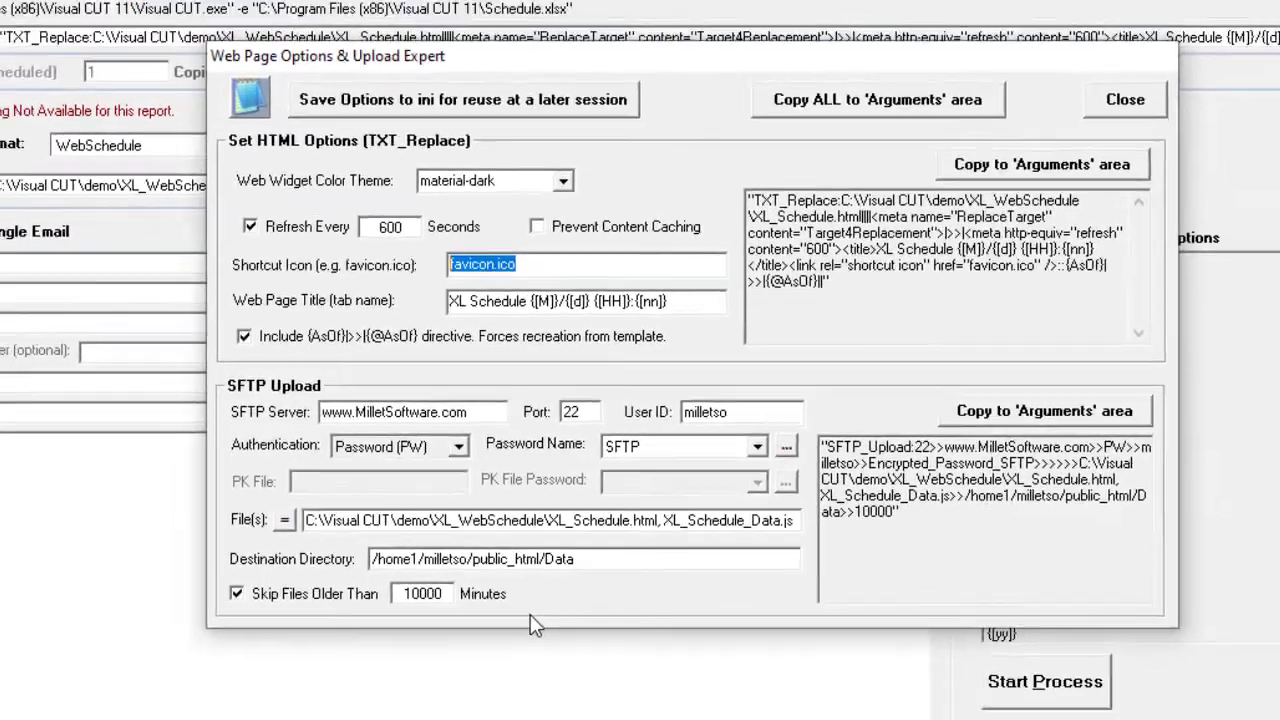
click(1124, 100)
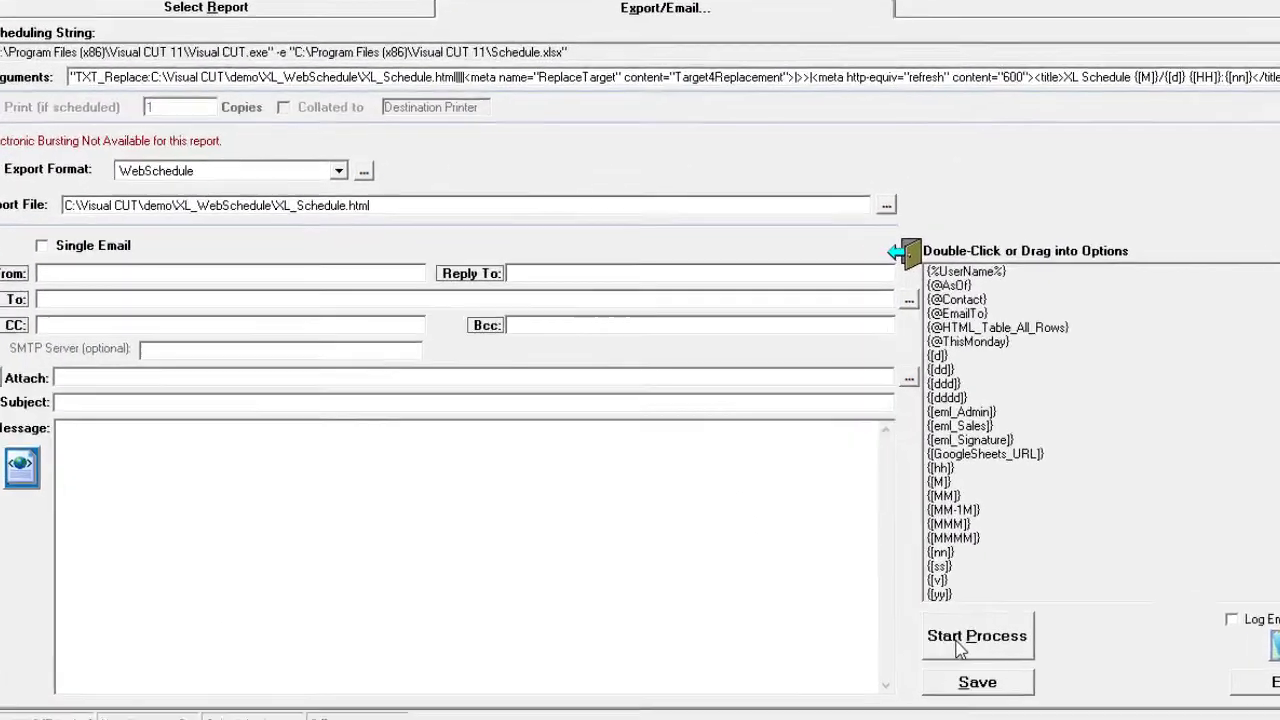
Step: Run the WebSchedule export uploading XL_Schedule.html via SFTP and close its finished log
click(976, 636)
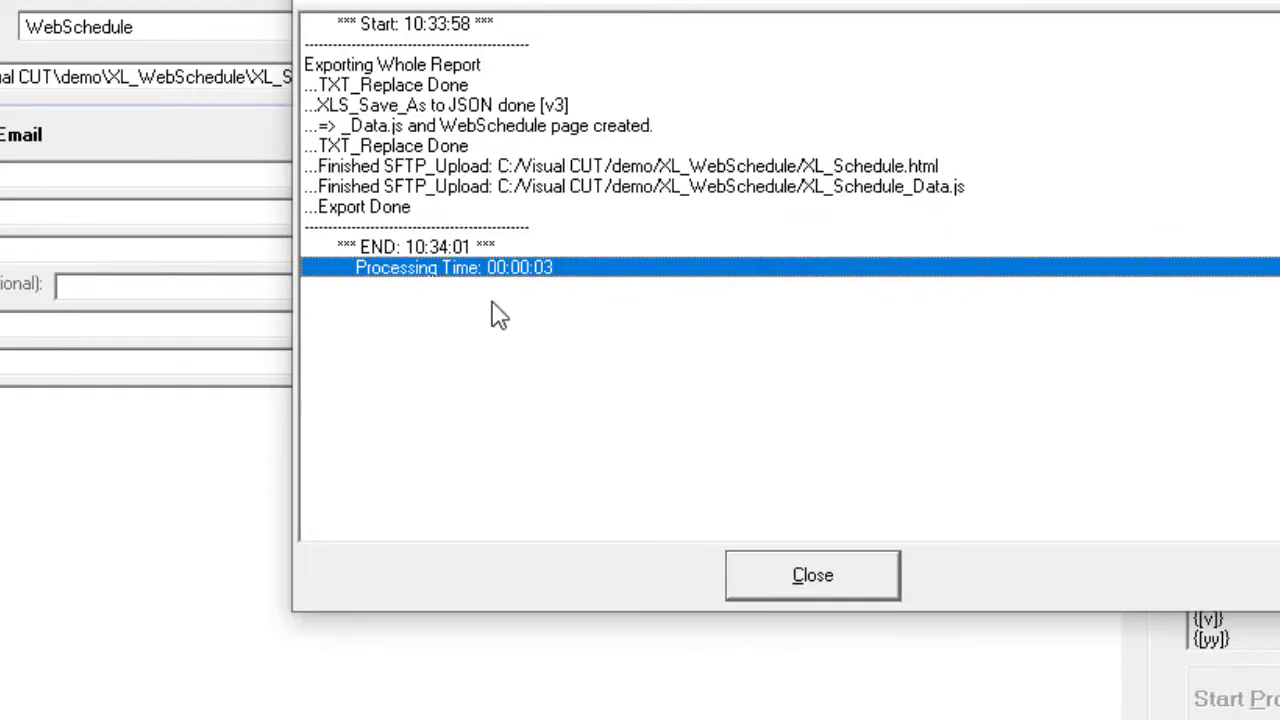
mouse_move(620, 210)
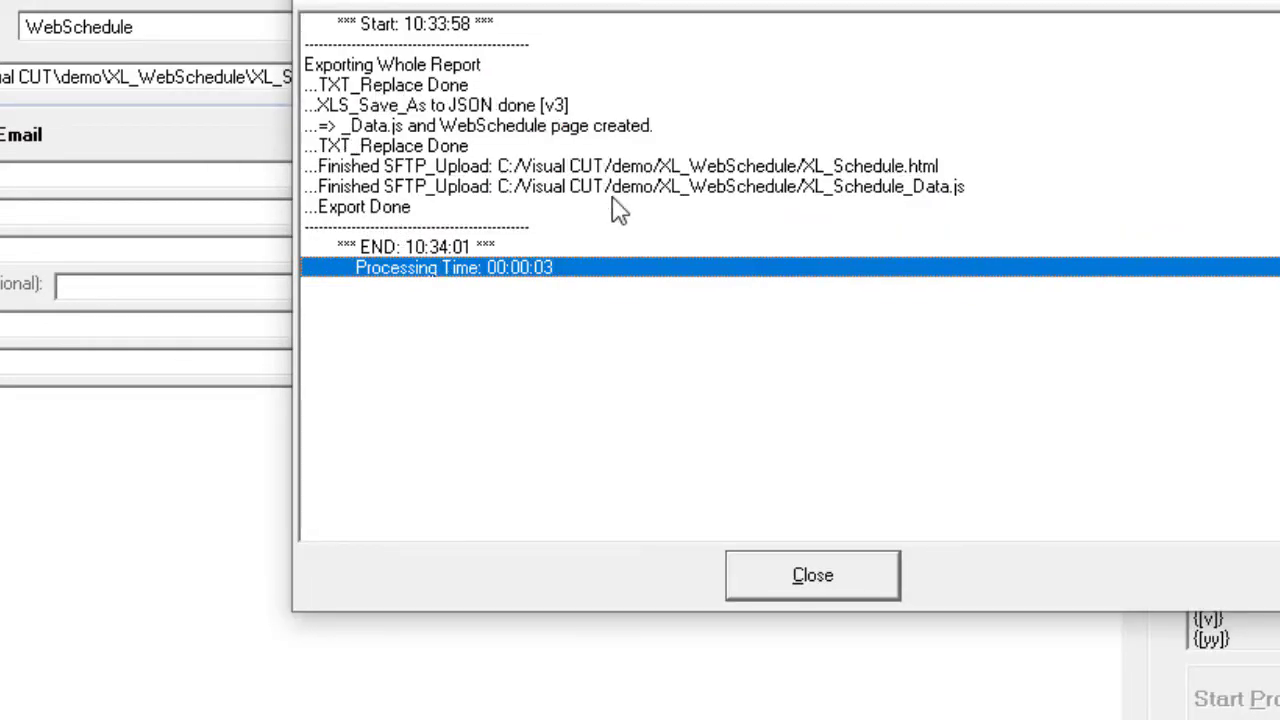
mouse_move(596, 250)
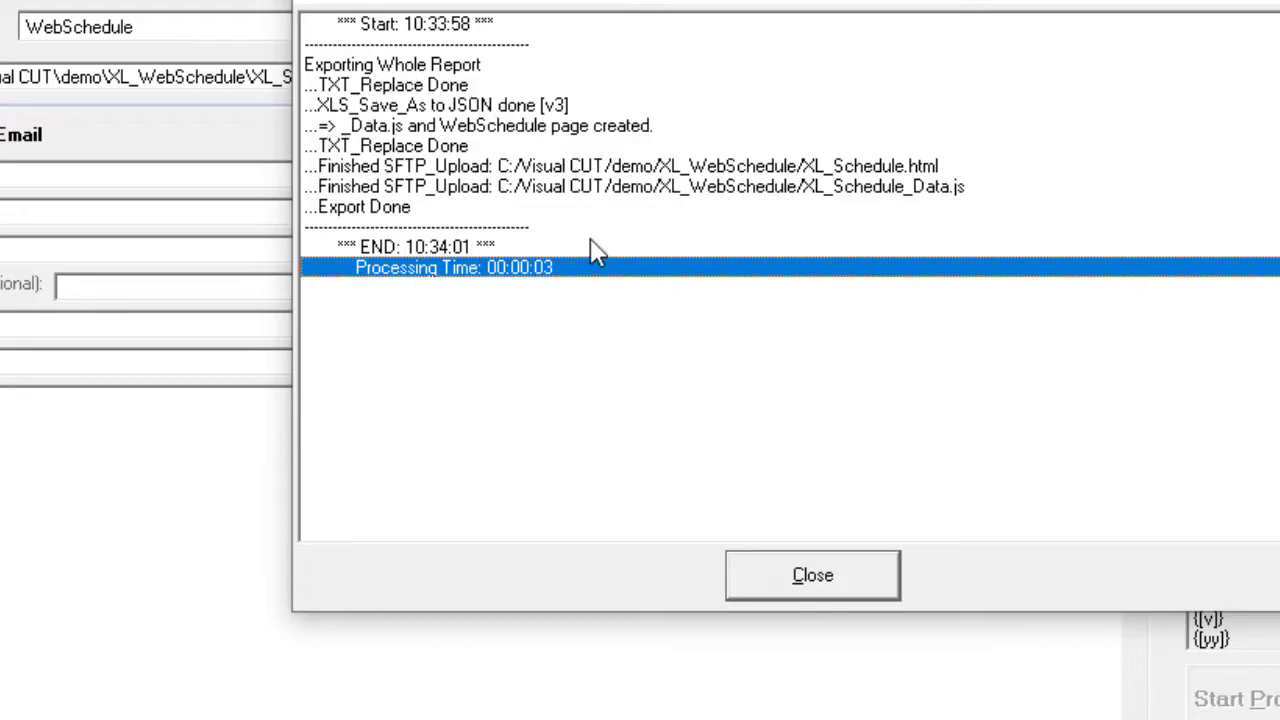
click(812, 576)
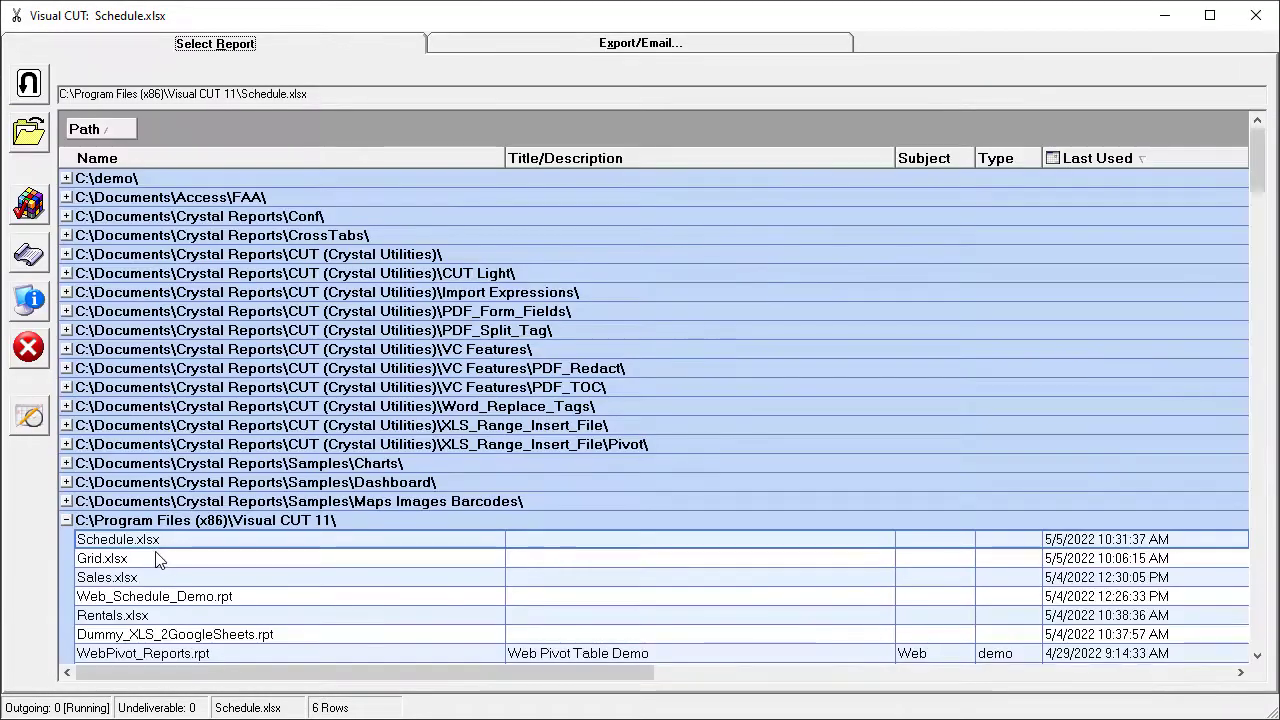
Step: Export Grid.xlsx to the XL_Grid.html web grid page and close the finished export log
click(102, 540)
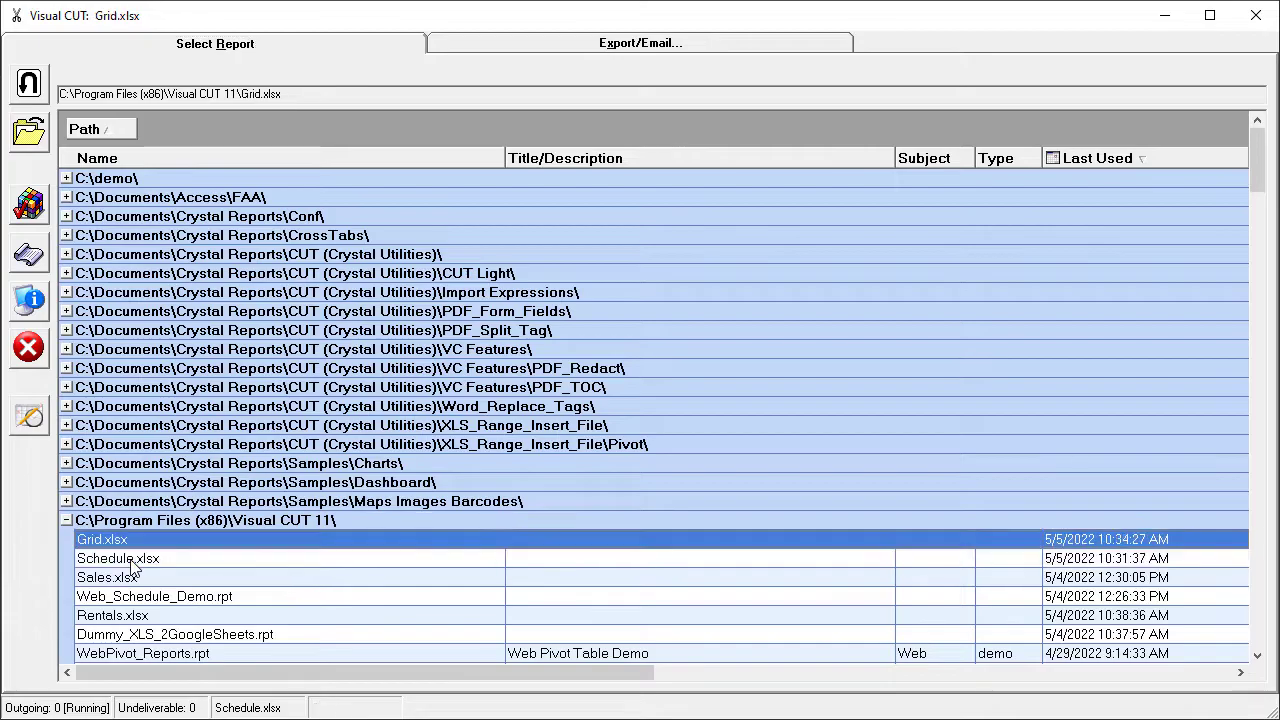
double_click(100, 540)
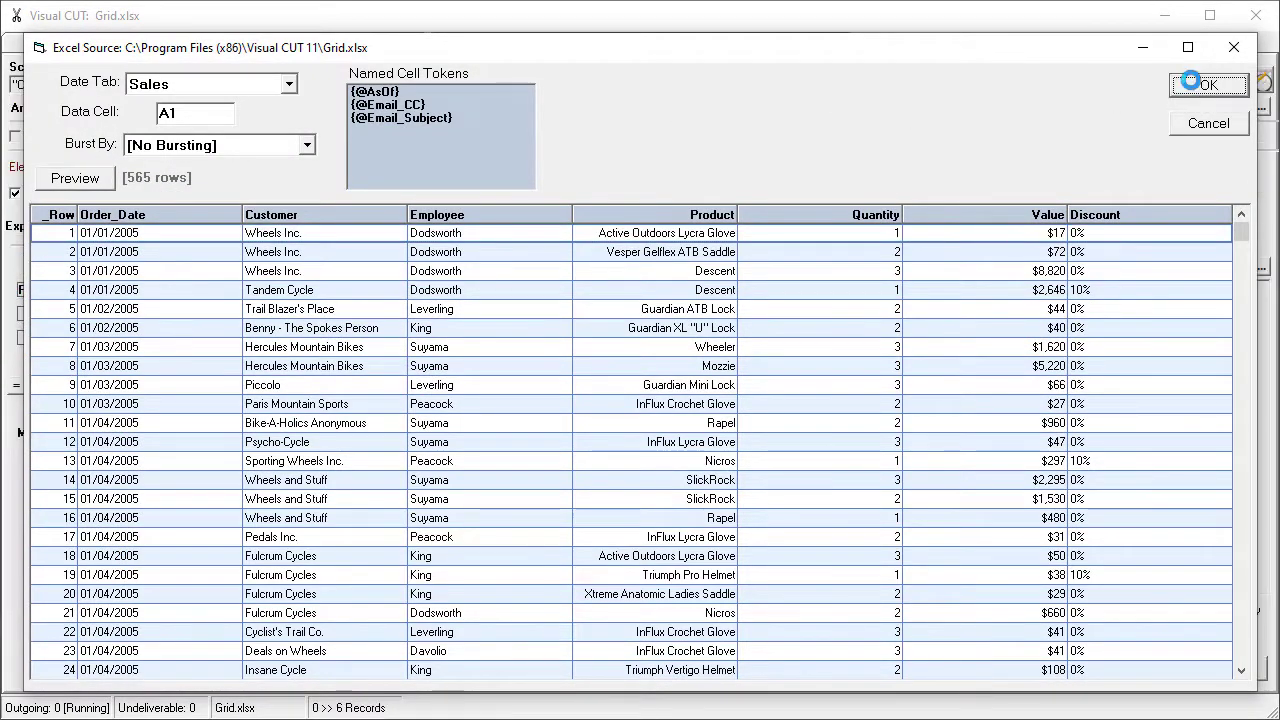
click(1208, 84)
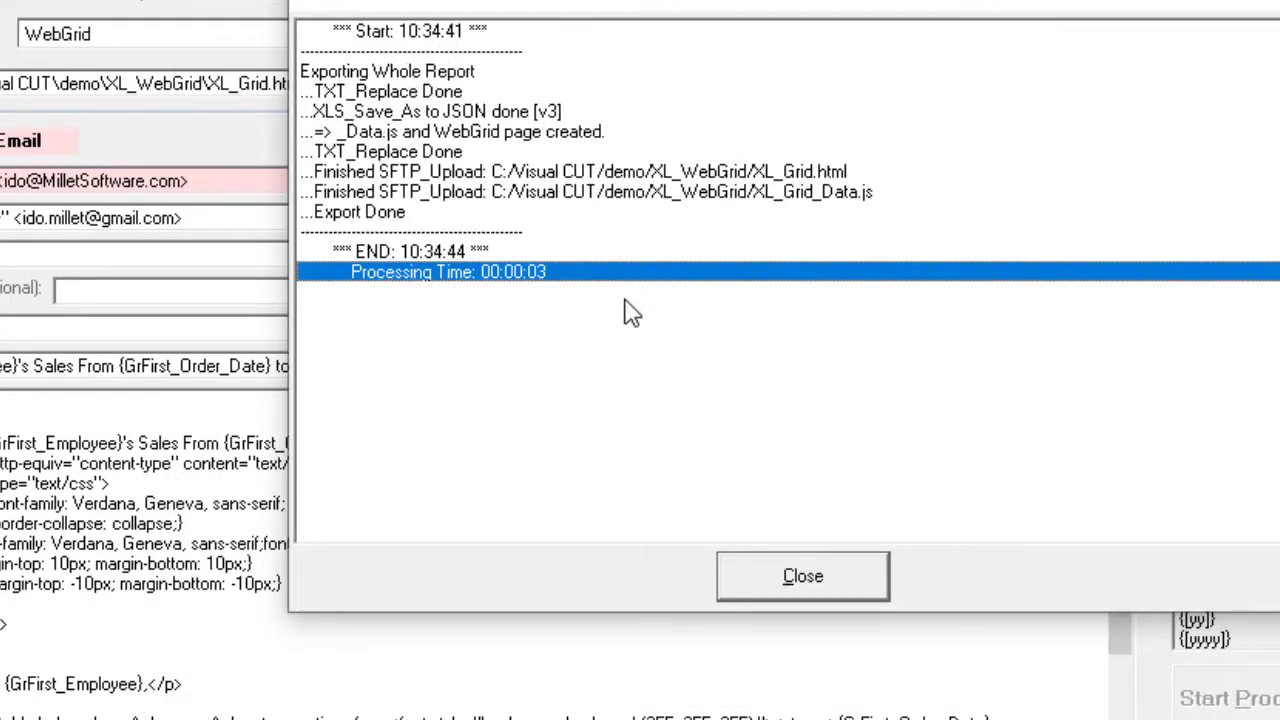
click(802, 576)
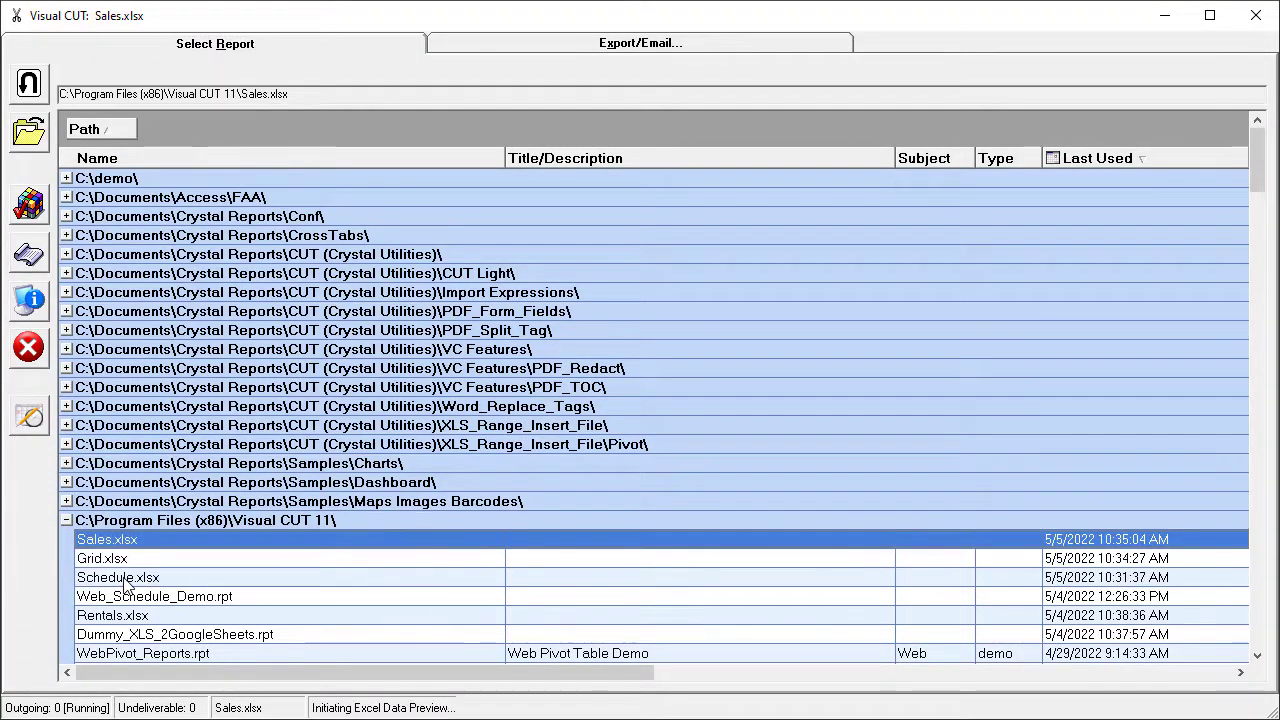
Step: Accept the Sales.xlsx data preview and run its WebPivotTable export
click(640, 44)
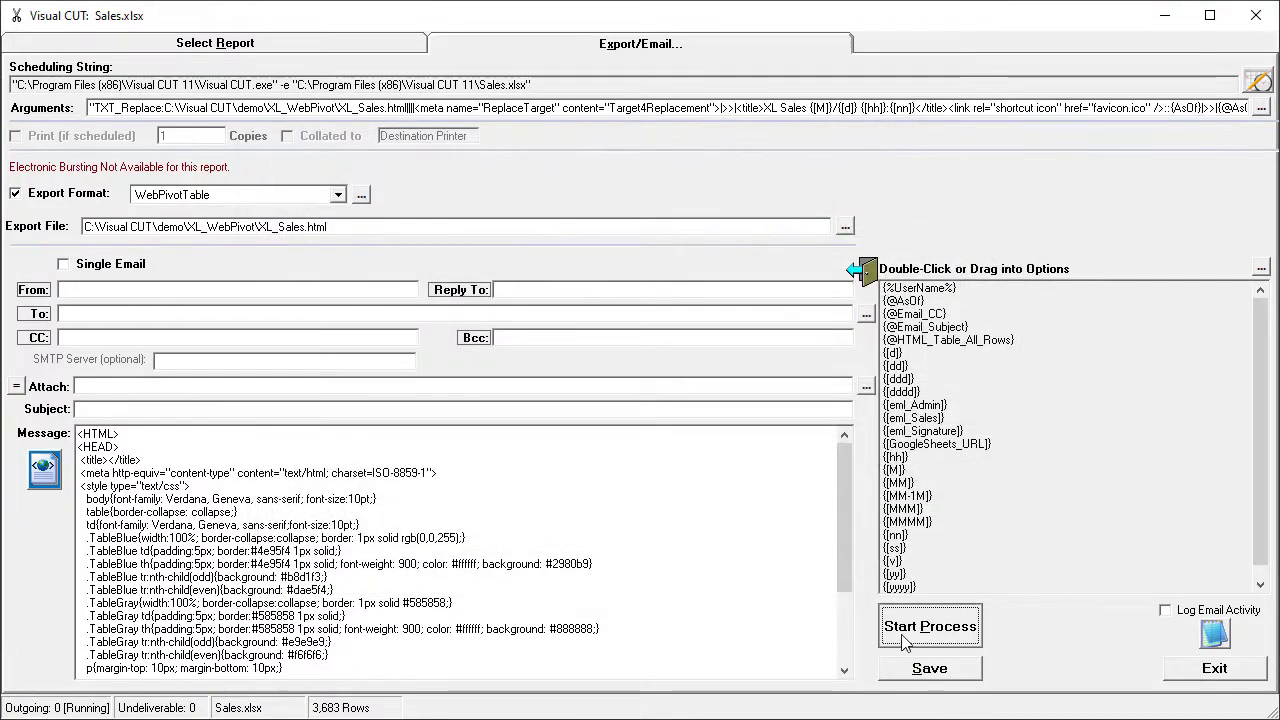
click(928, 624)
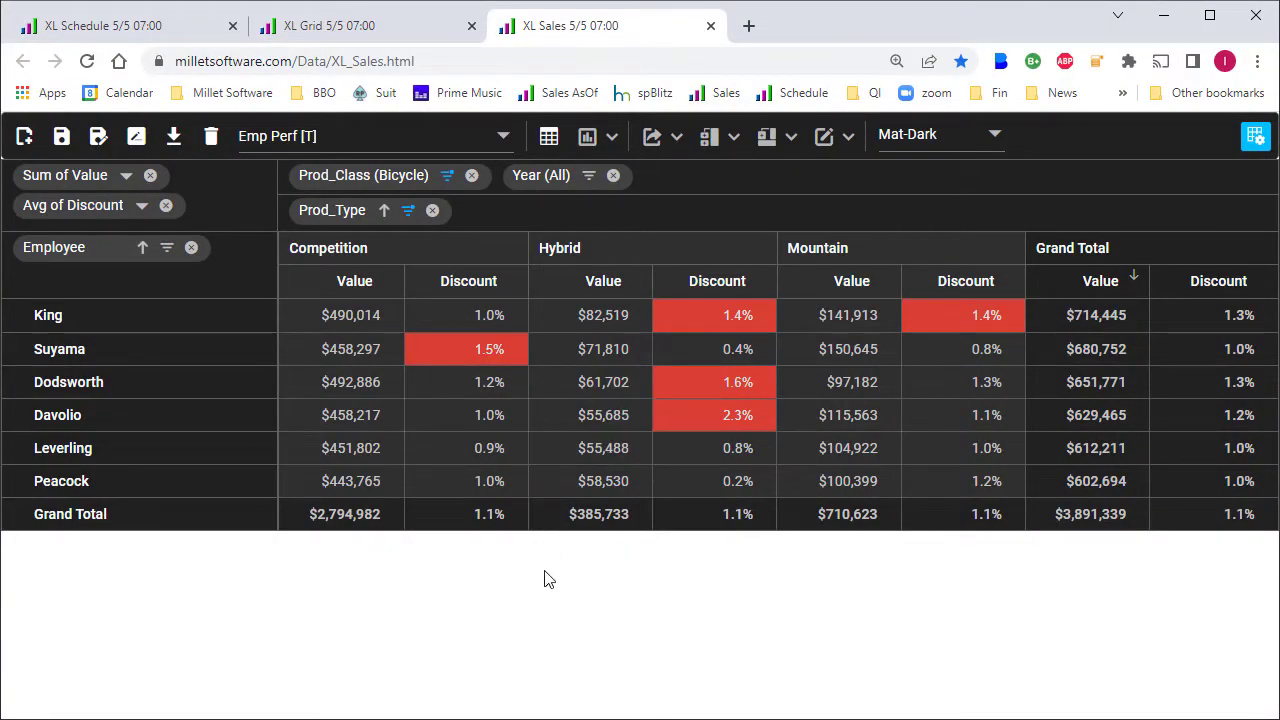
mouse_move(104, 24)
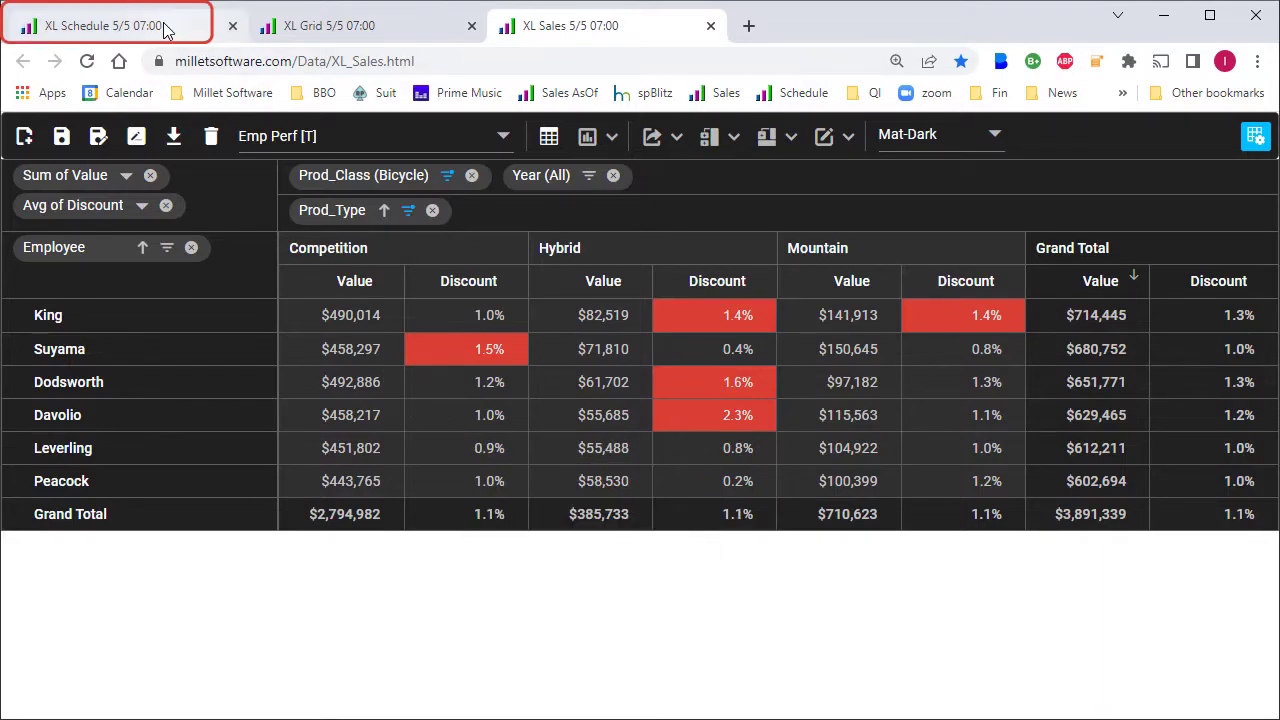
Step: Browse the schedule calendar in month and work-week views, check the MS User Group event, then show the grid page
click(350, 24)
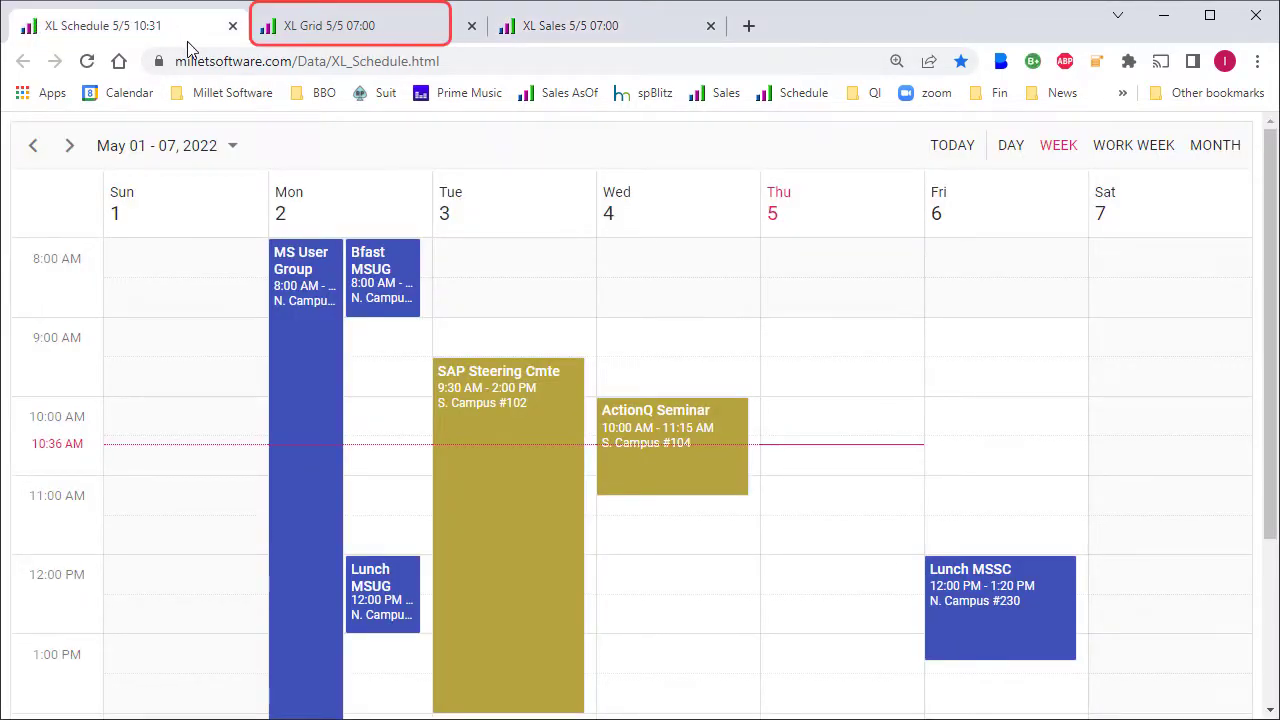
click(350, 24)
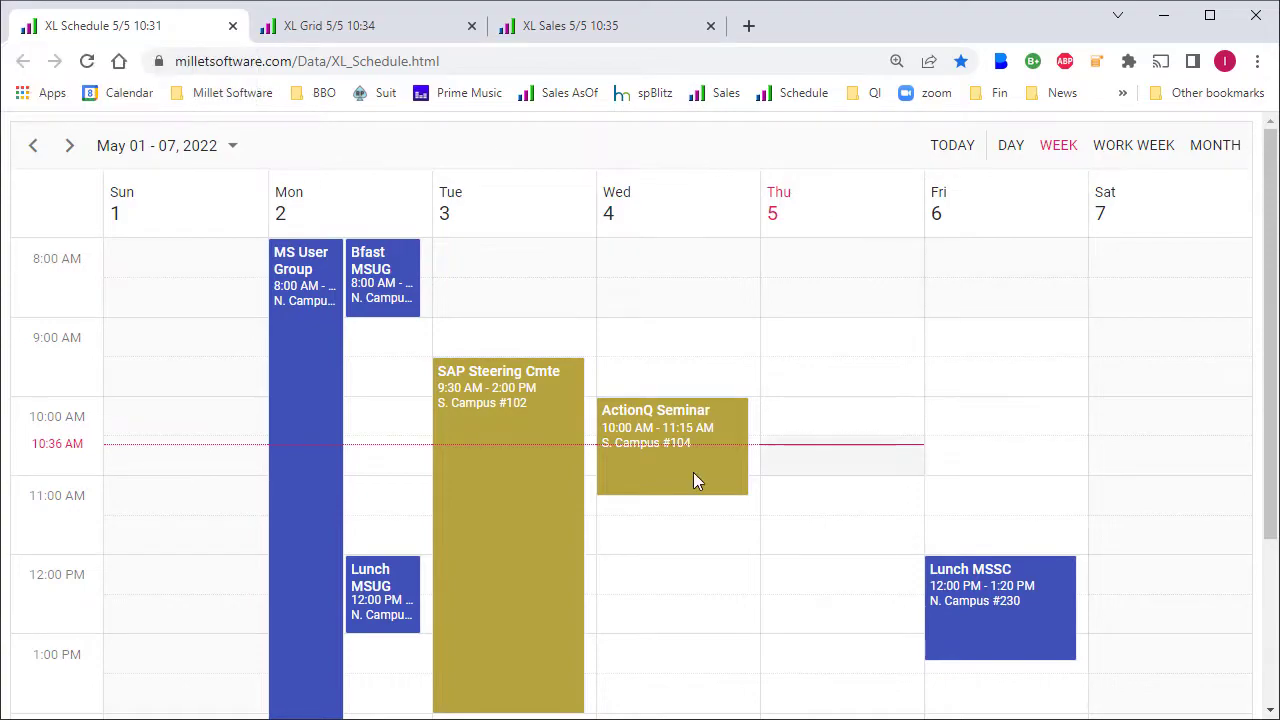
mouse_move(372, 144)
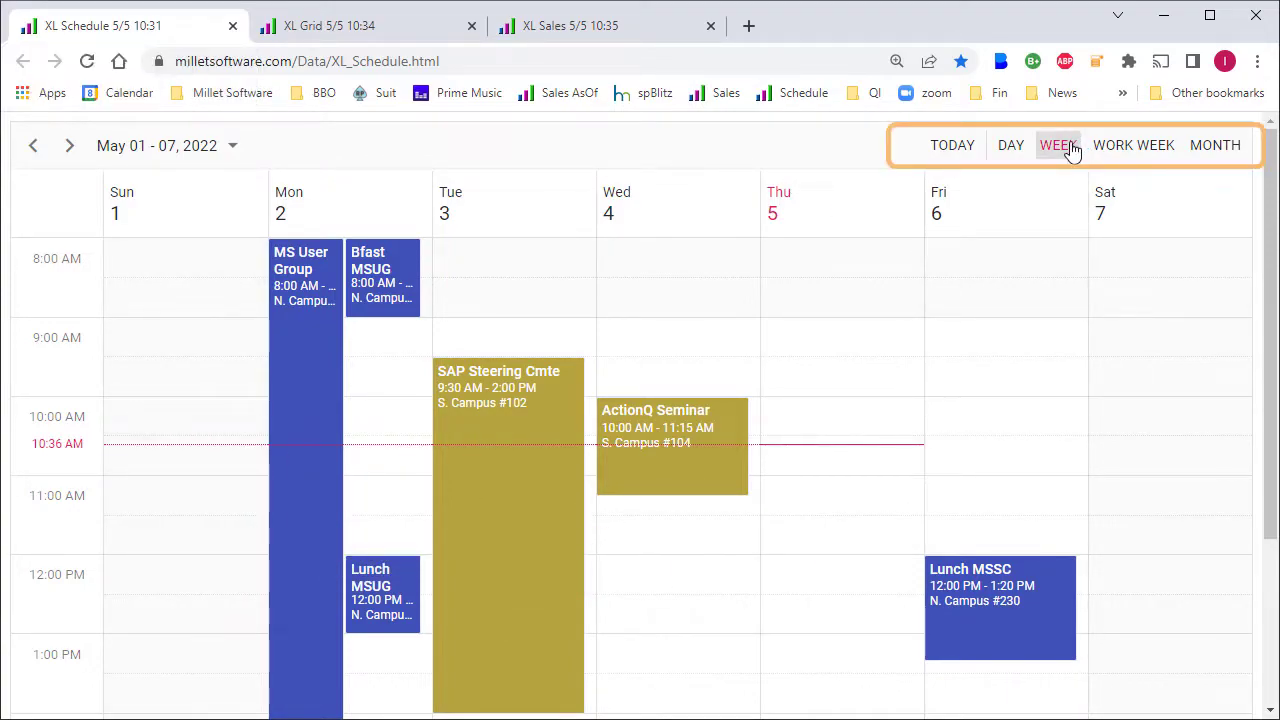
mouse_move(1132, 144)
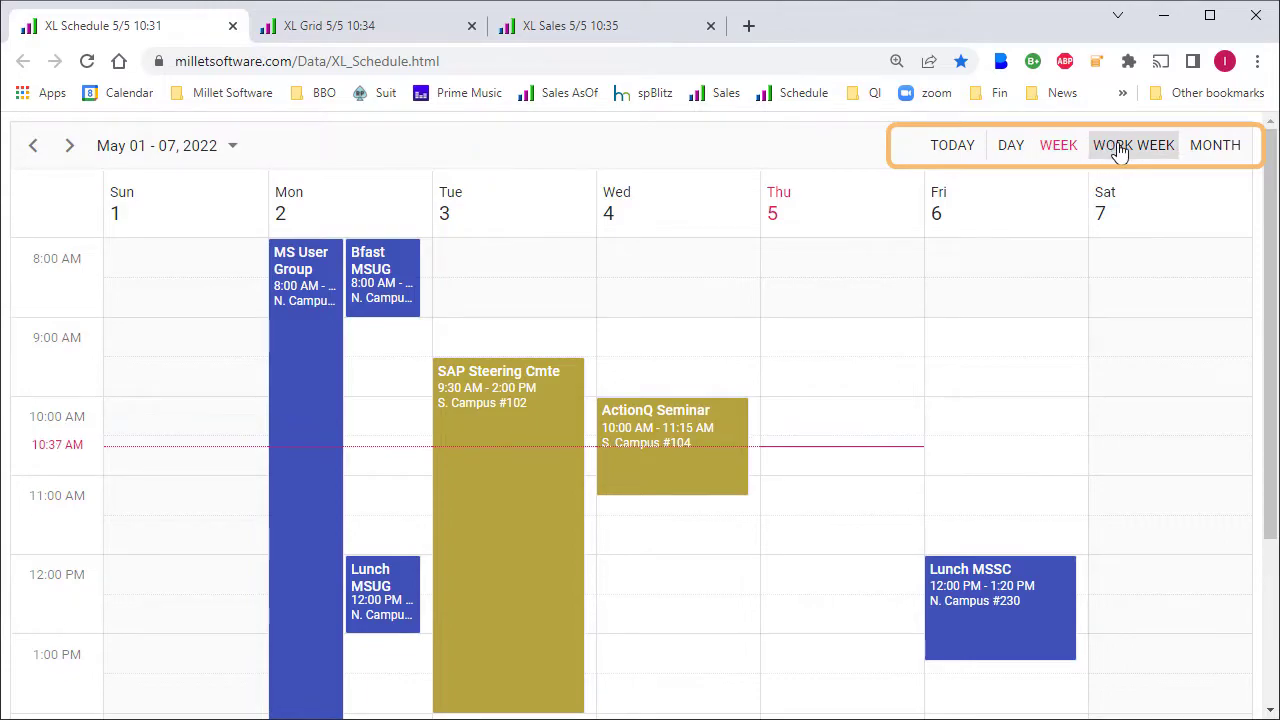
click(1232, 144)
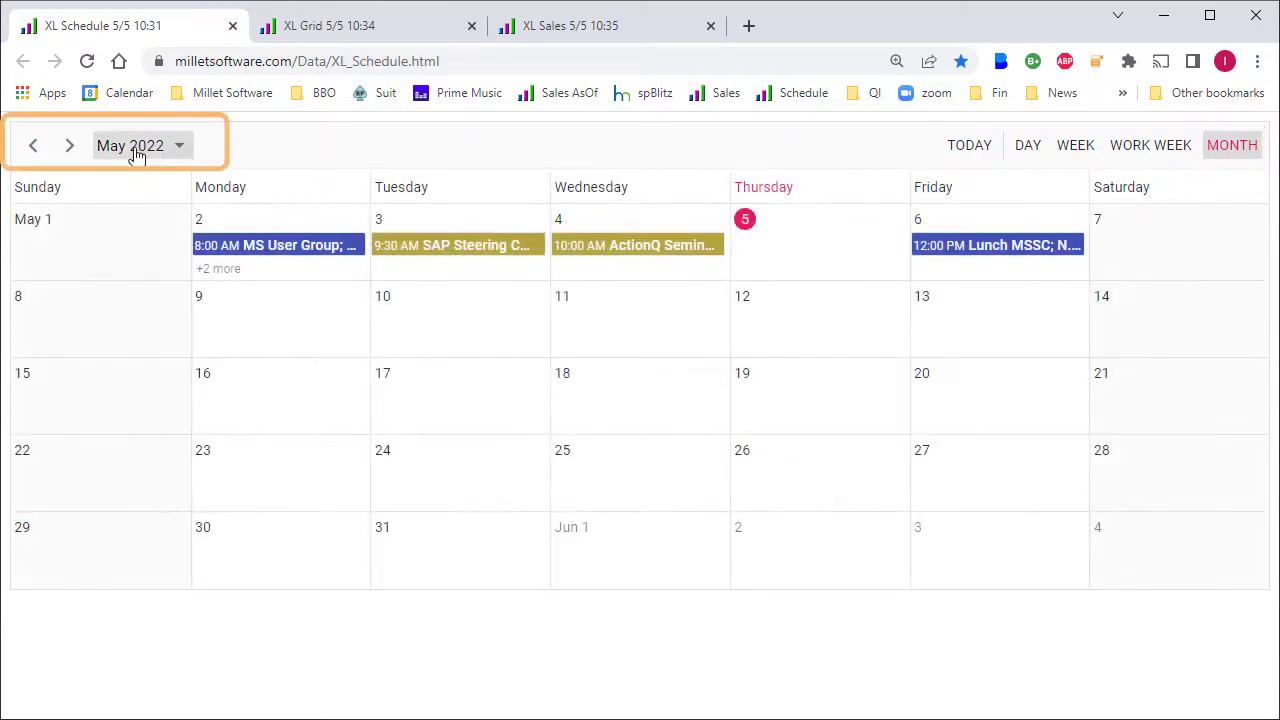
mouse_move(816, 188)
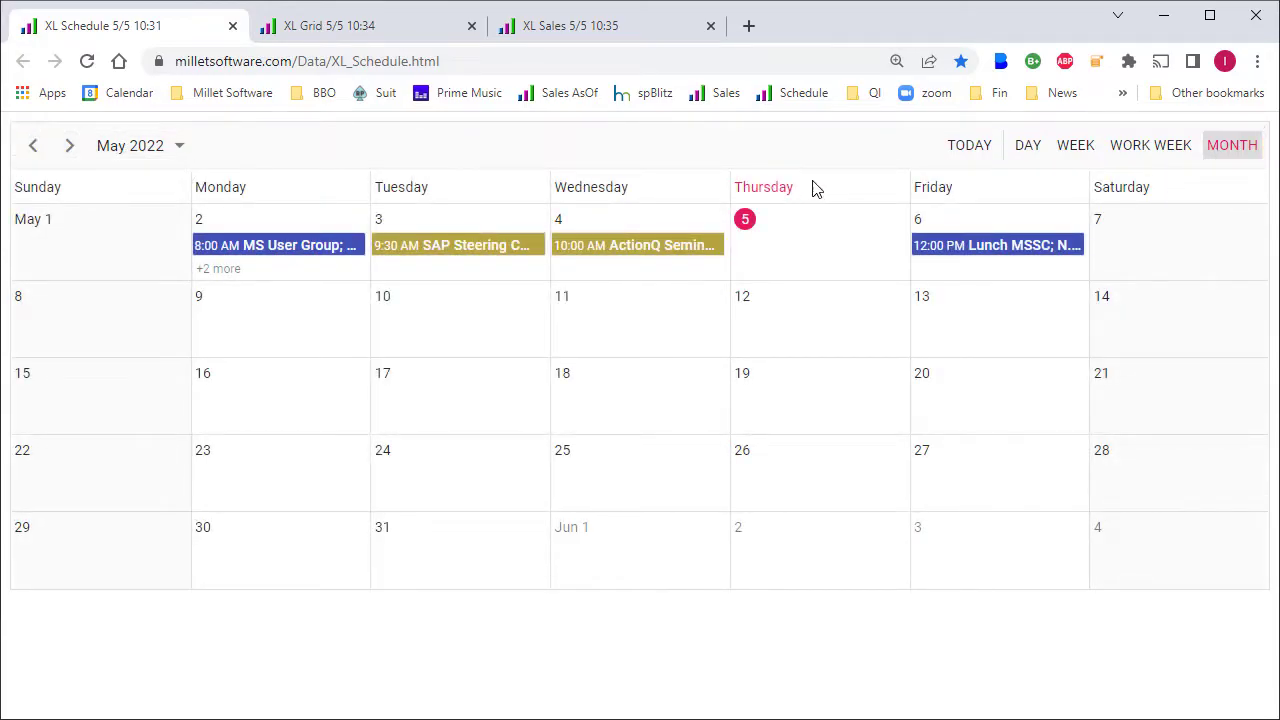
click(1132, 144)
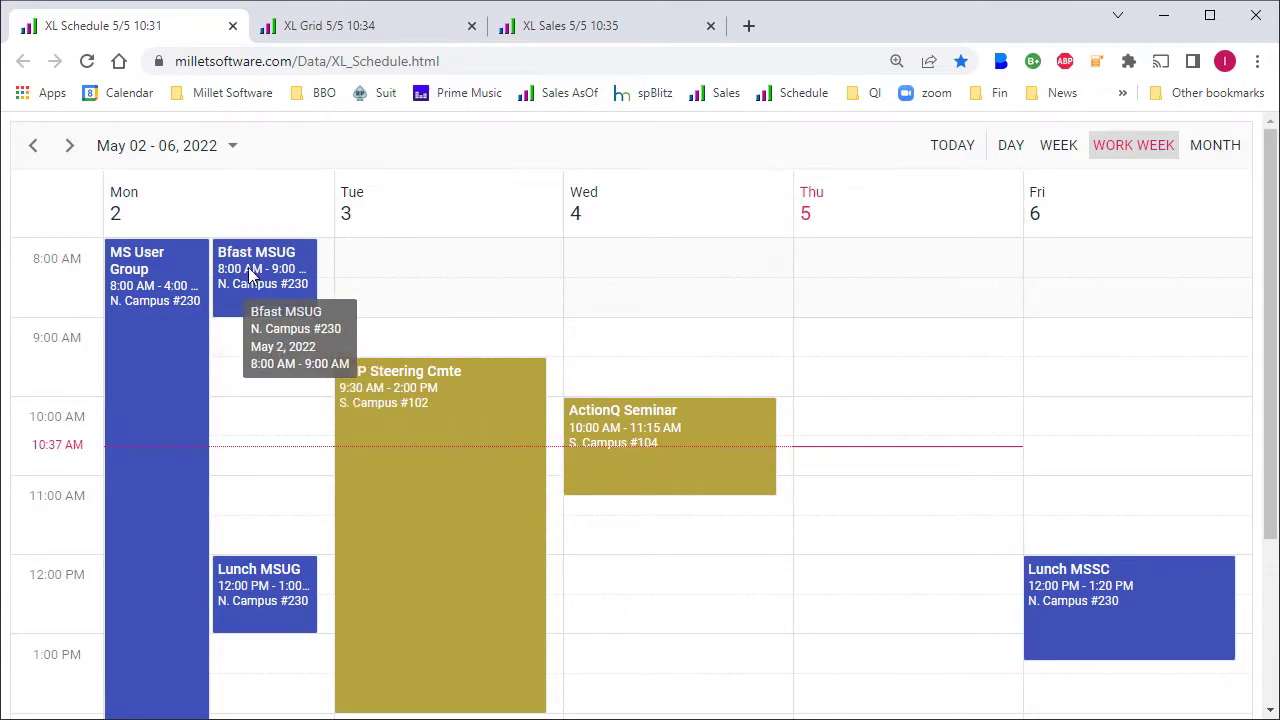
click(156, 268)
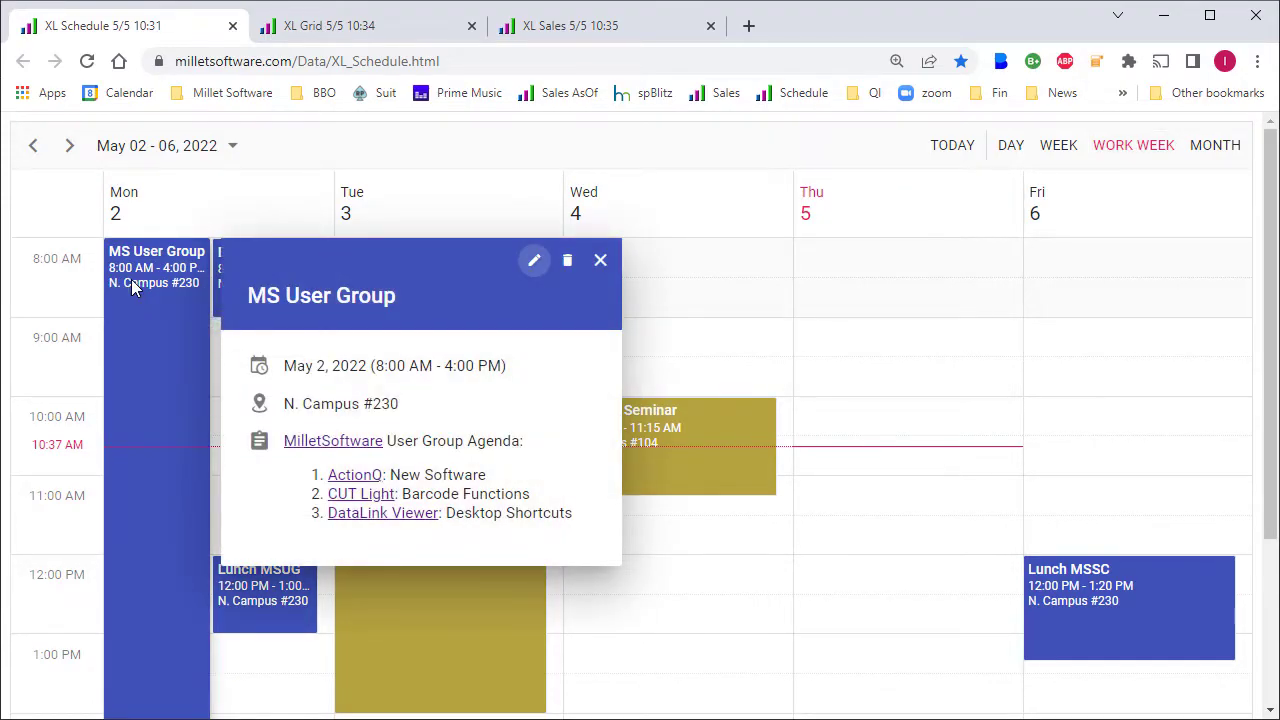
mouse_move(248, 348)
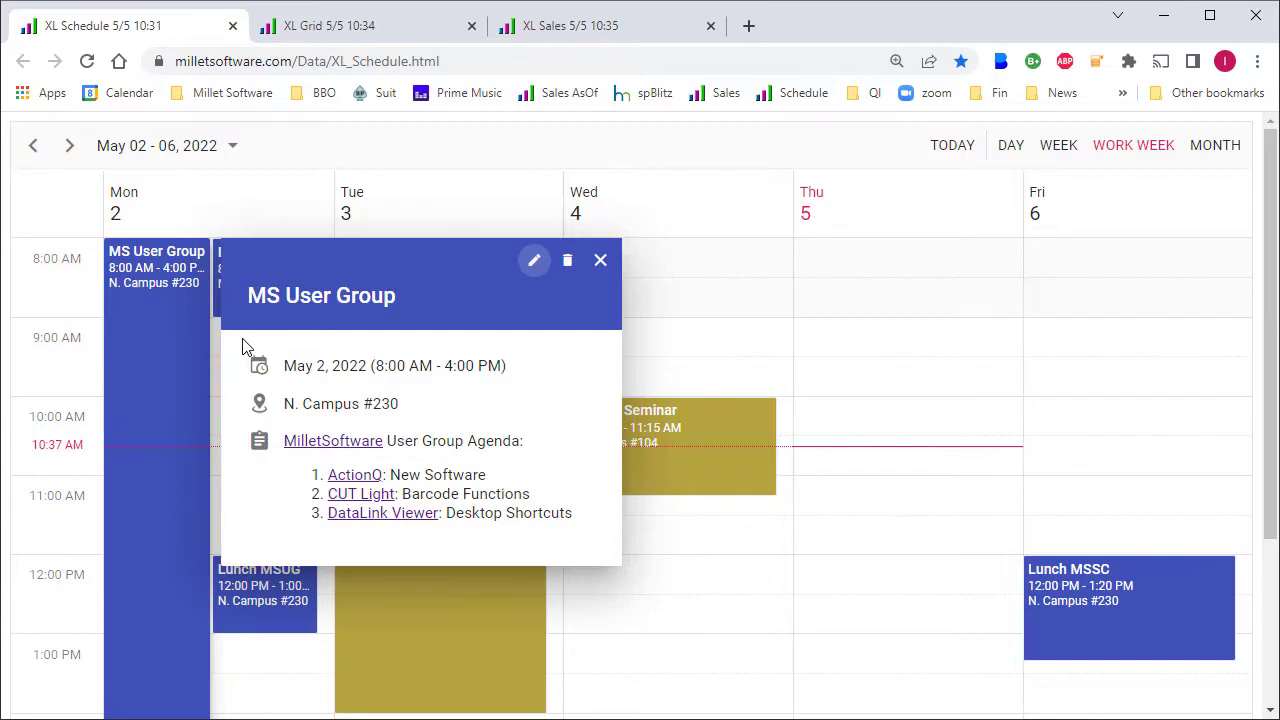
click(340, 24)
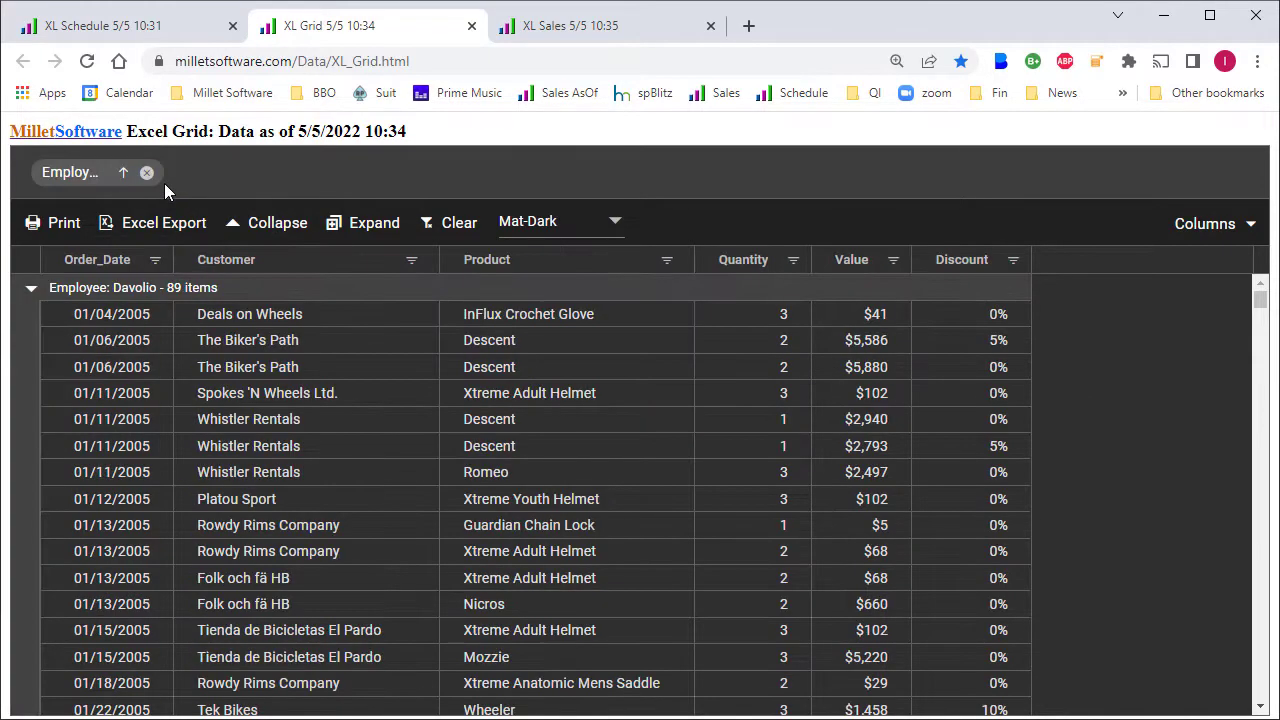
click(276, 222)
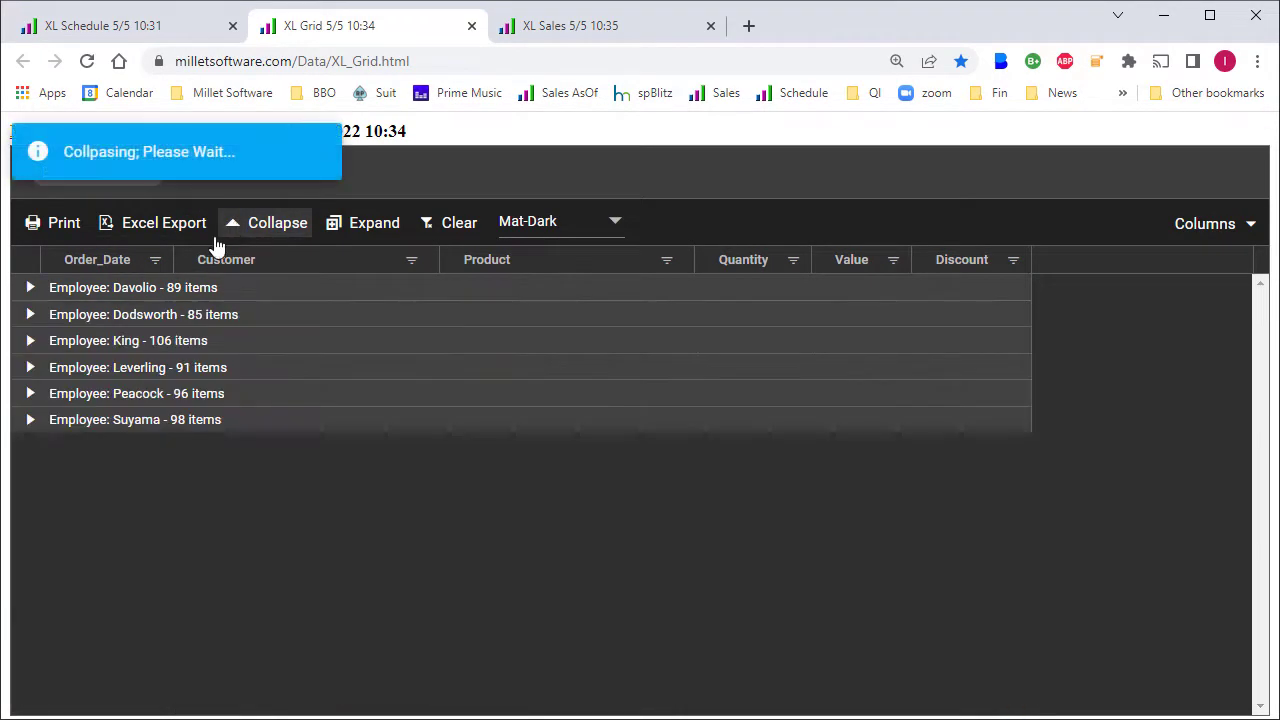
click(30, 314)
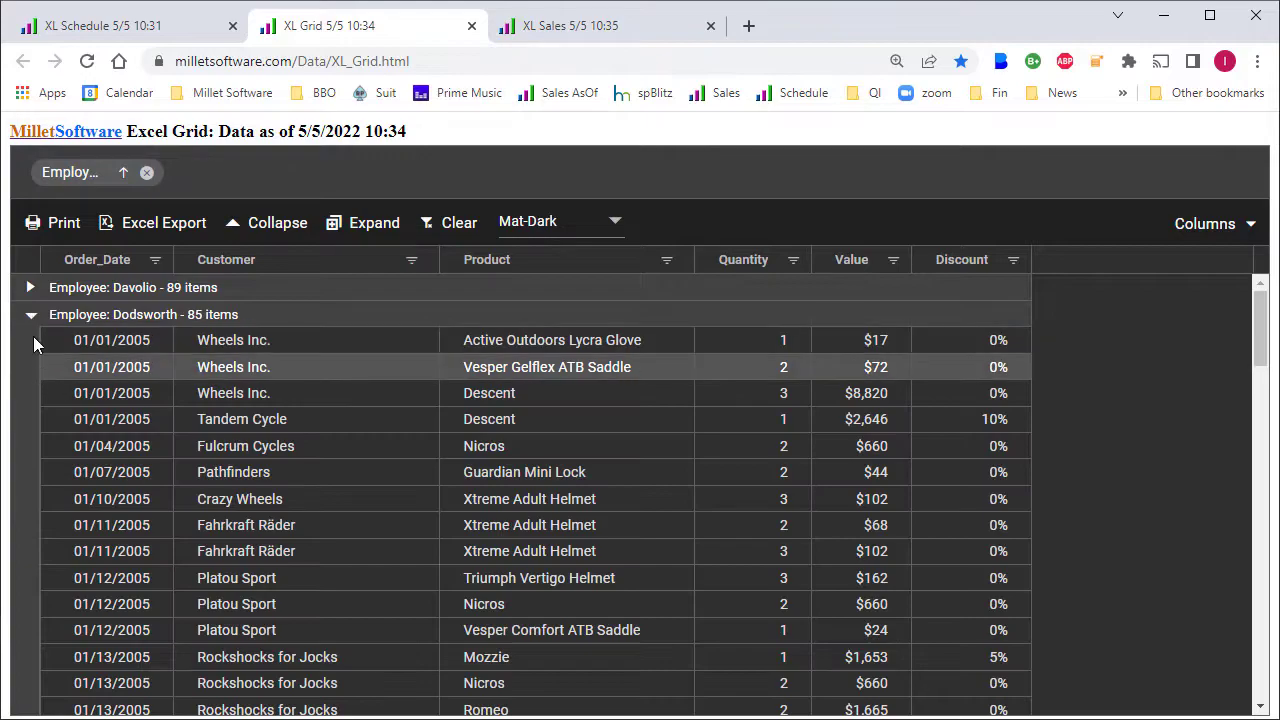
mouse_move(1016, 176)
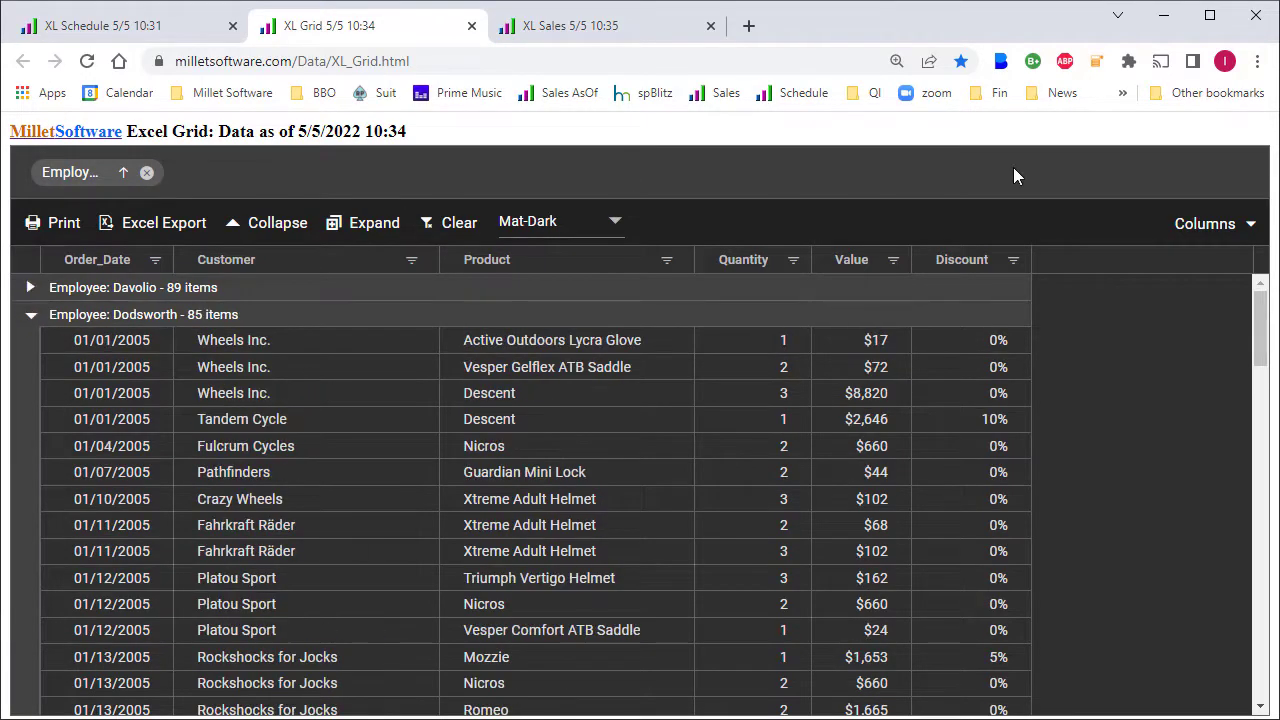
click(1204, 224)
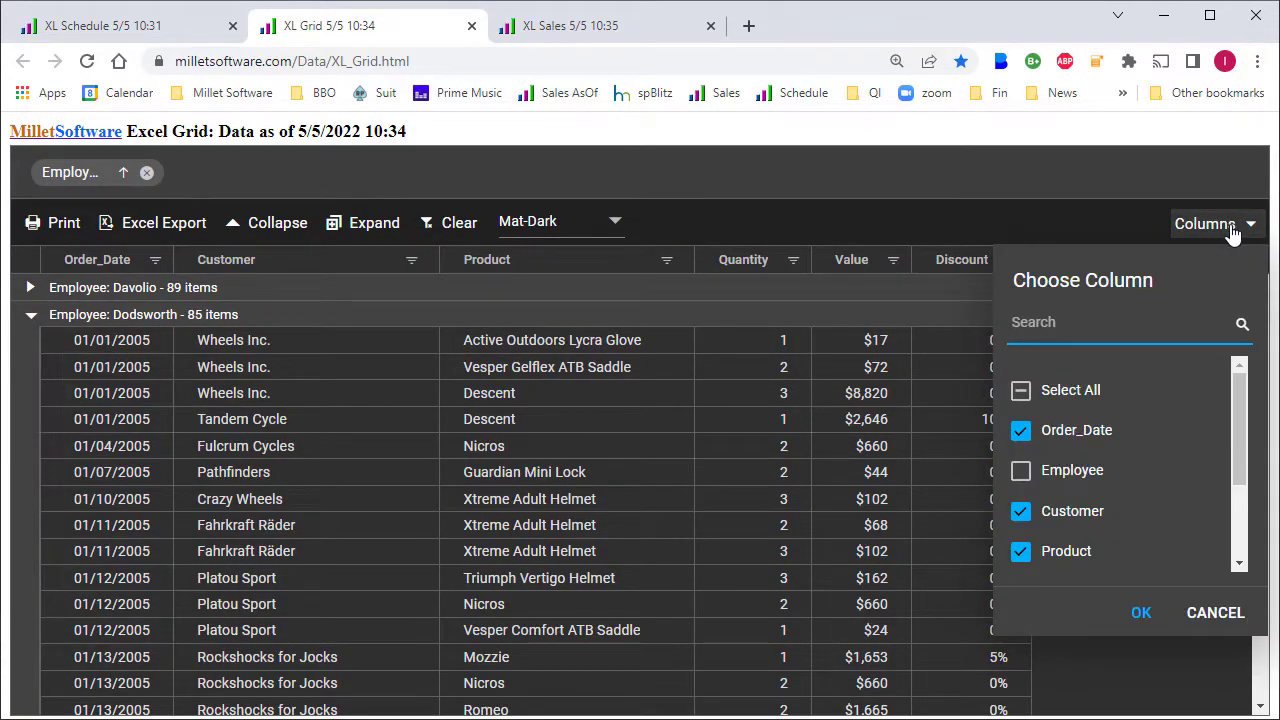
scroll(down, 3)
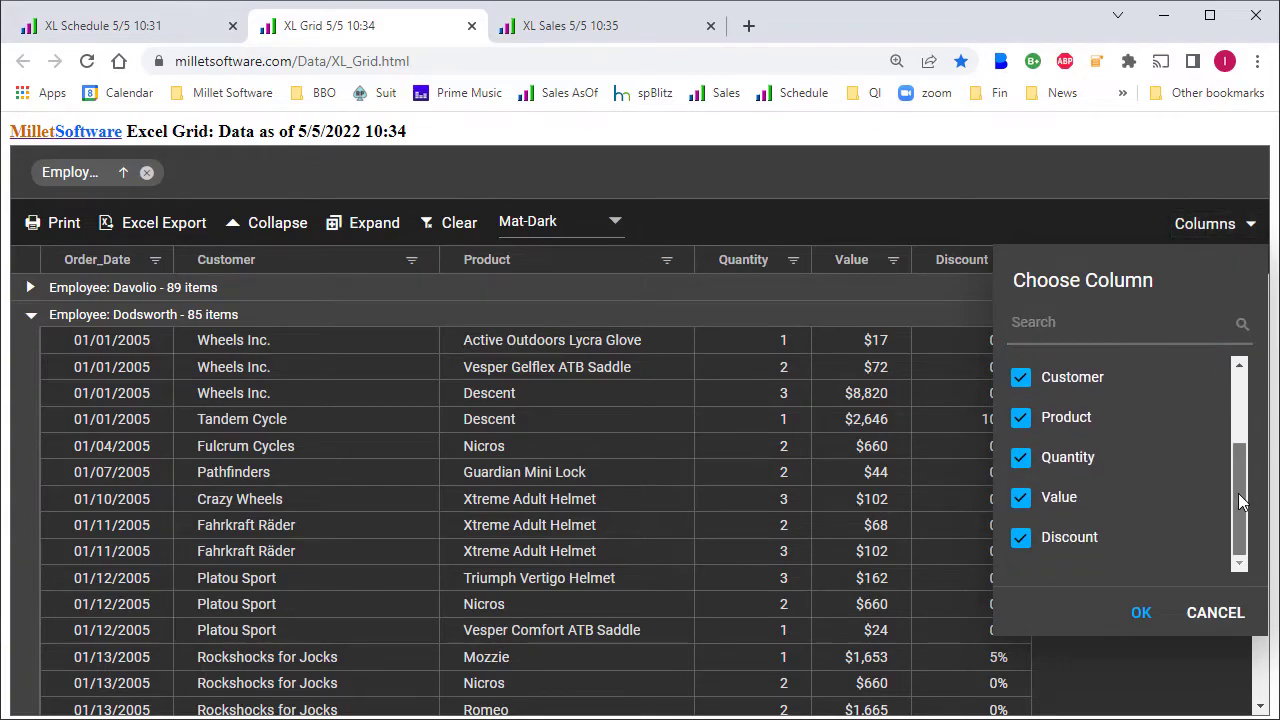
click(1020, 536)
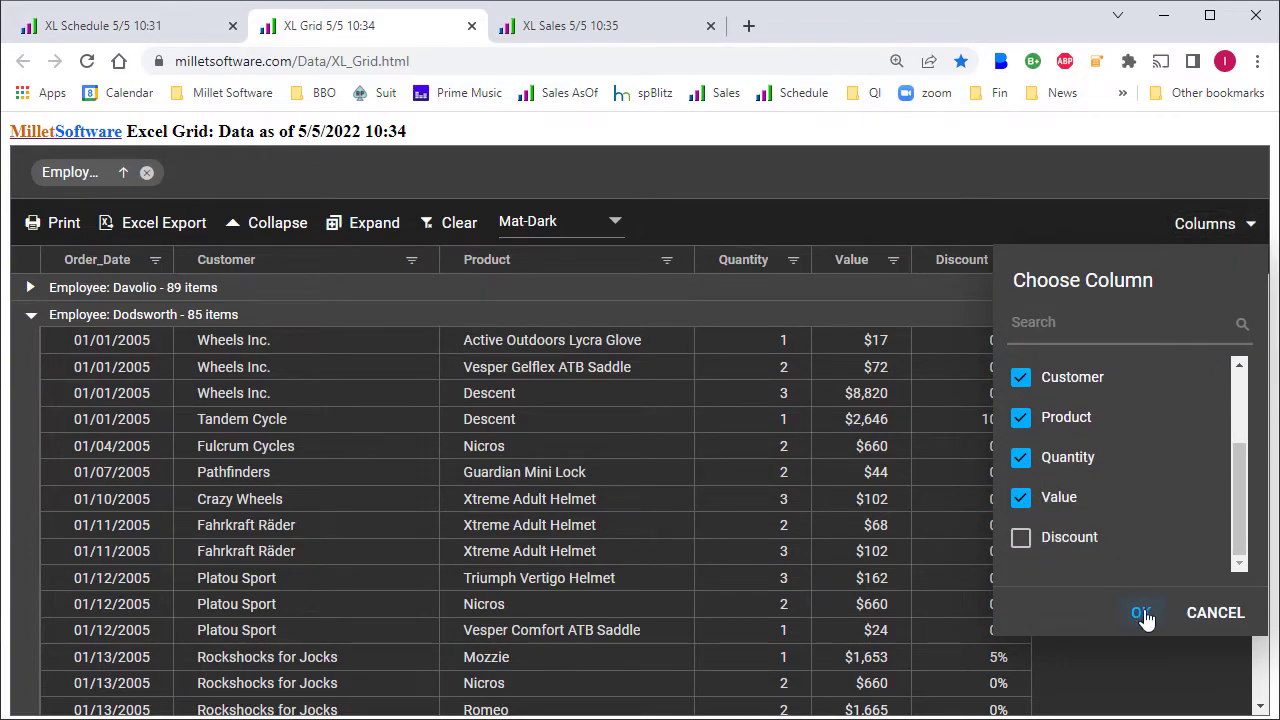
click(1140, 612)
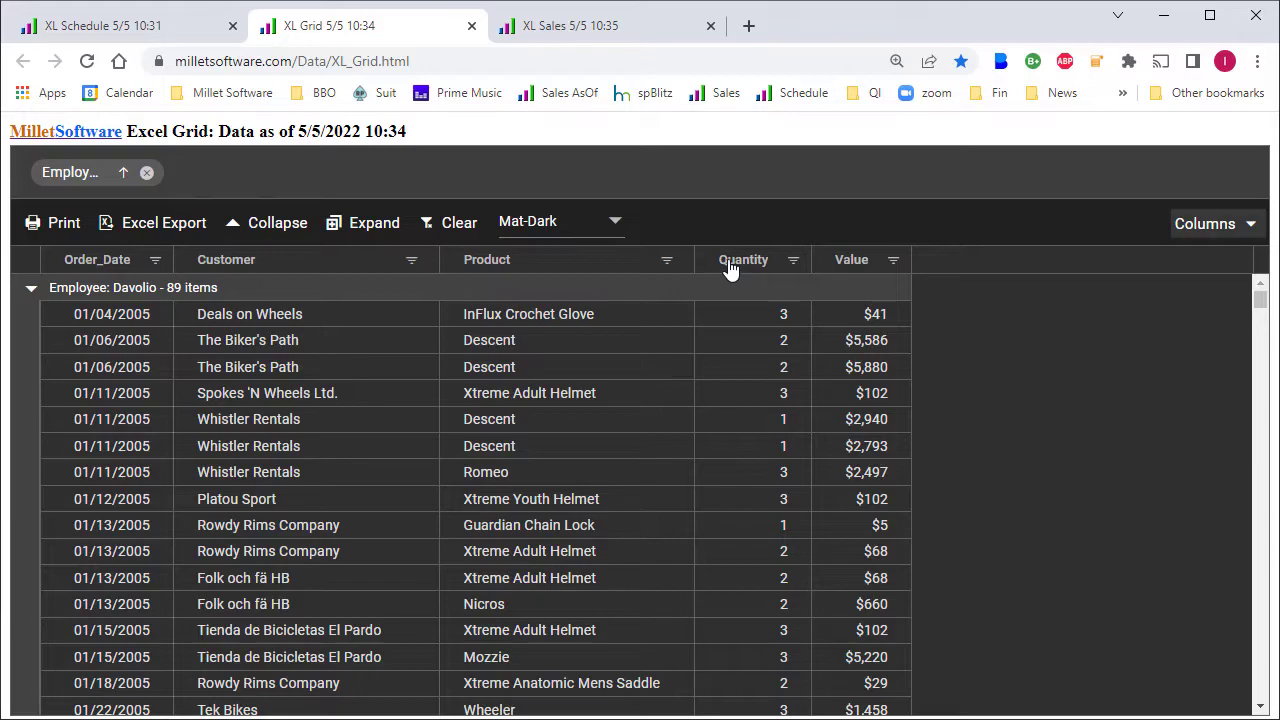
click(744, 260)
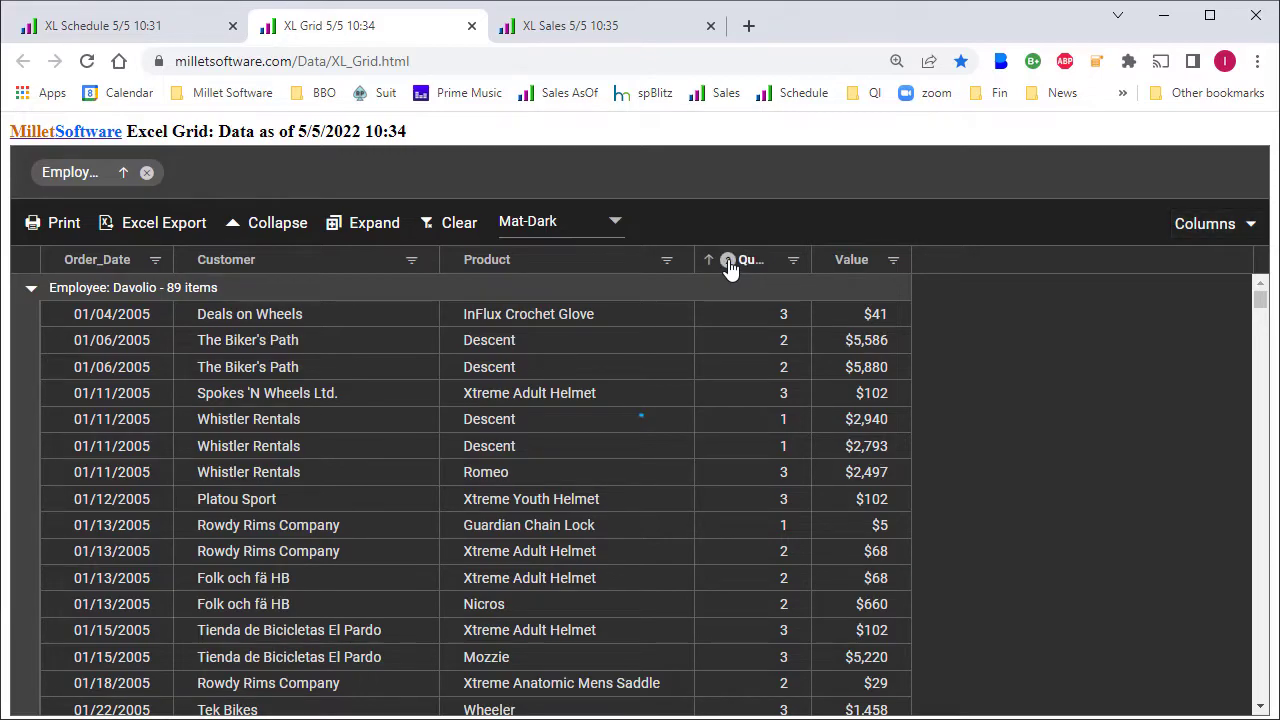
click(730, 260)
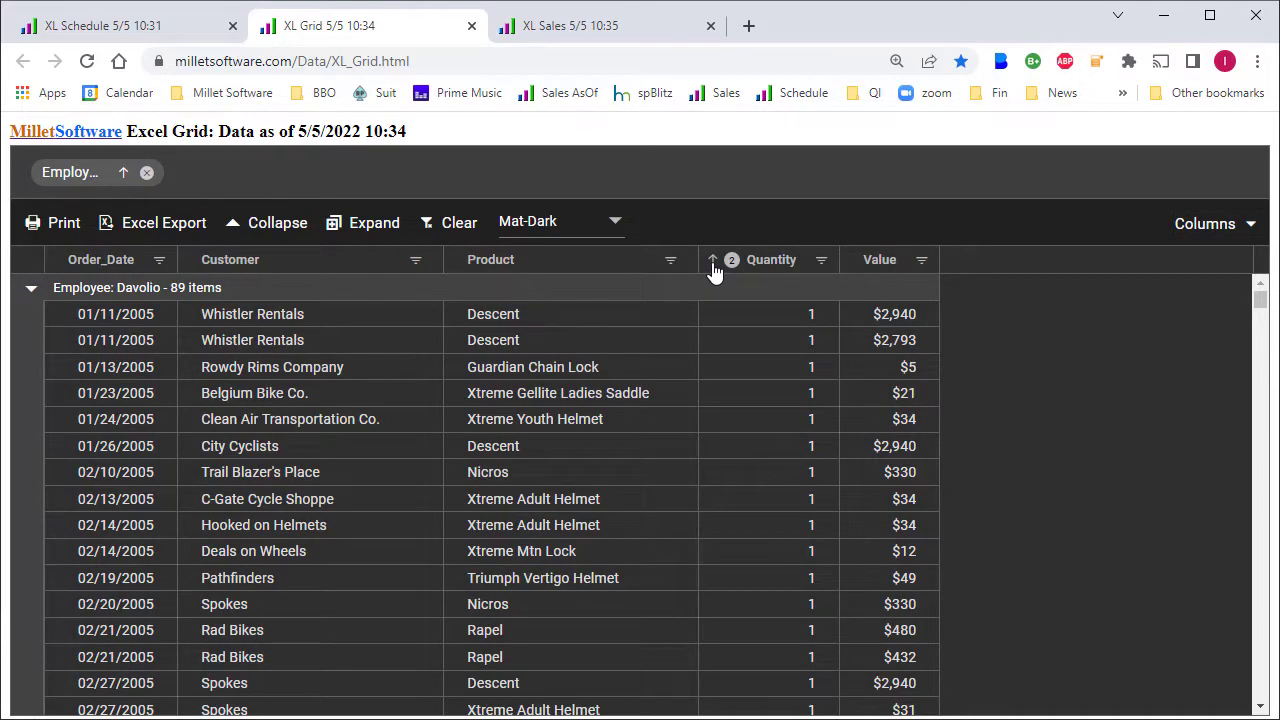
click(712, 260)
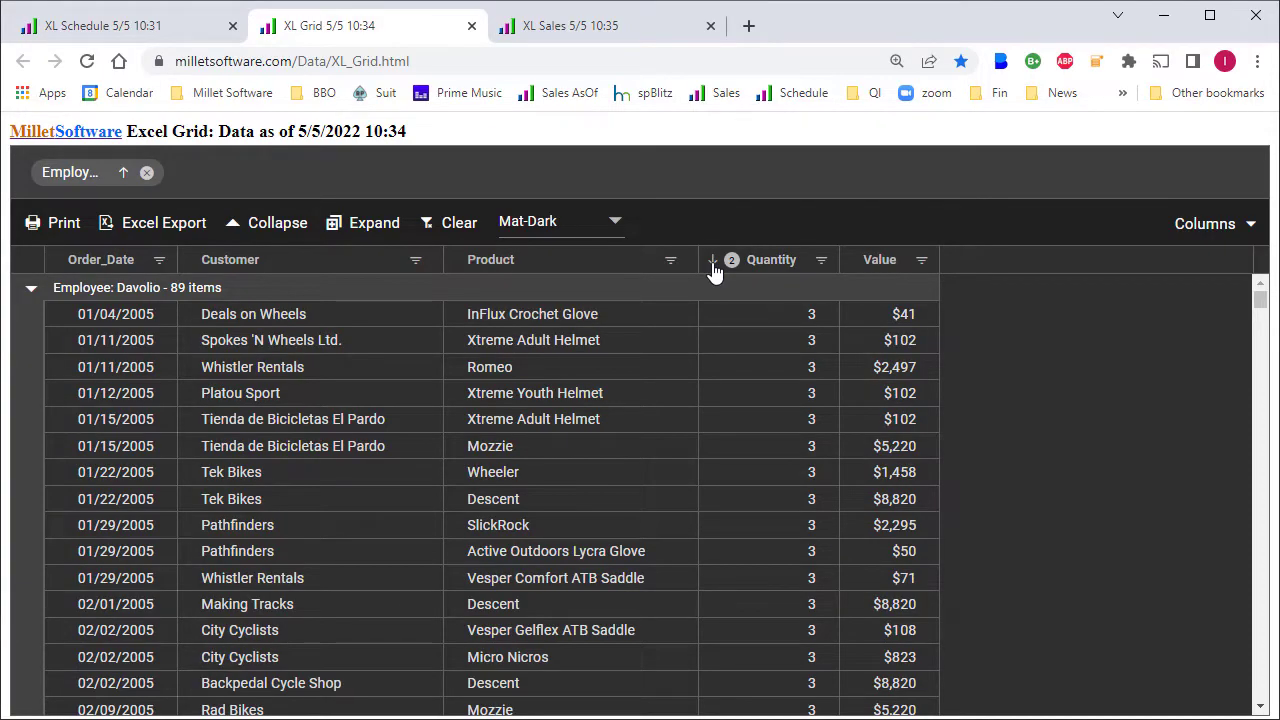
click(714, 260)
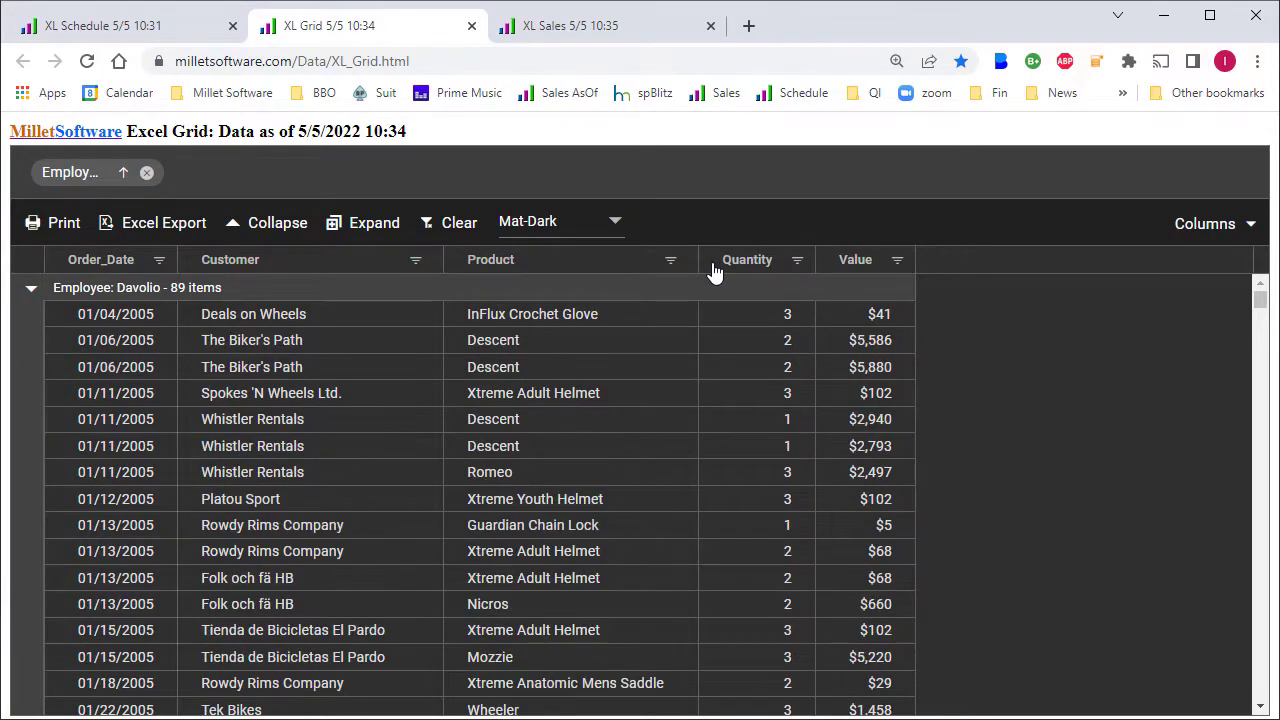
mouse_move(670, 264)
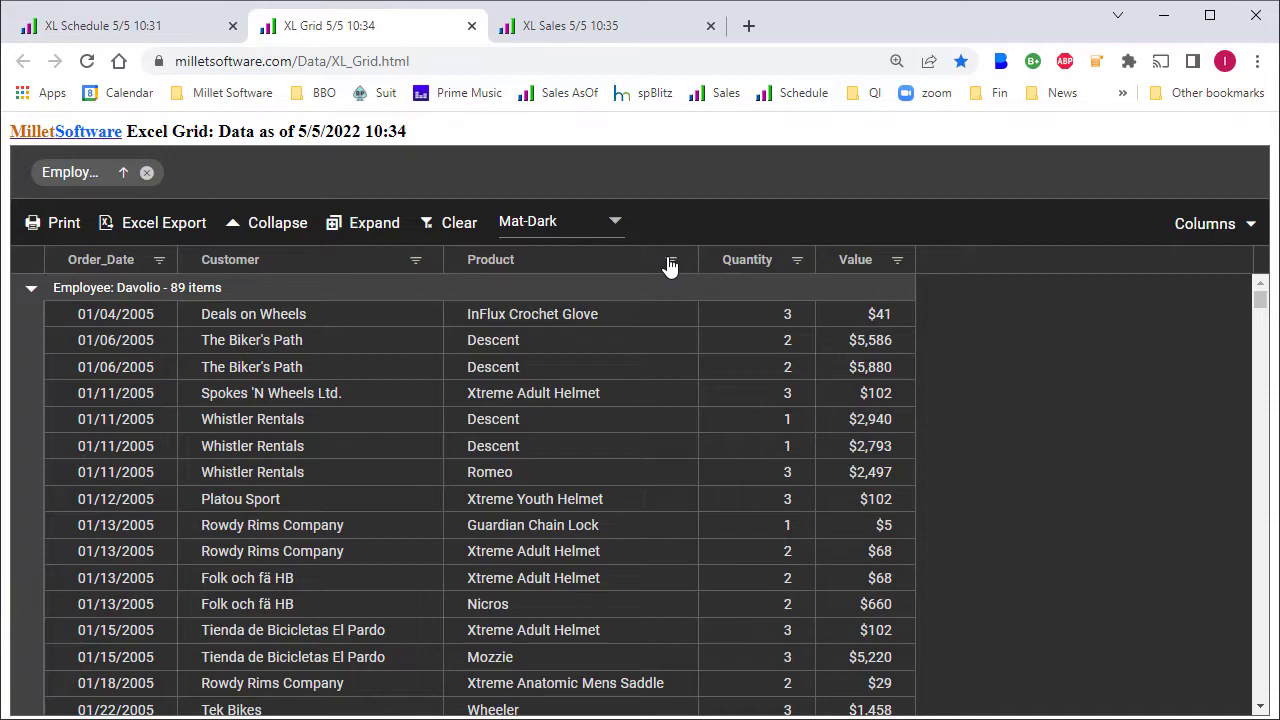
Step: Try the Product filter with Descent ticked without applying it, then move Product ahead of Customer
click(670, 260)
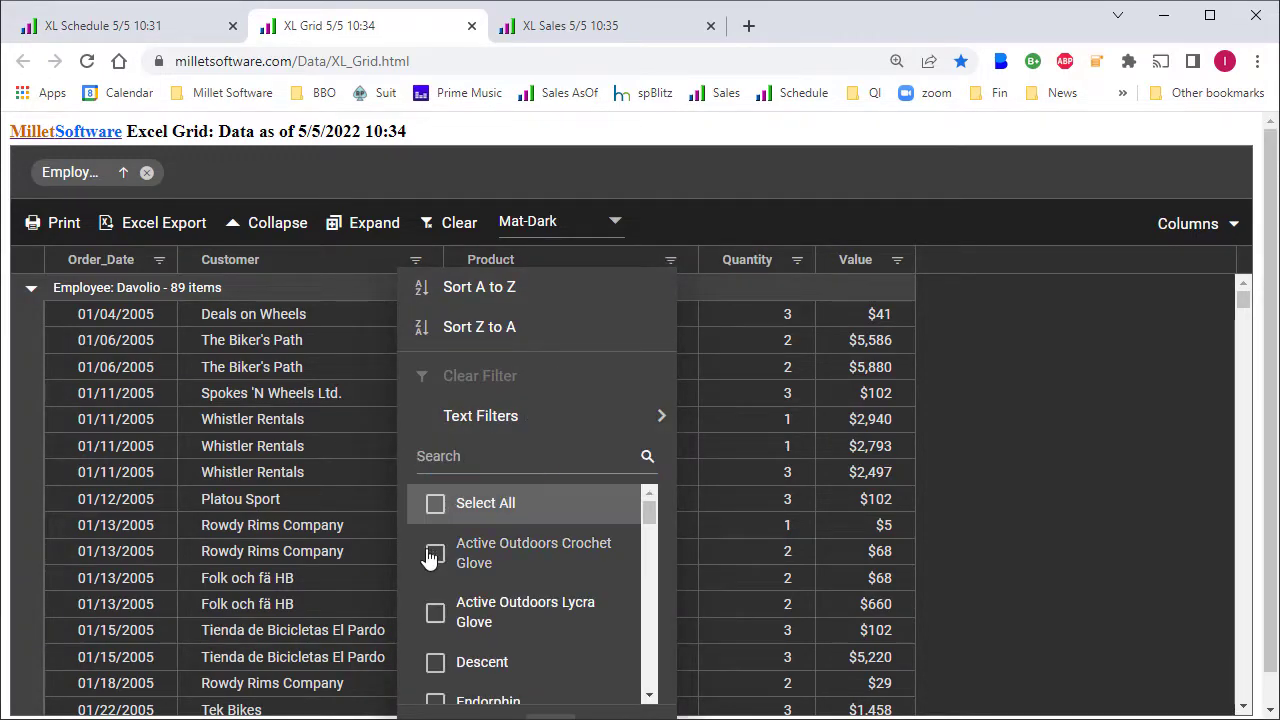
click(436, 648)
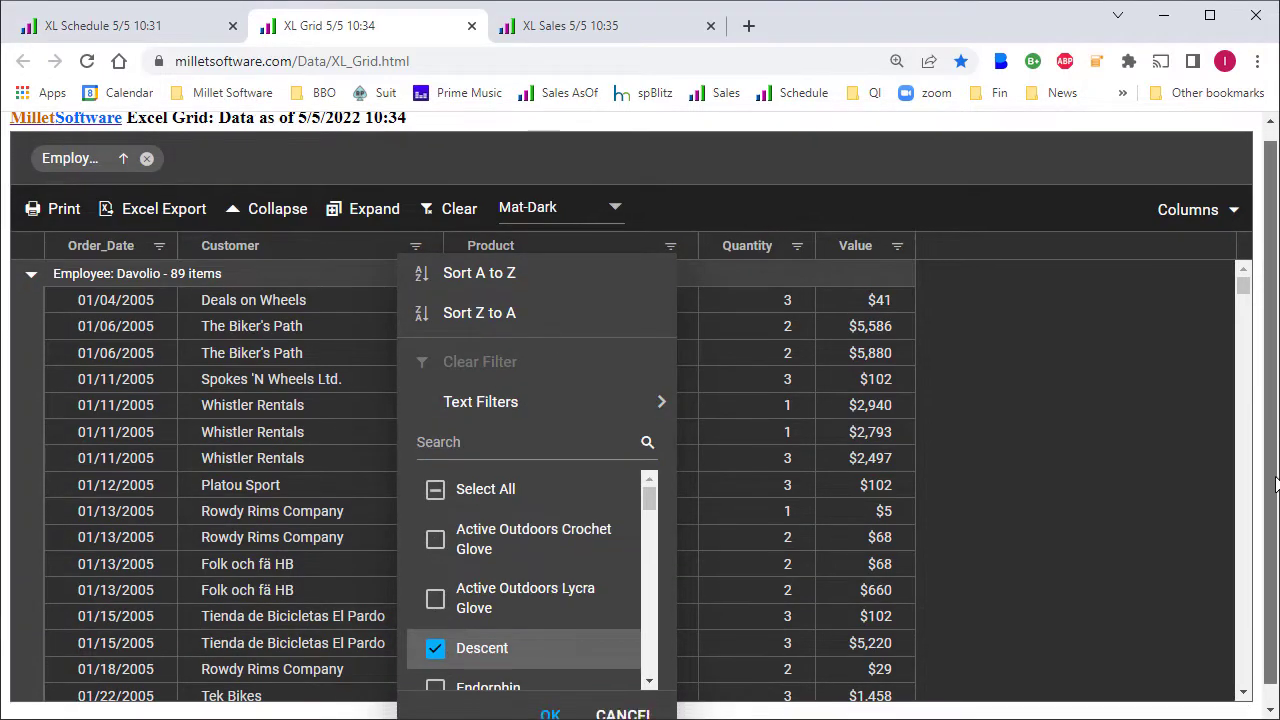
click(548, 712)
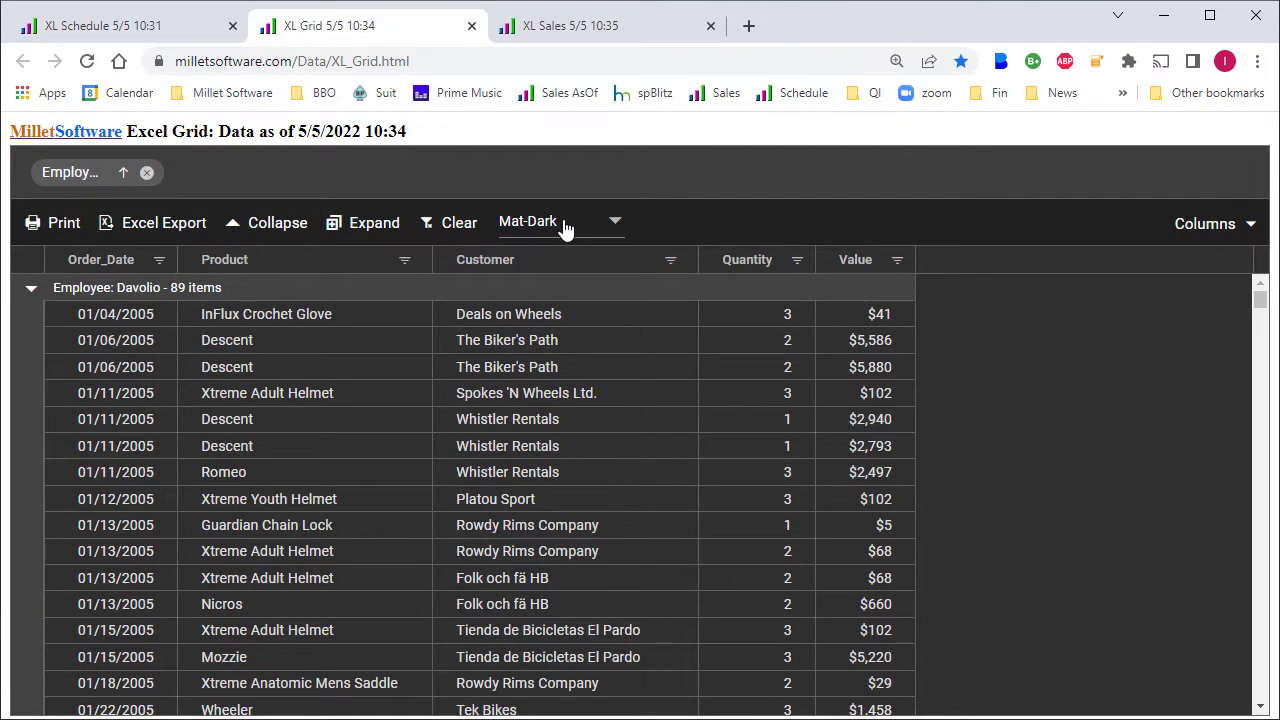
click(560, 220)
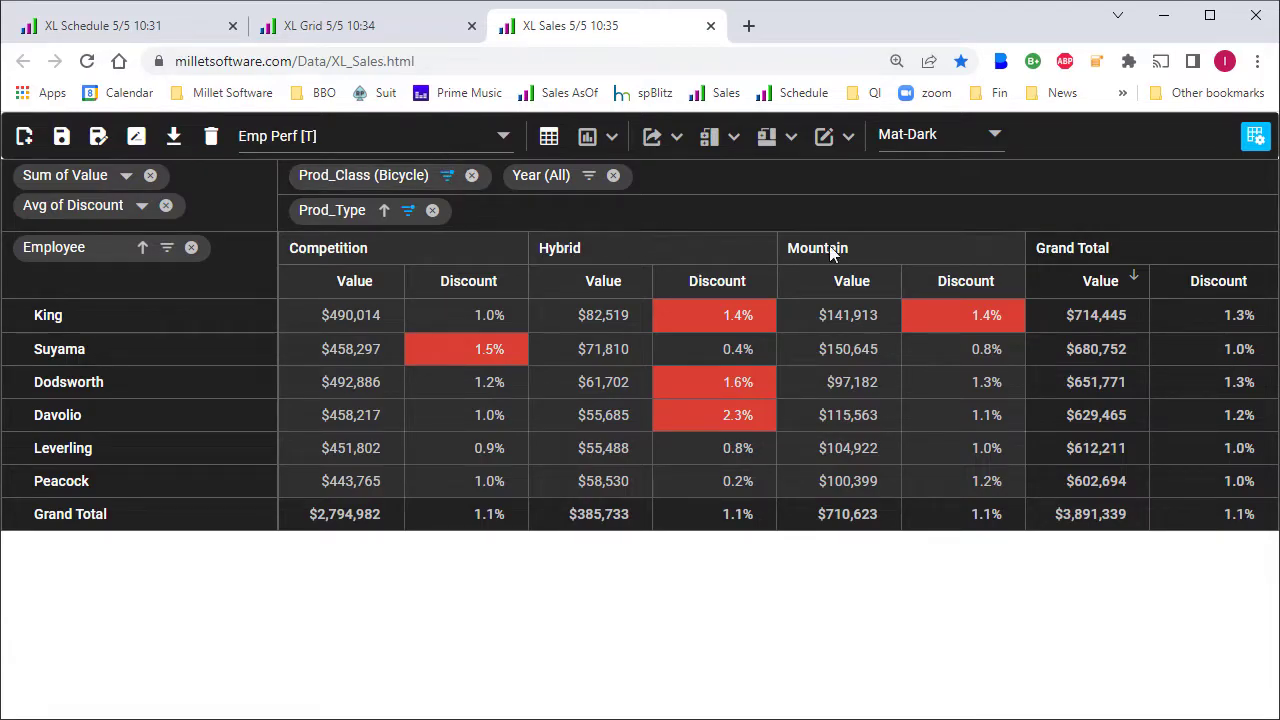
Step: Chart the employee value and discount pivot as columns then horizontal bars, and return to the grid
click(616, 136)
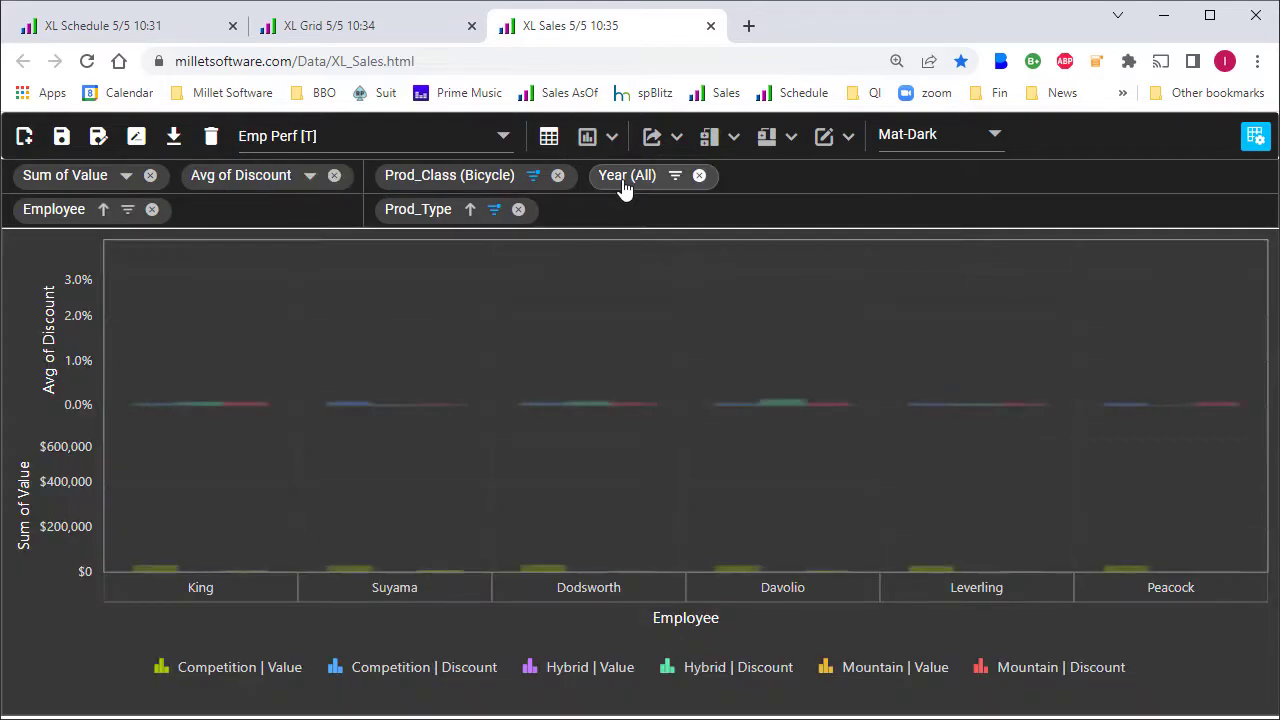
click(612, 136)
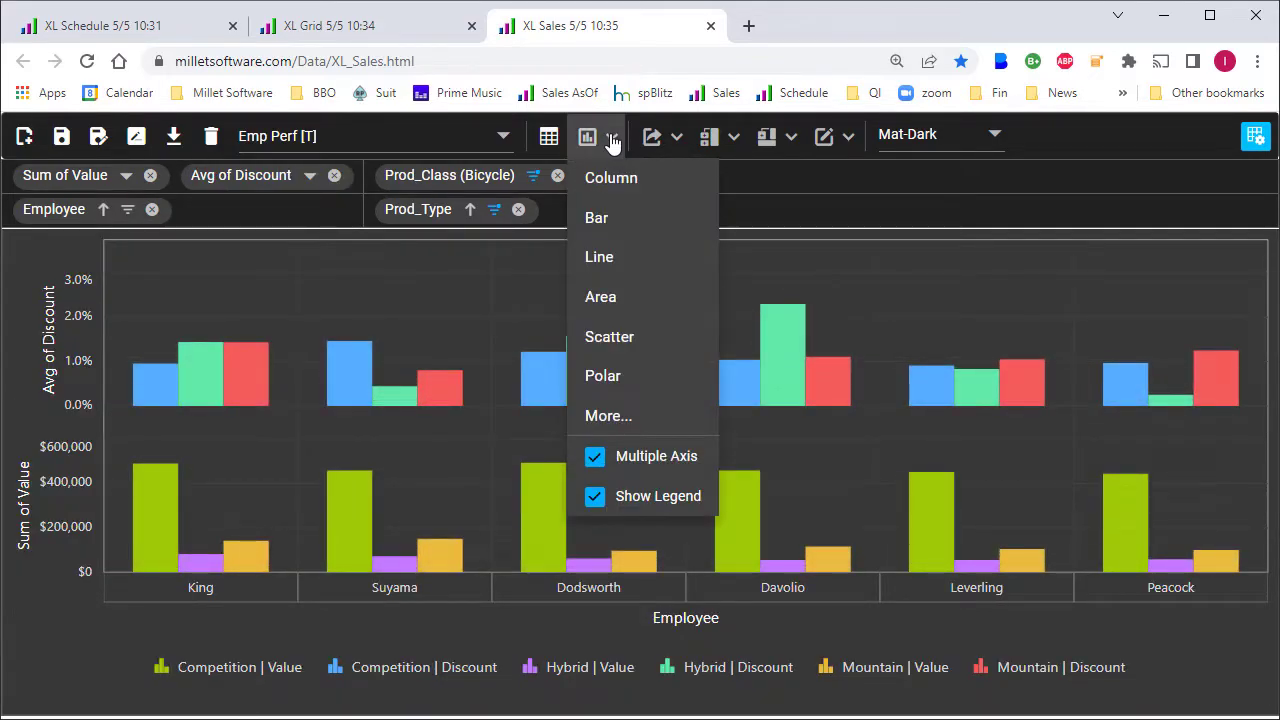
click(596, 216)
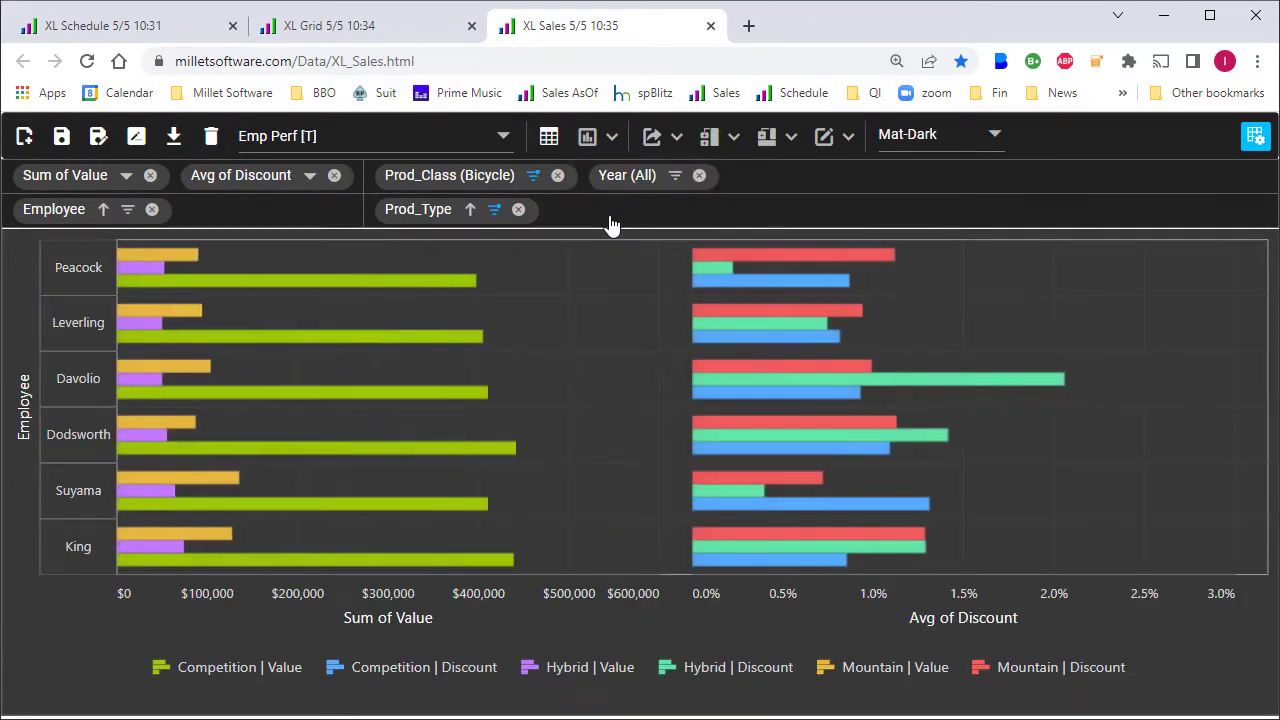
click(548, 136)
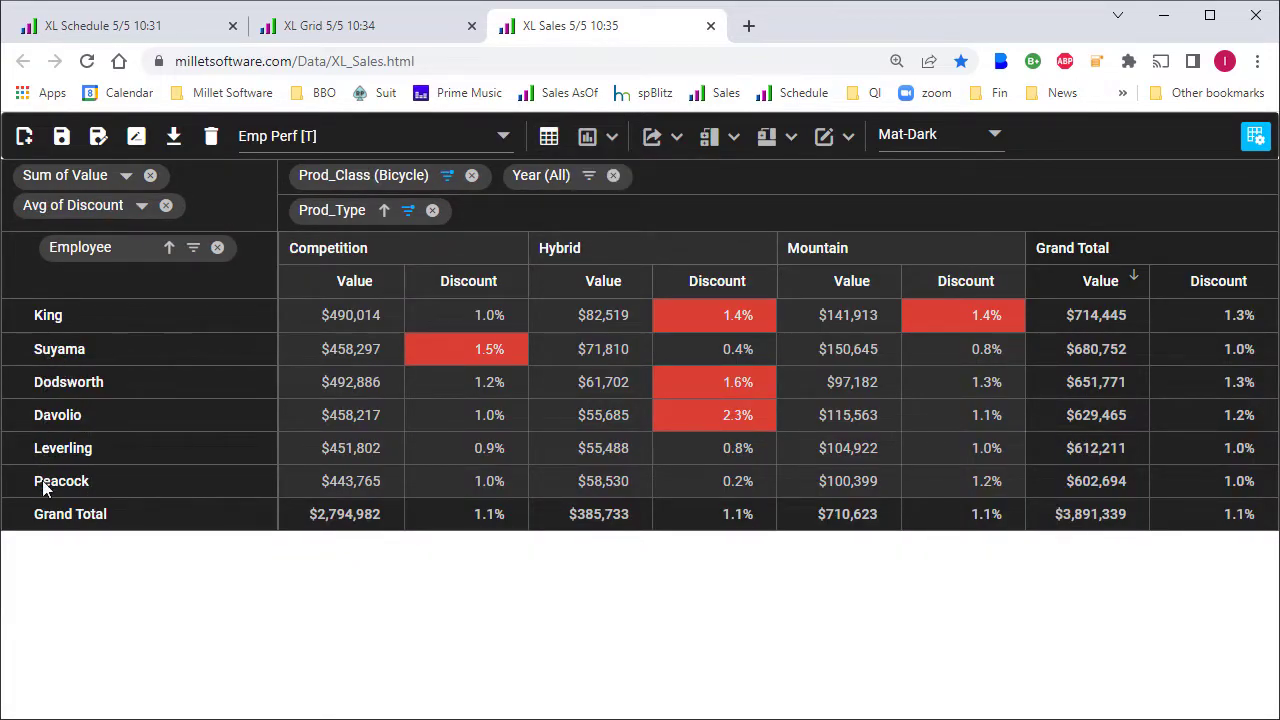
mouse_move(876, 248)
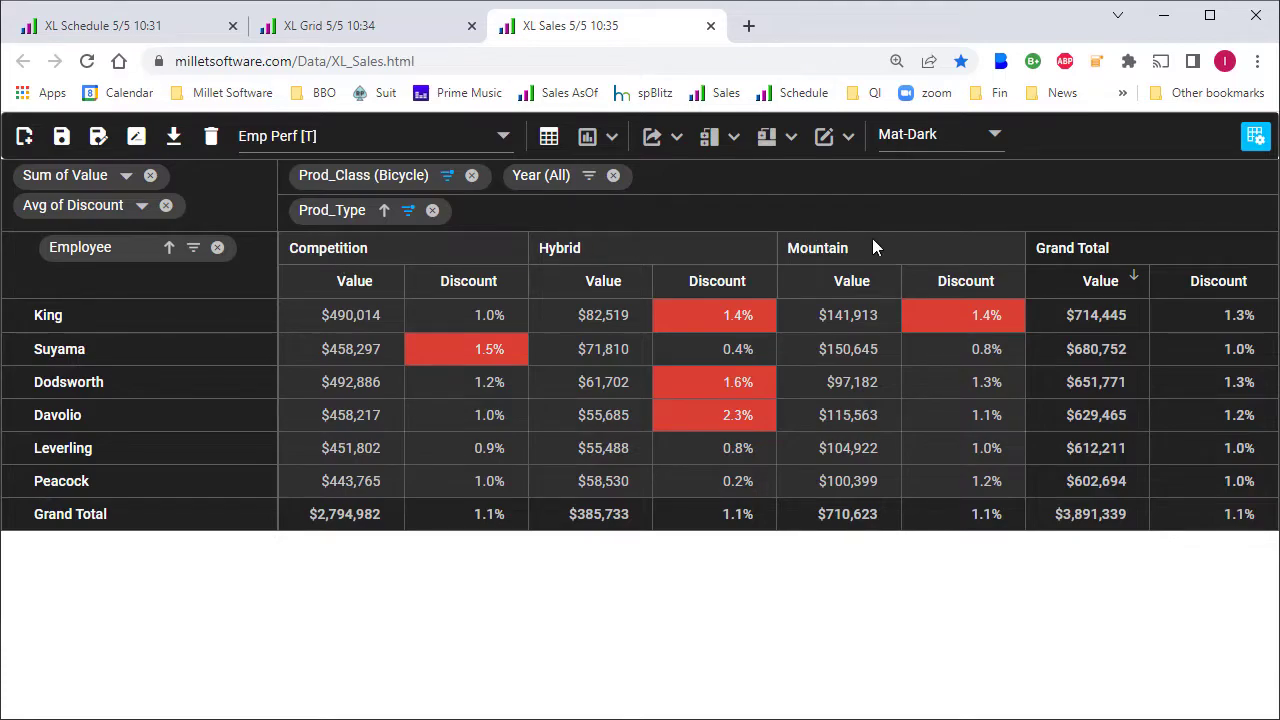
mouse_move(350, 480)
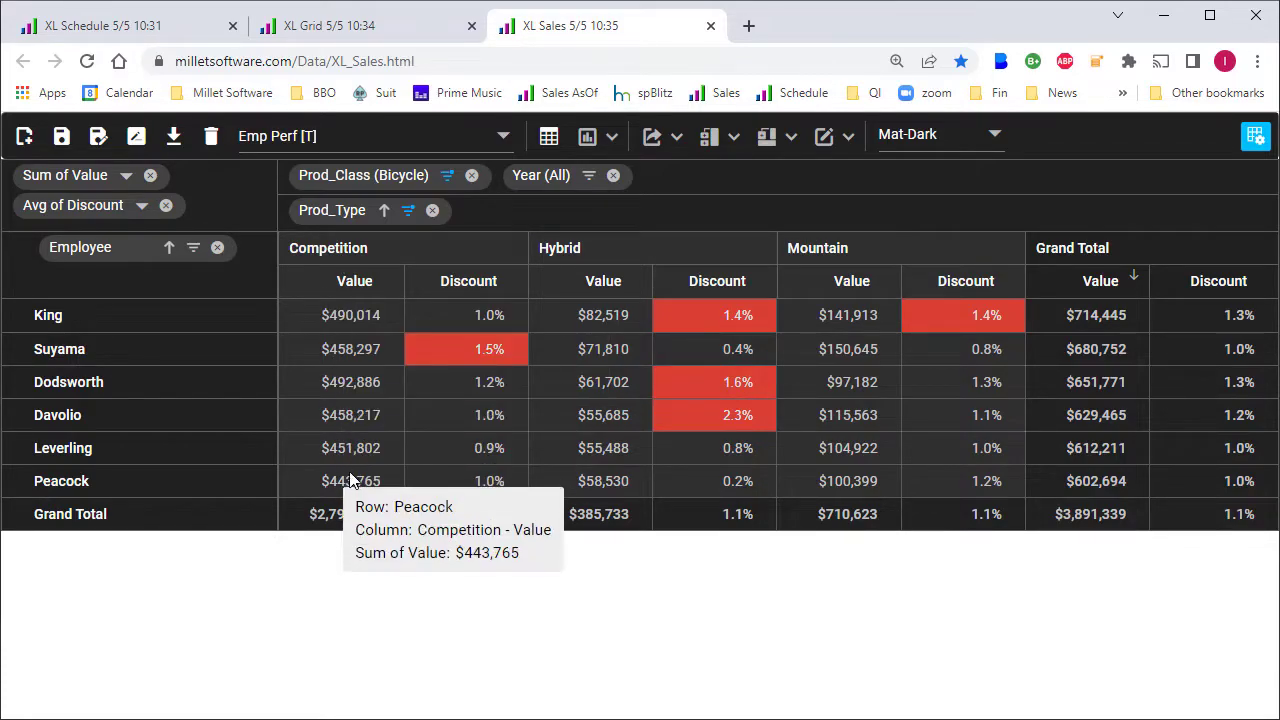
mouse_move(488, 514)
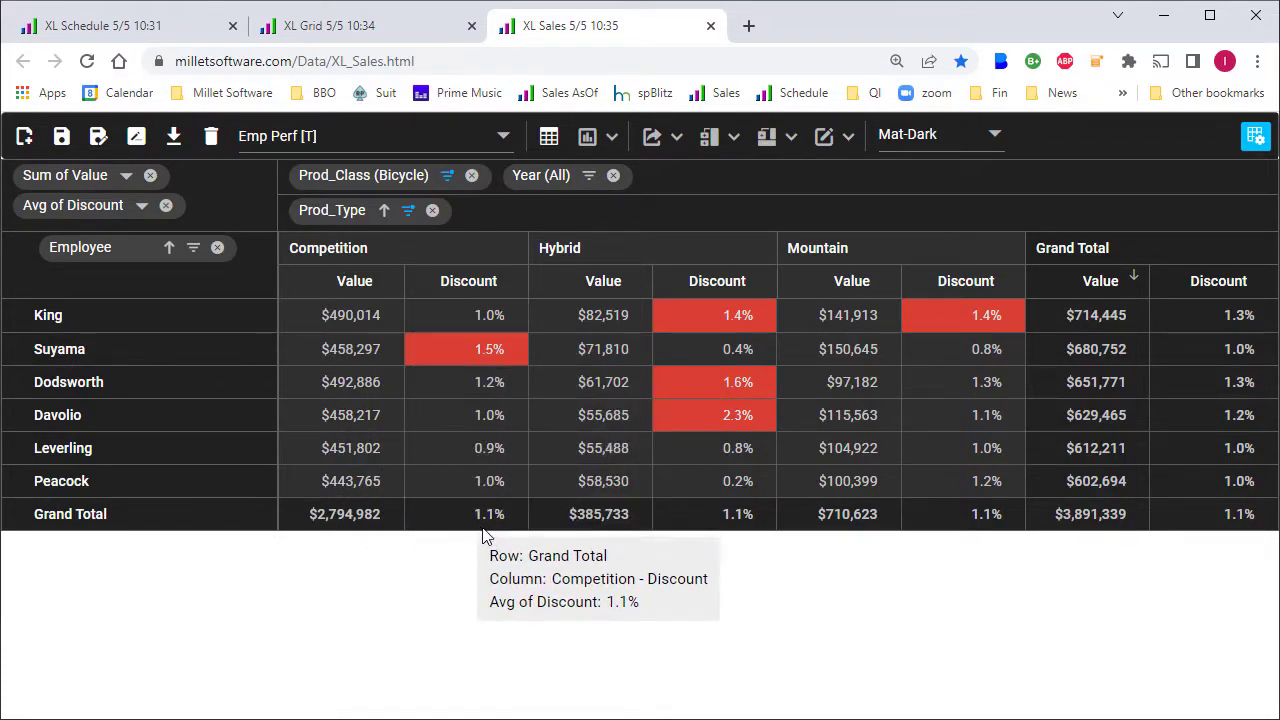
click(1252, 136)
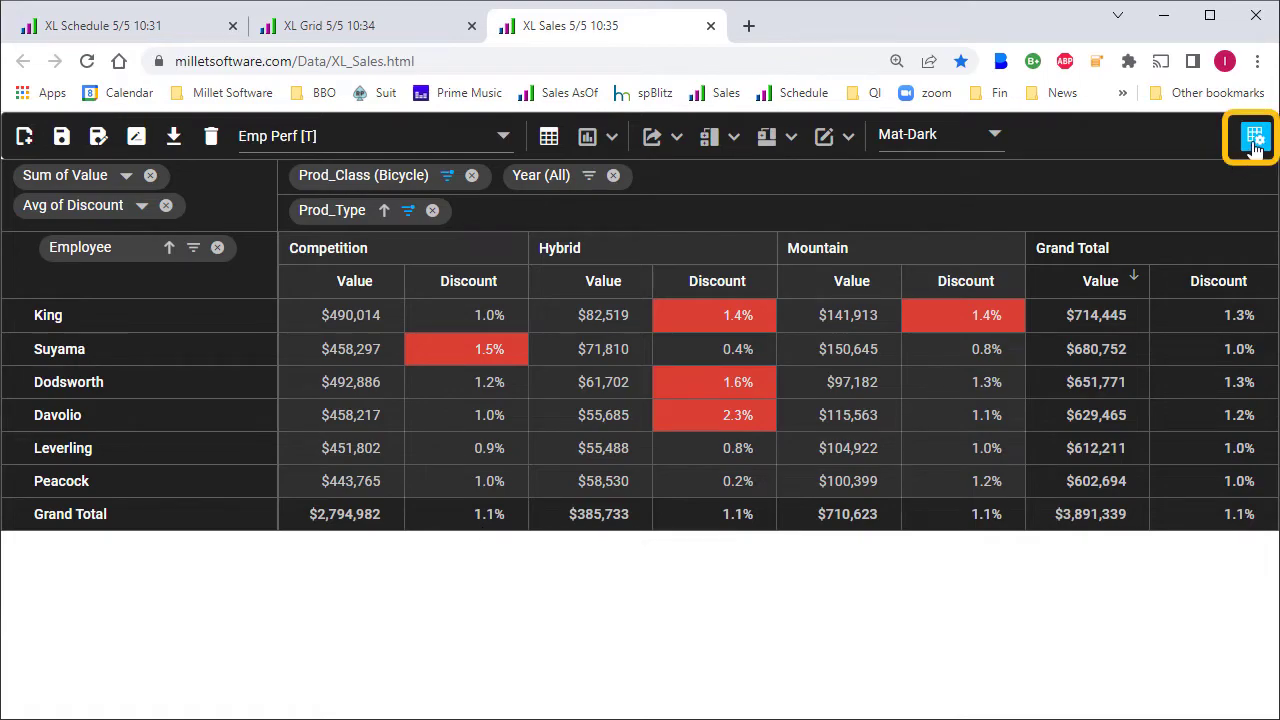
Step: In the field list, keep Discount averaged and set the Prod_Class filter to All, then close it
click(1252, 136)
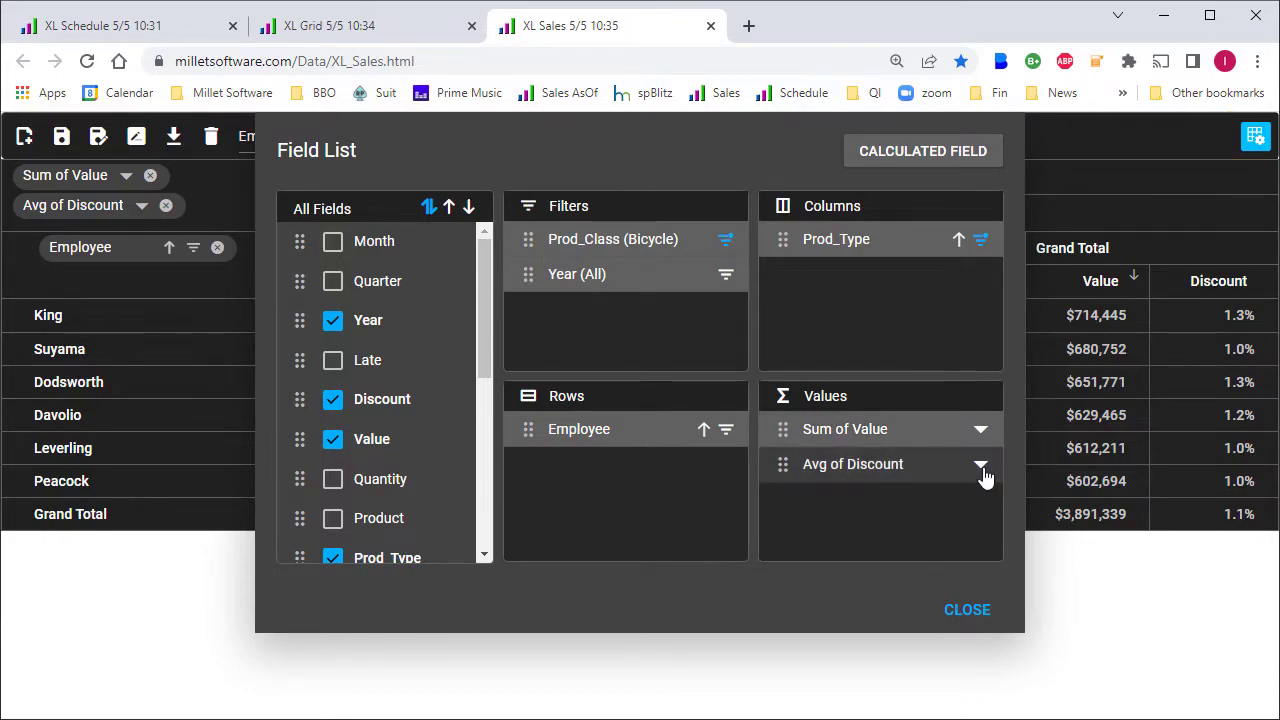
click(980, 464)
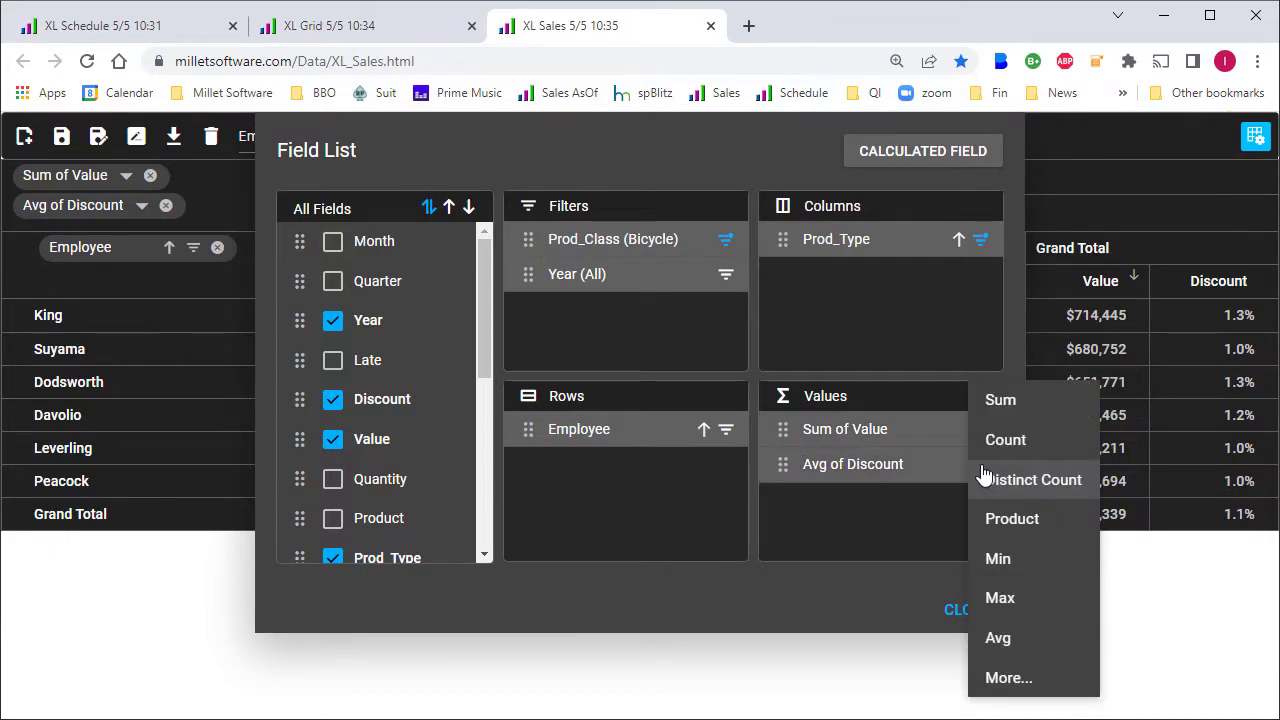
mouse_move(1000, 596)
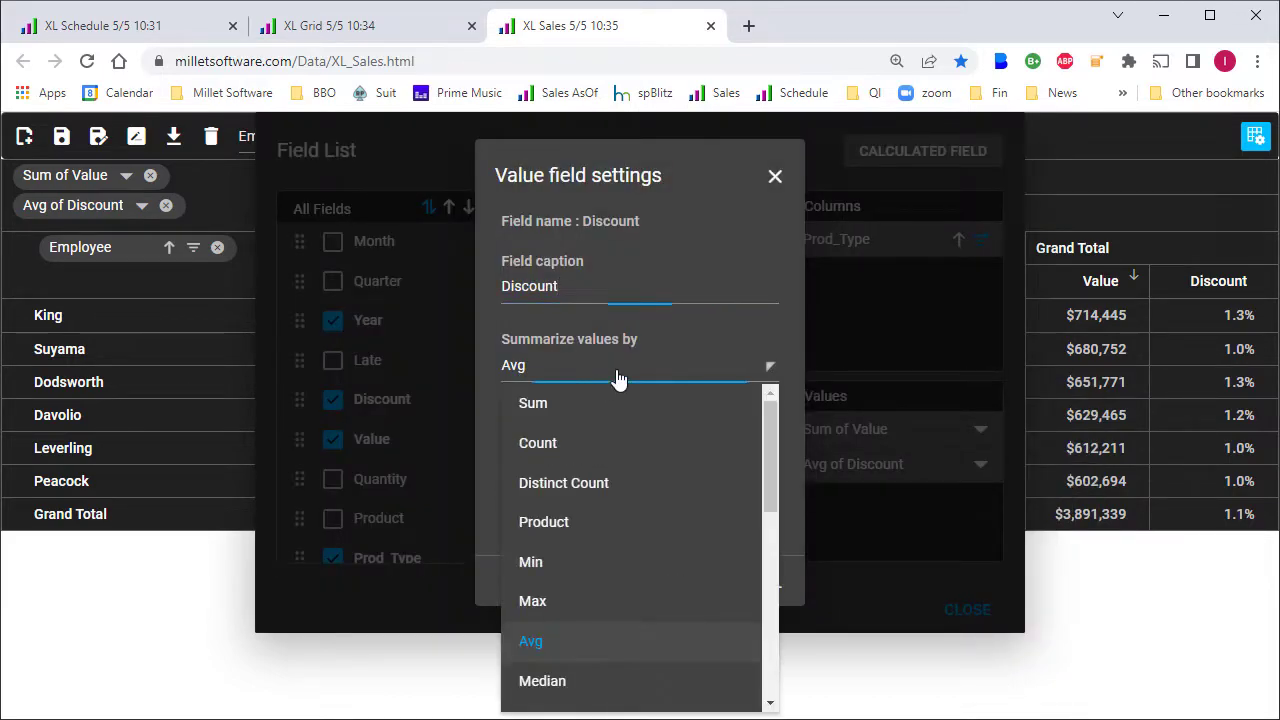
scroll(down, 3)
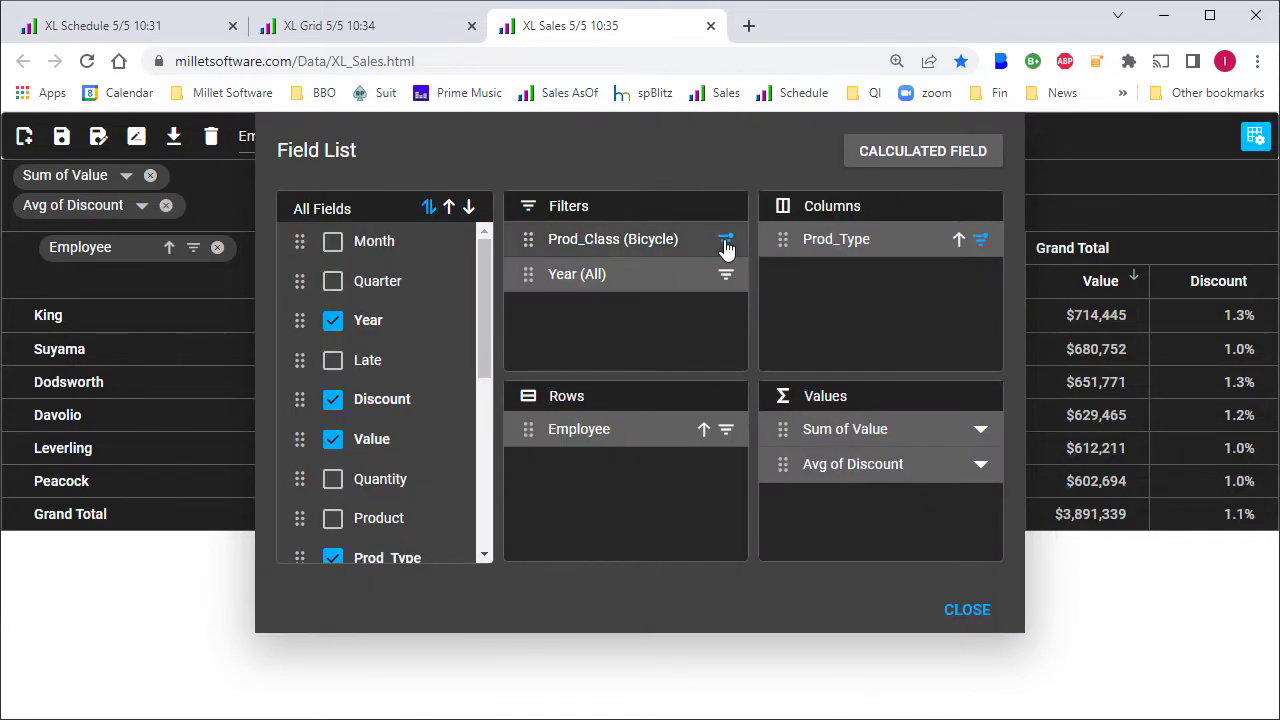
click(726, 240)
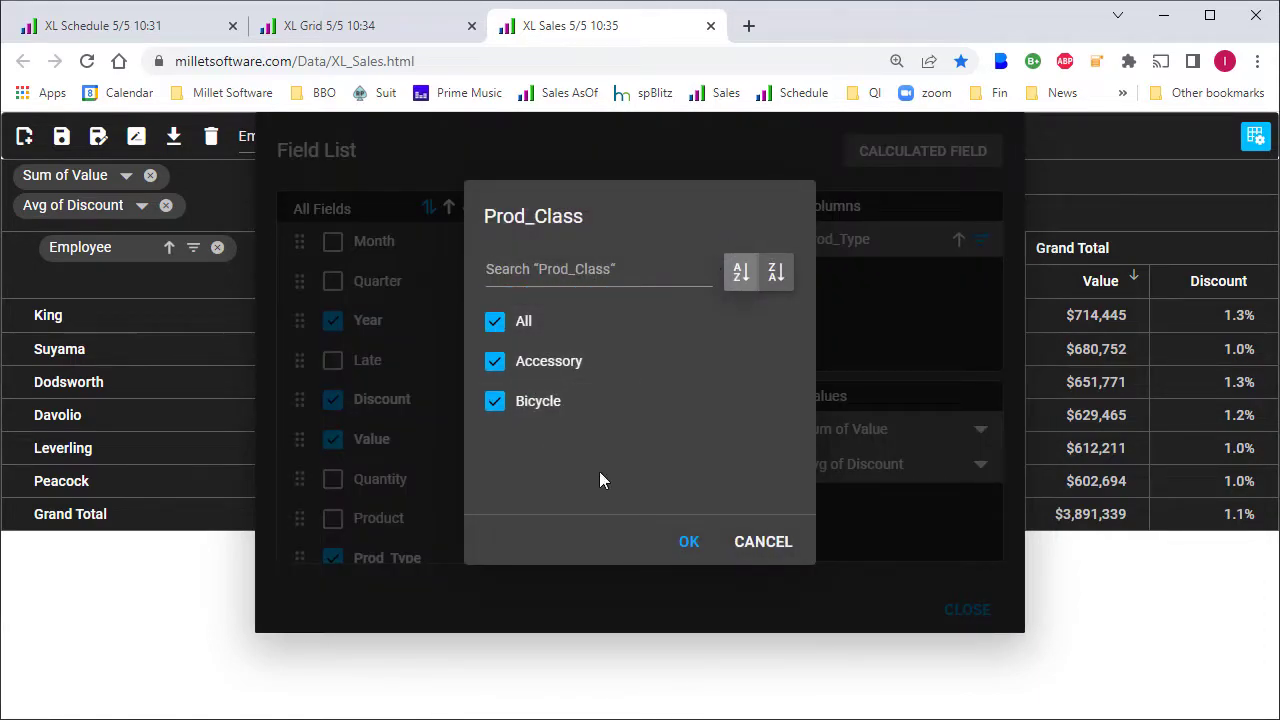
click(688, 540)
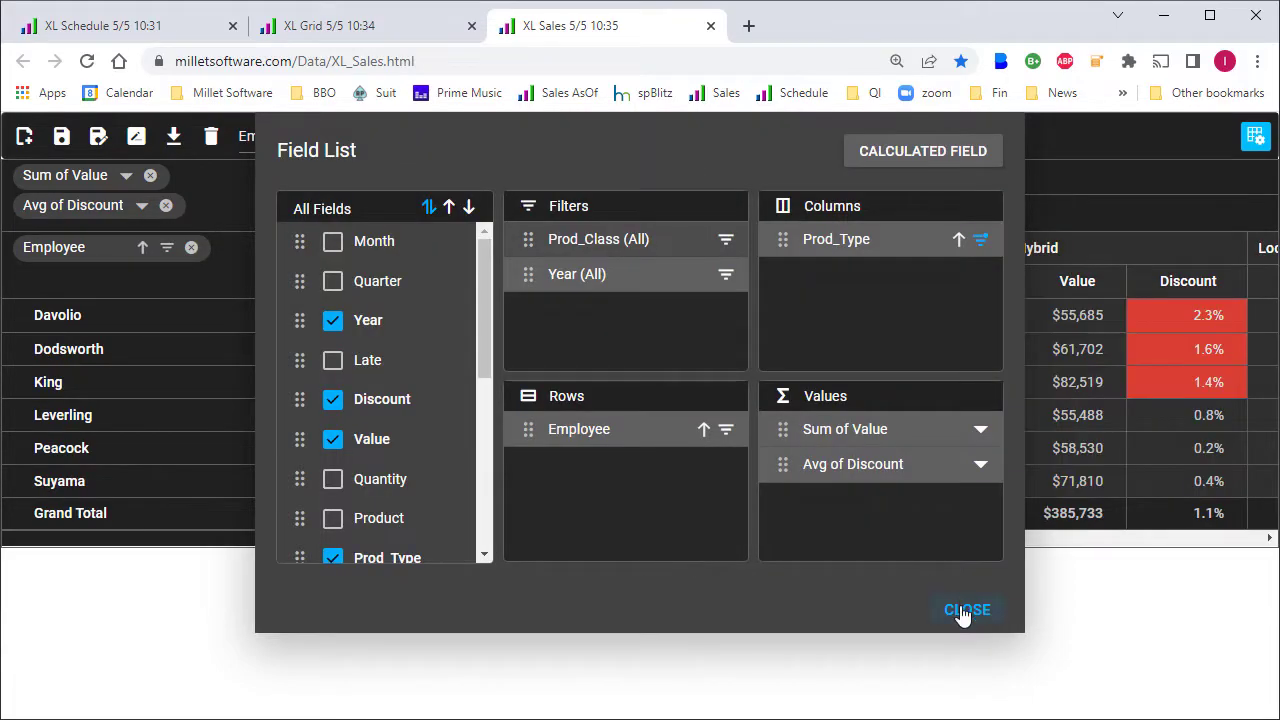
click(966, 610)
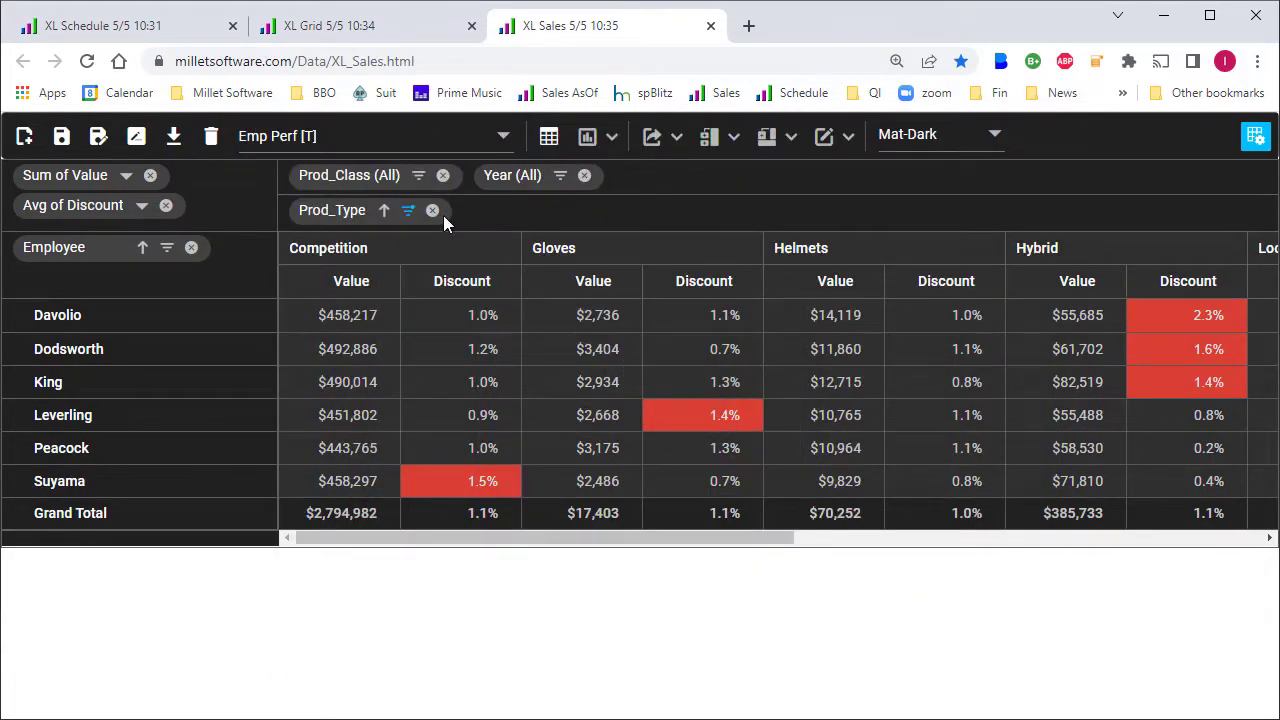
Step: Drill into Suyama's 1.5% Competition discount to see its order rows, then close the details
click(408, 210)
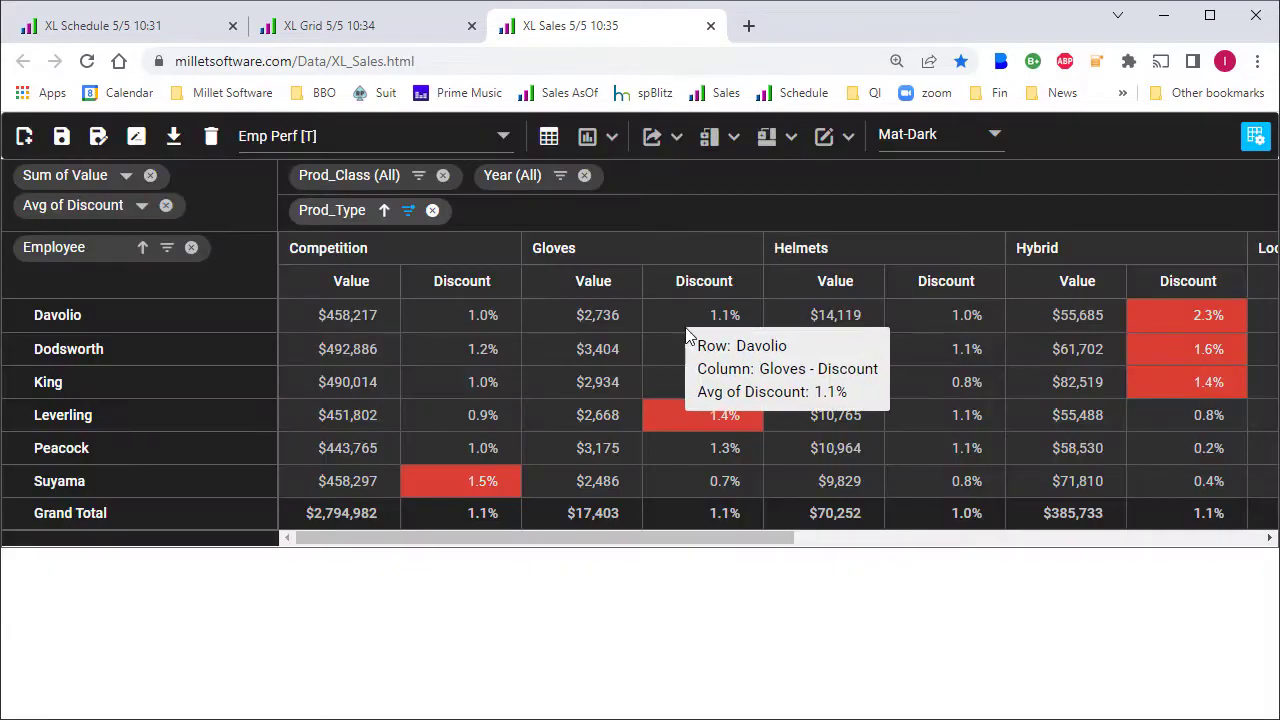
mouse_move(460, 488)
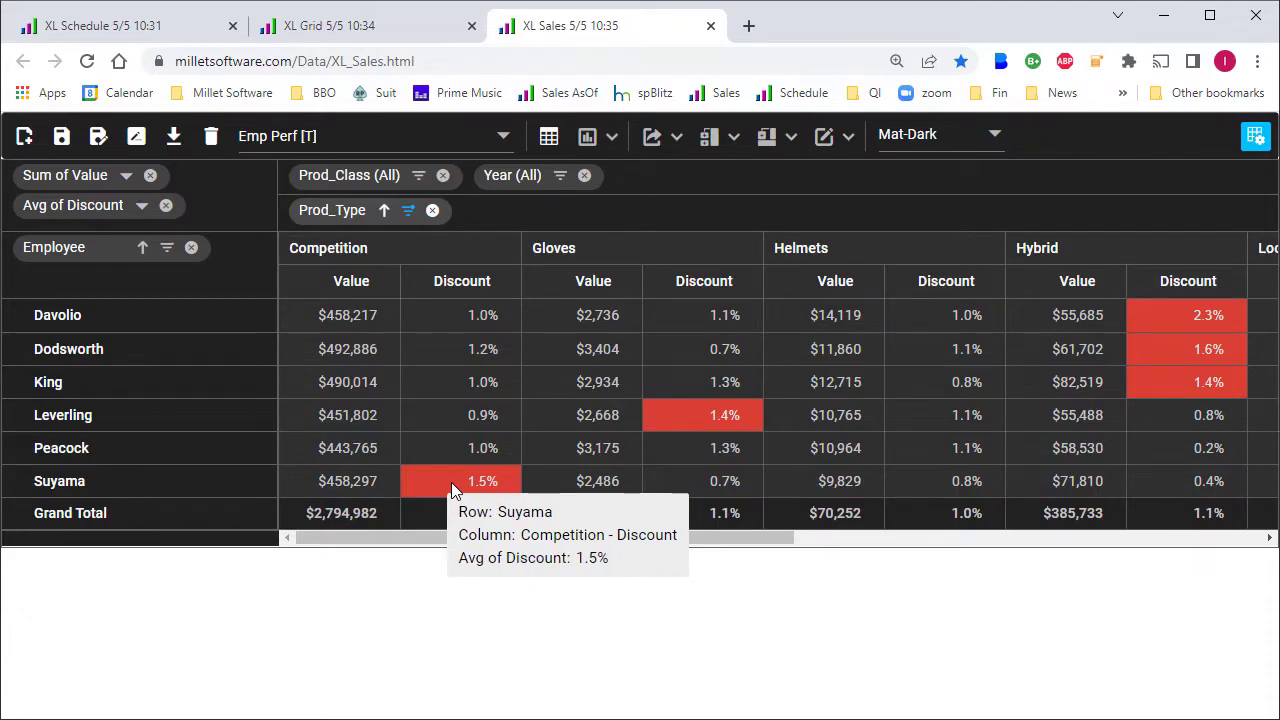
double_click(484, 480)
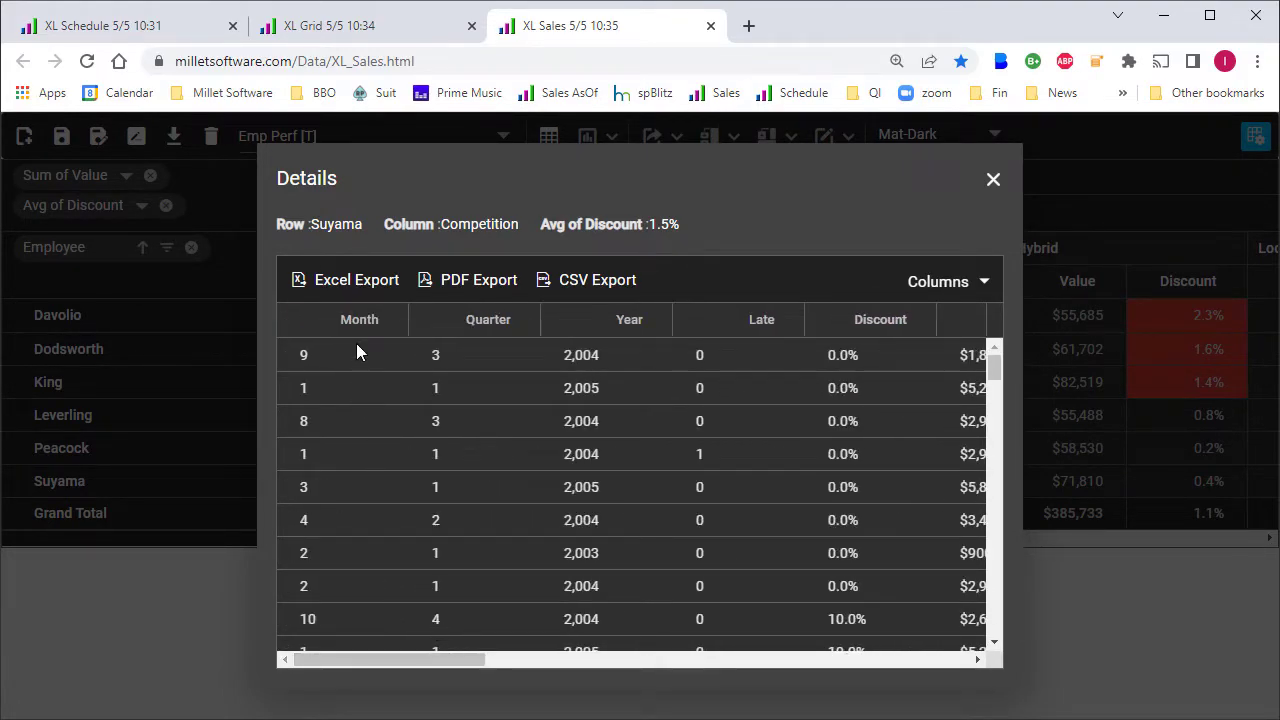
mouse_move(472, 304)
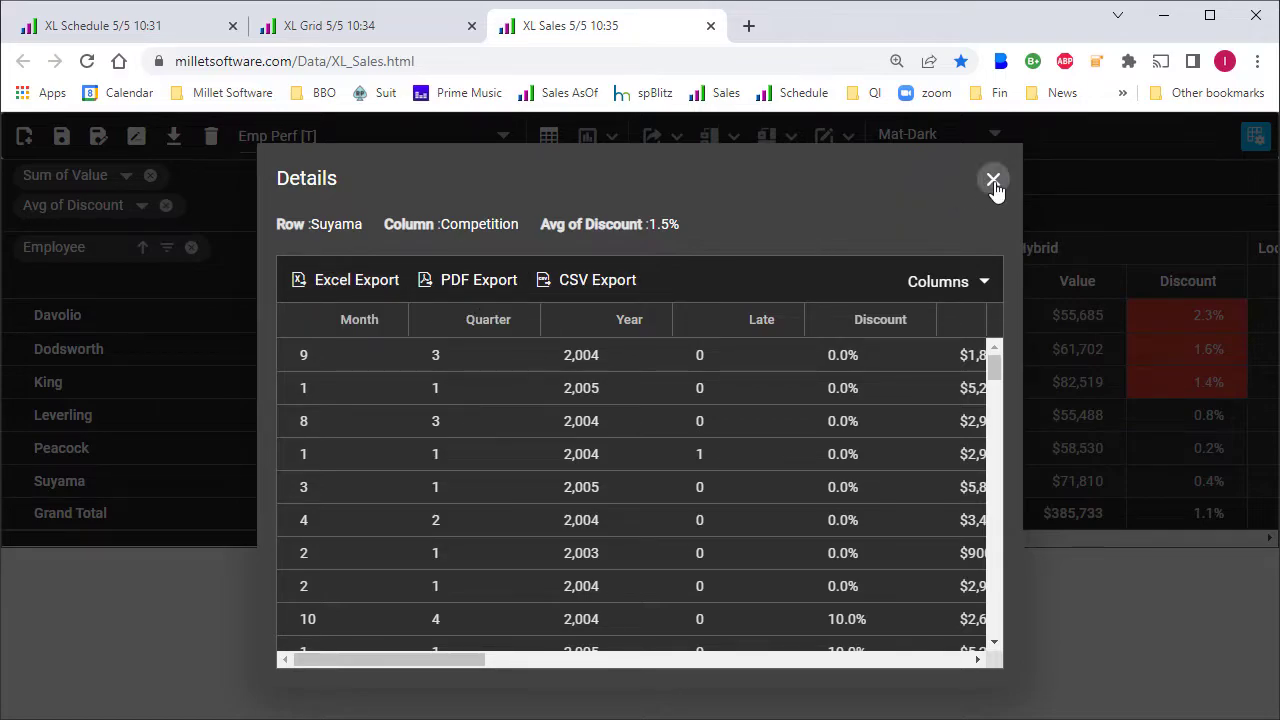
click(992, 178)
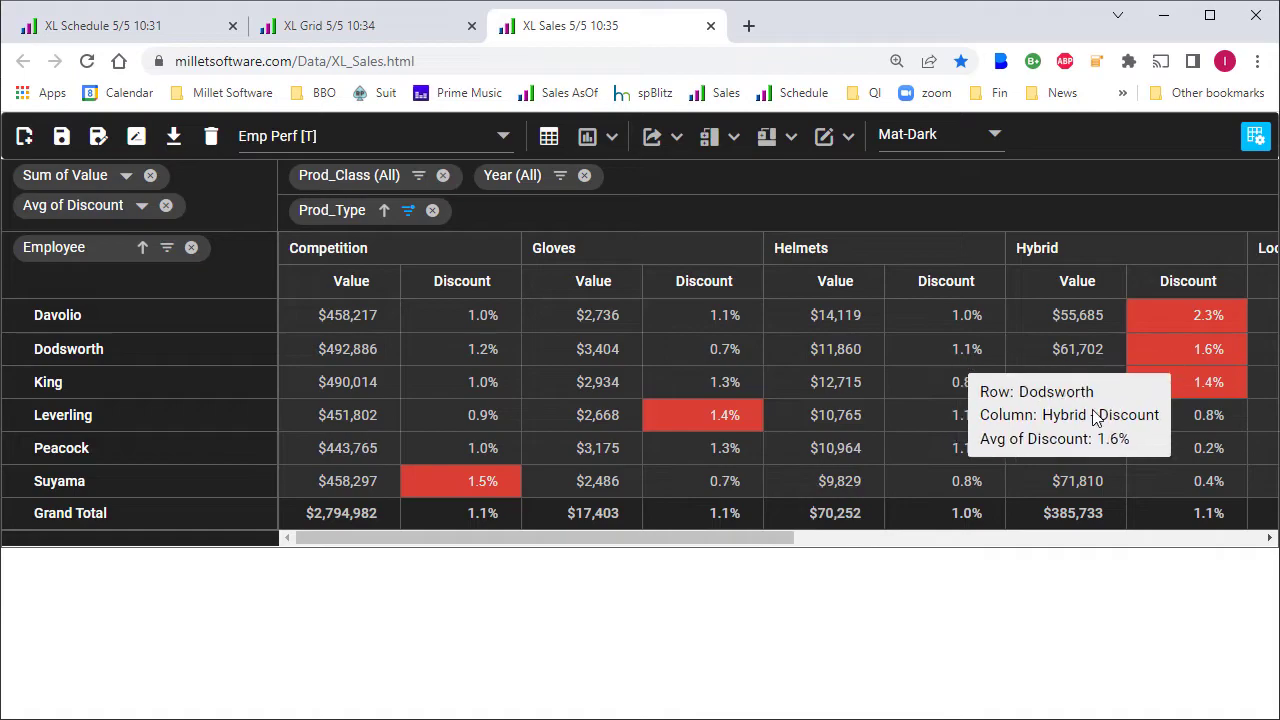
click(824, 136)
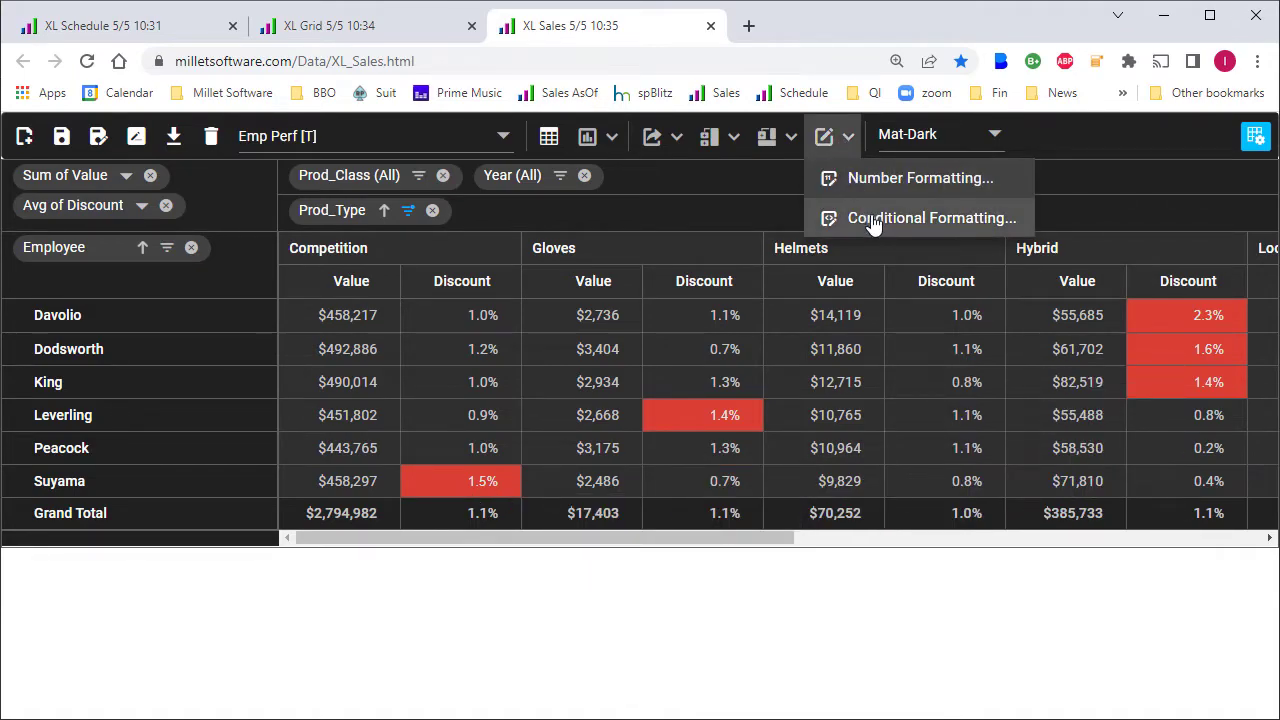
click(932, 218)
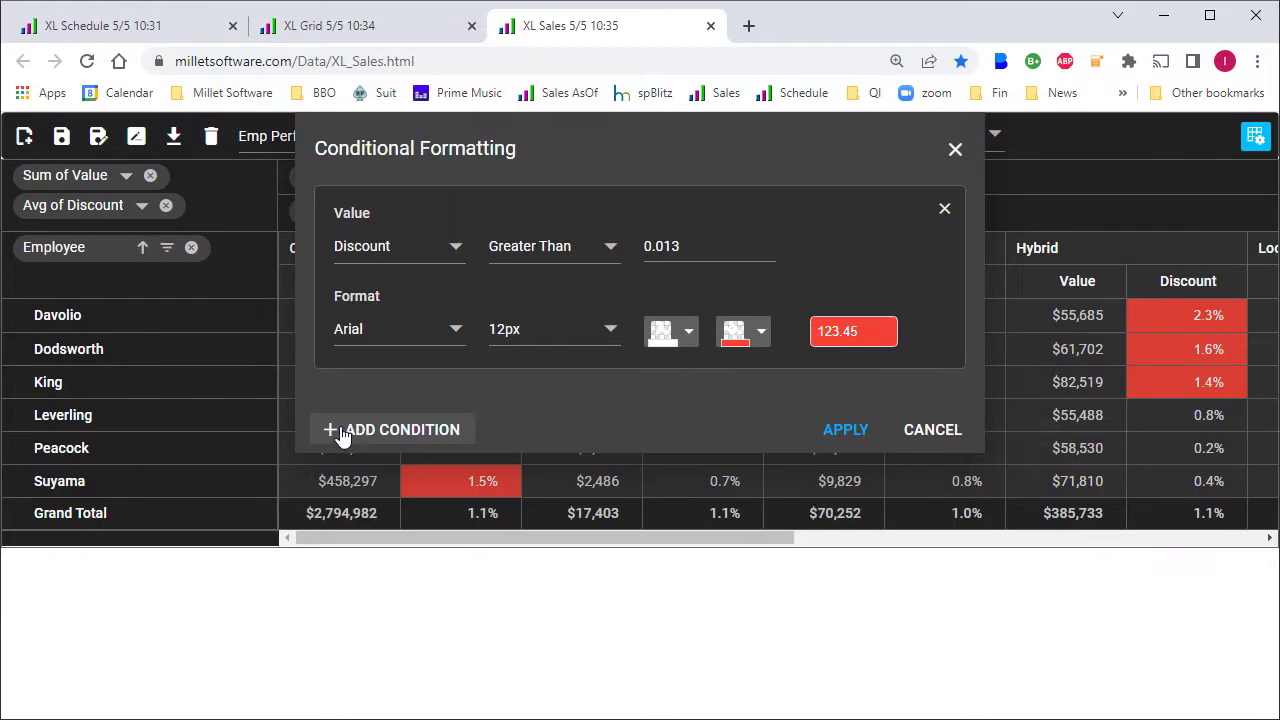
mouse_move(364, 252)
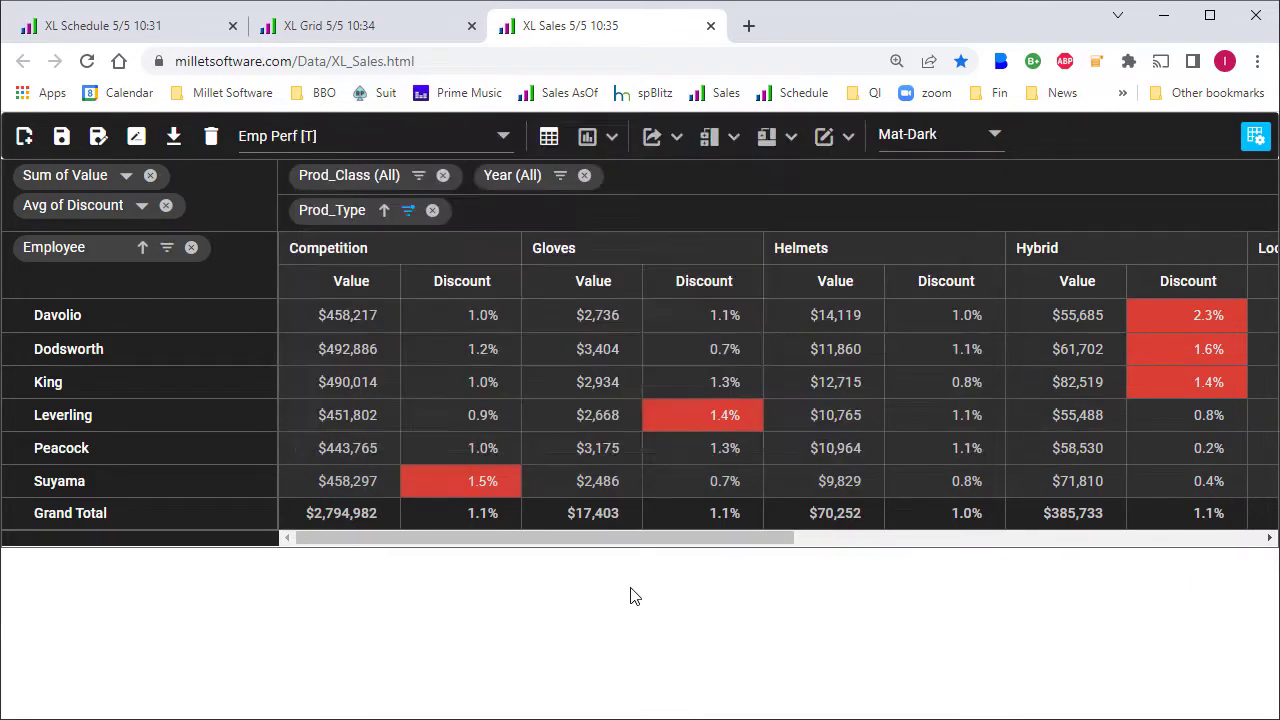
mouse_move(718, 268)
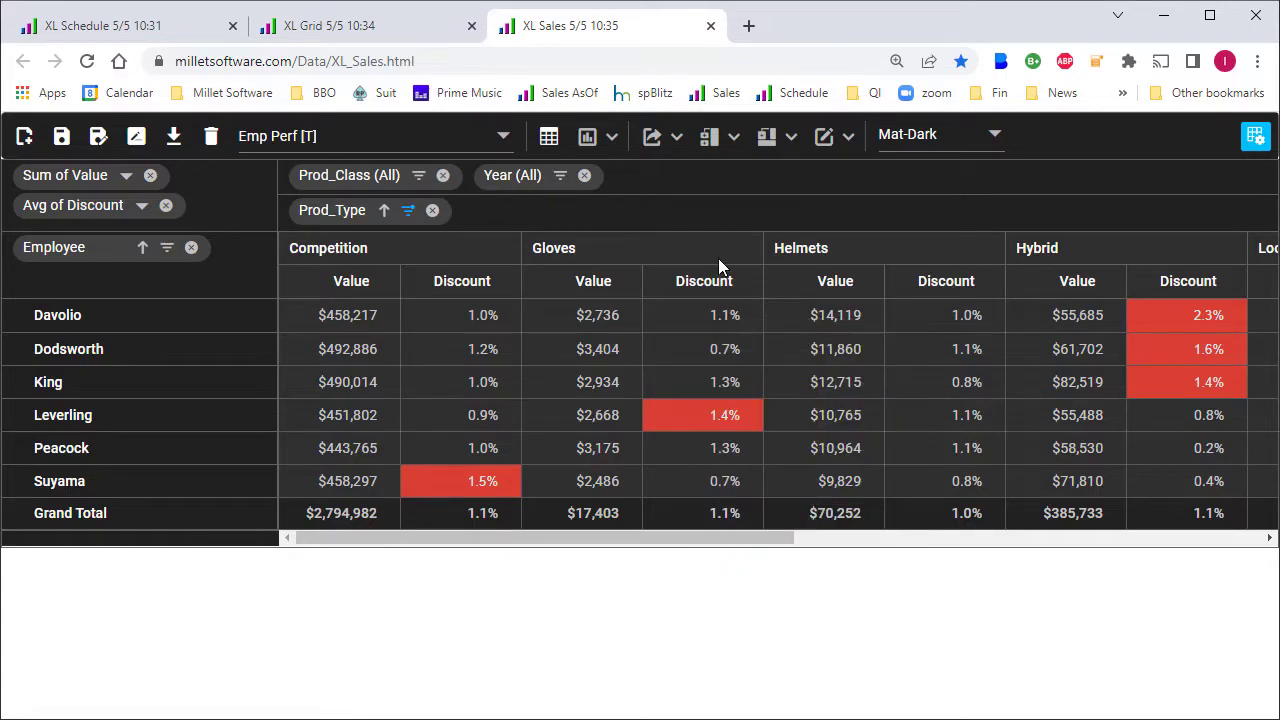
click(768, 136)
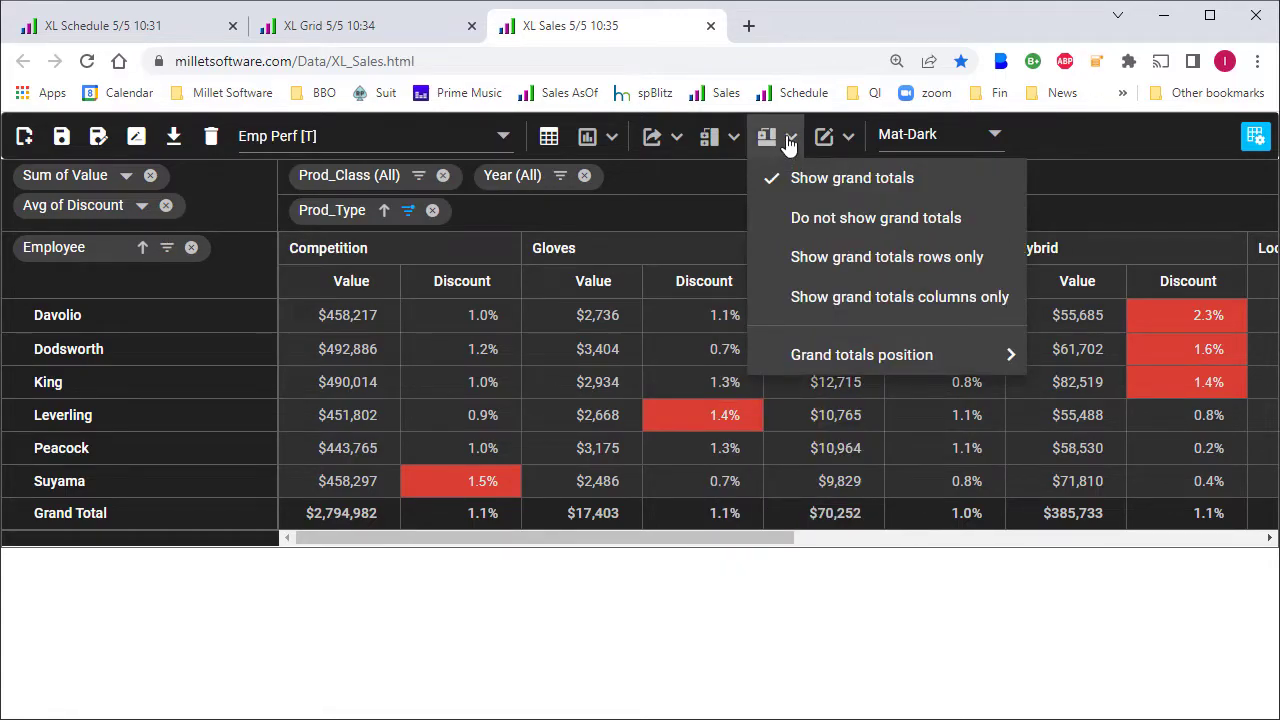
click(652, 136)
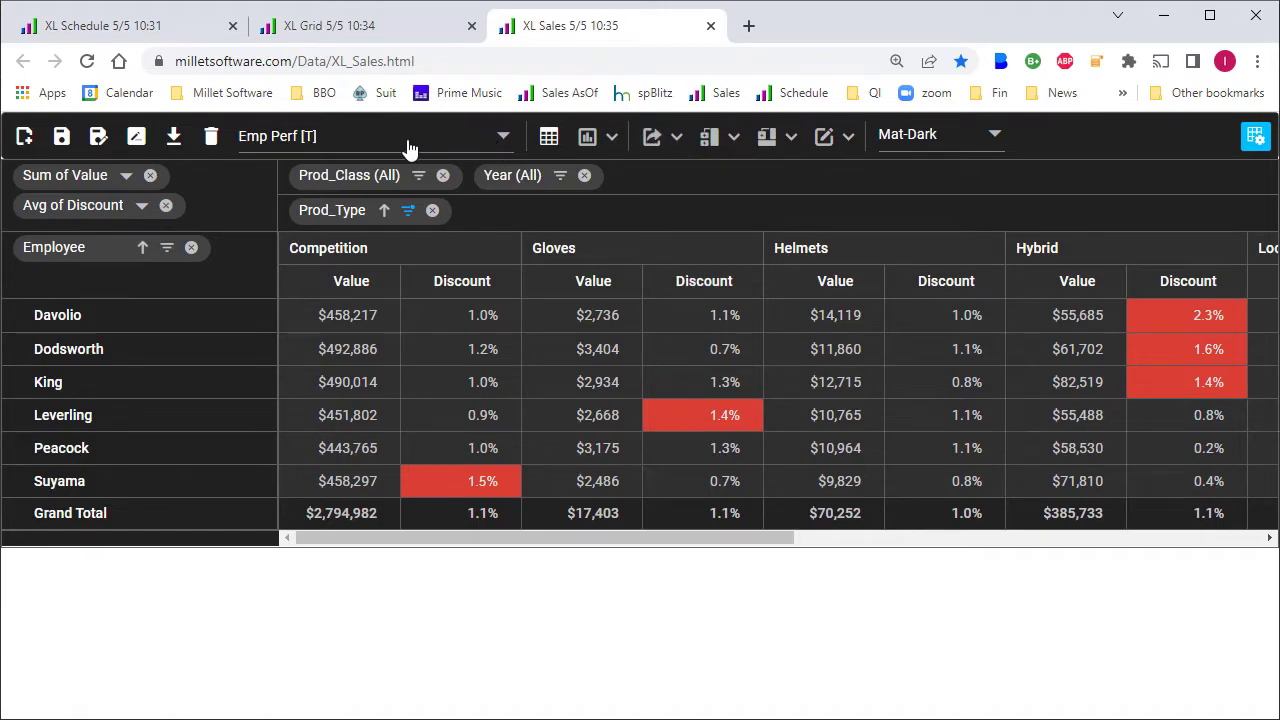
click(370, 136)
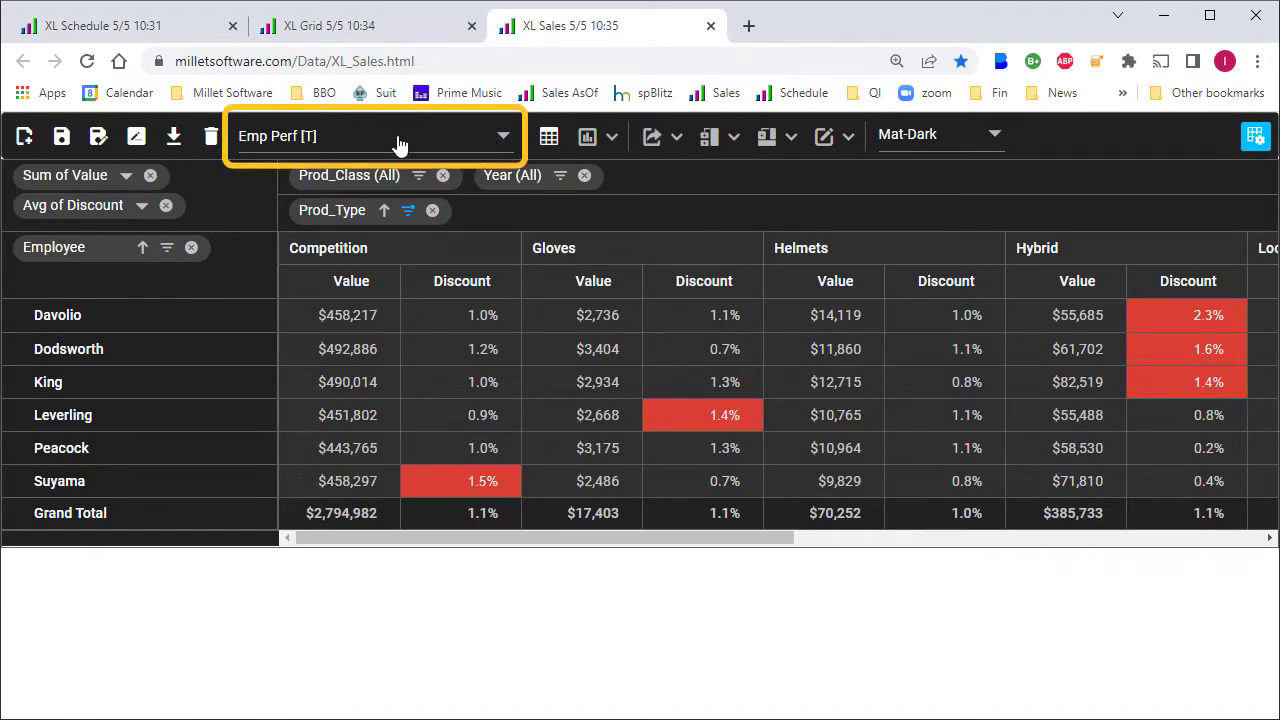
mouse_move(370, 148)
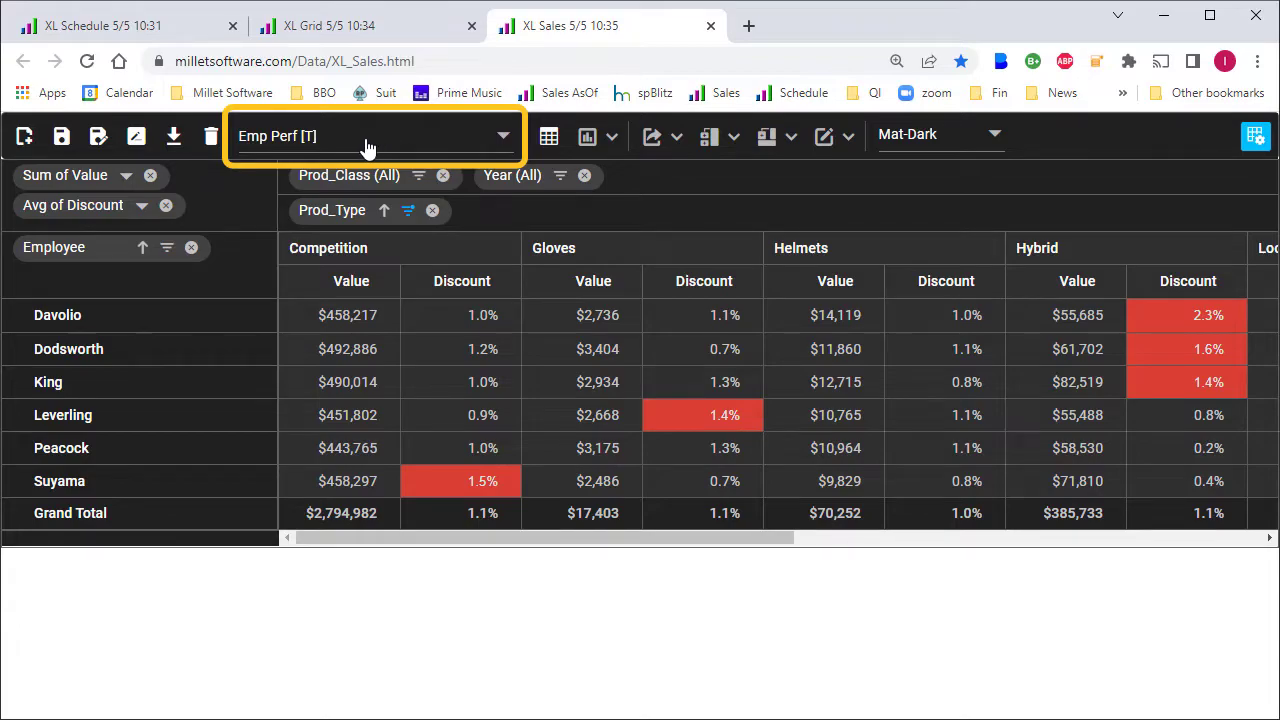
mouse_move(344, 138)
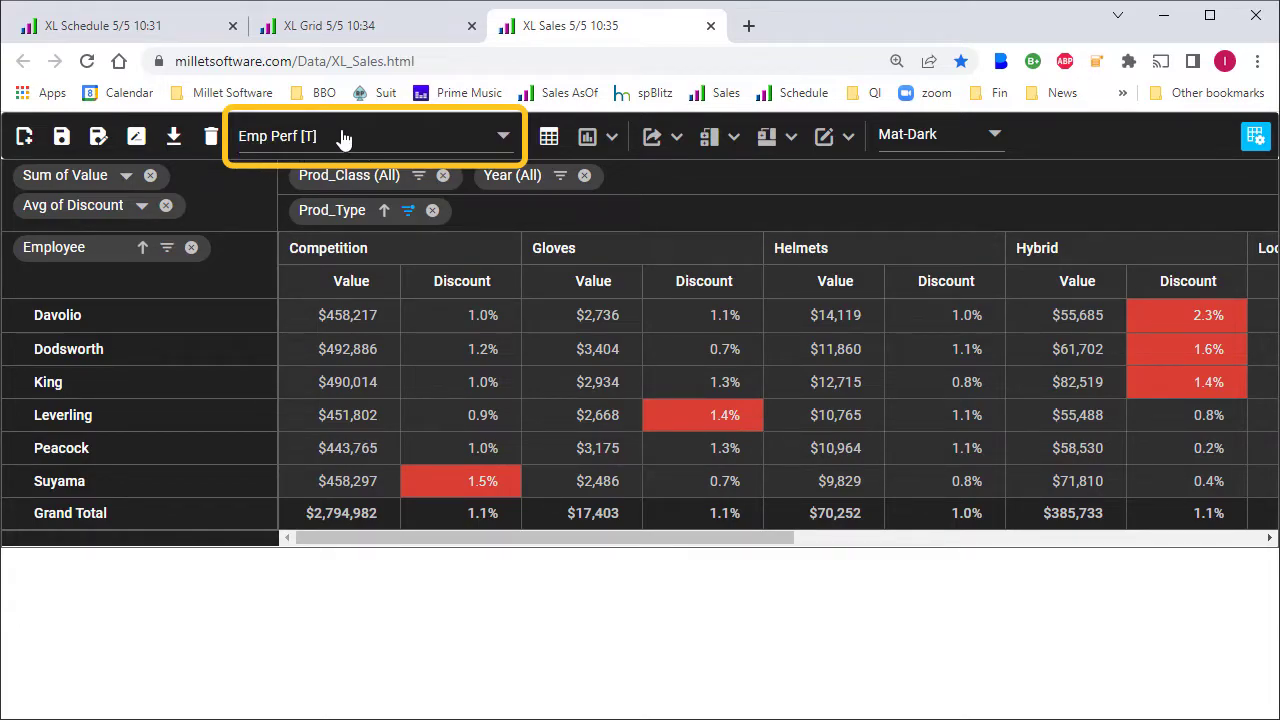
Step: Switch to the saved '%Late by Rep [G]' chart and drill into Dodsworth's Q2 2004 point
click(372, 136)
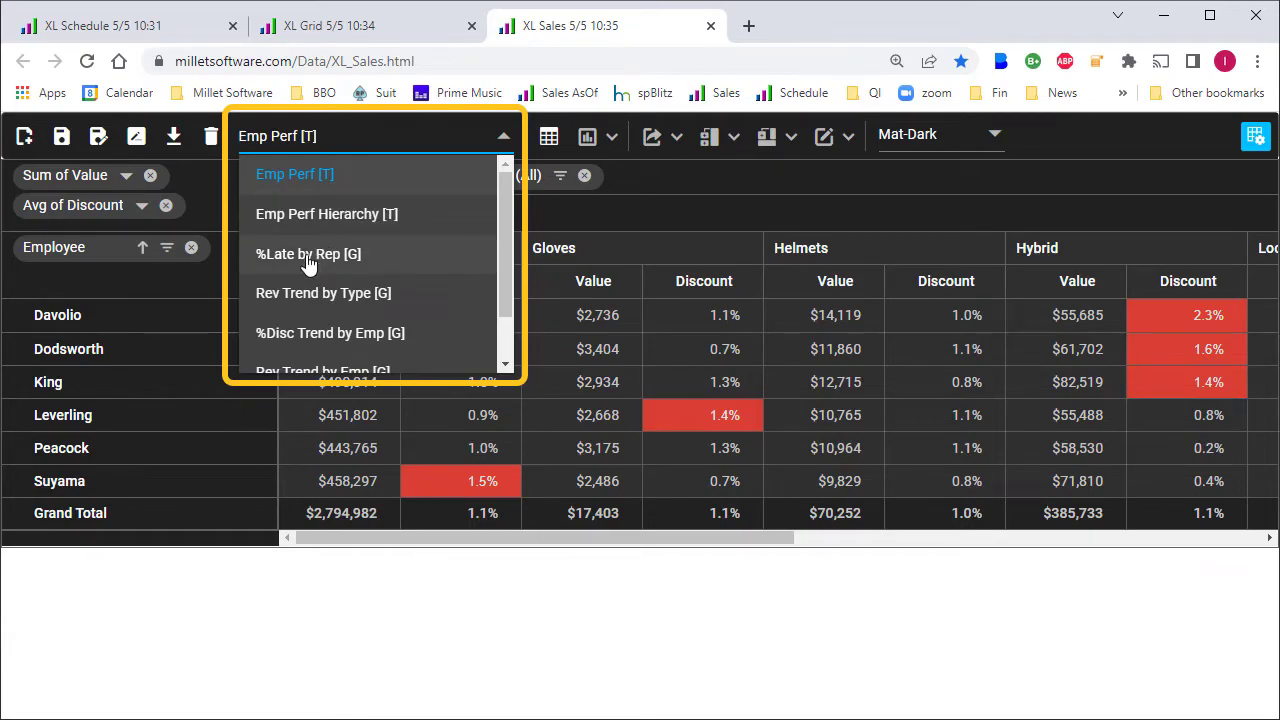
click(308, 254)
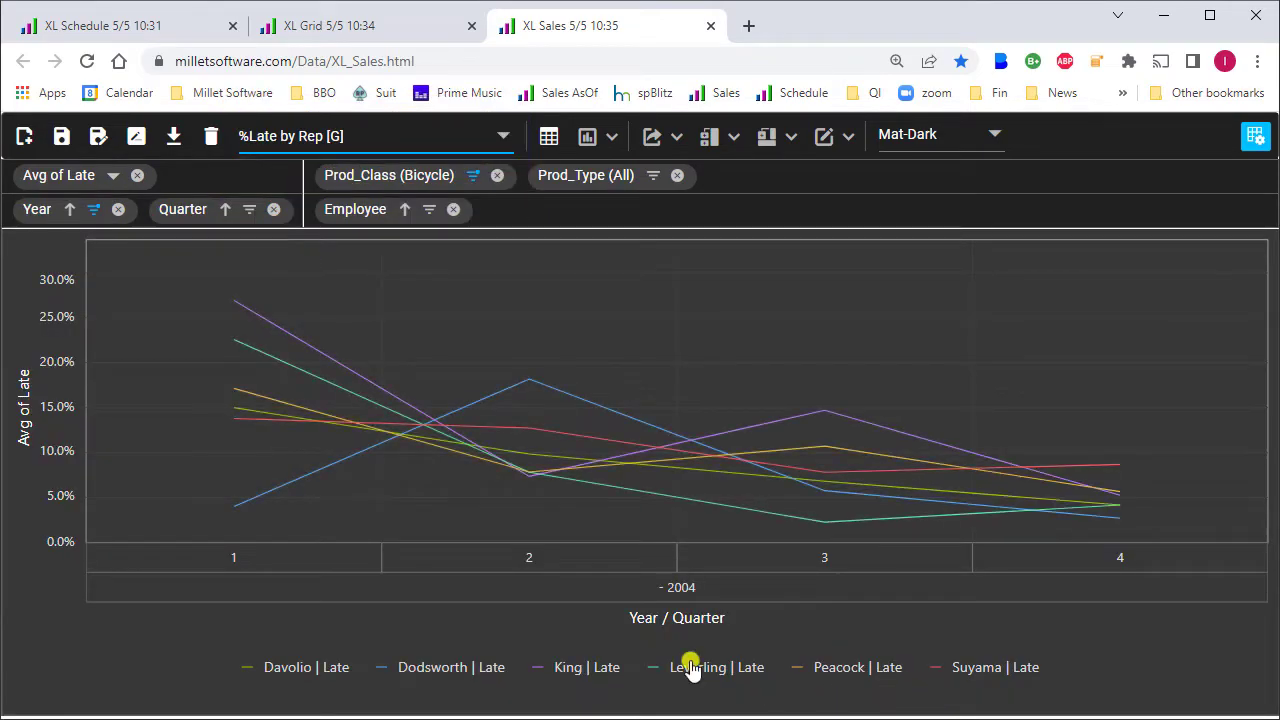
mouse_move(352, 644)
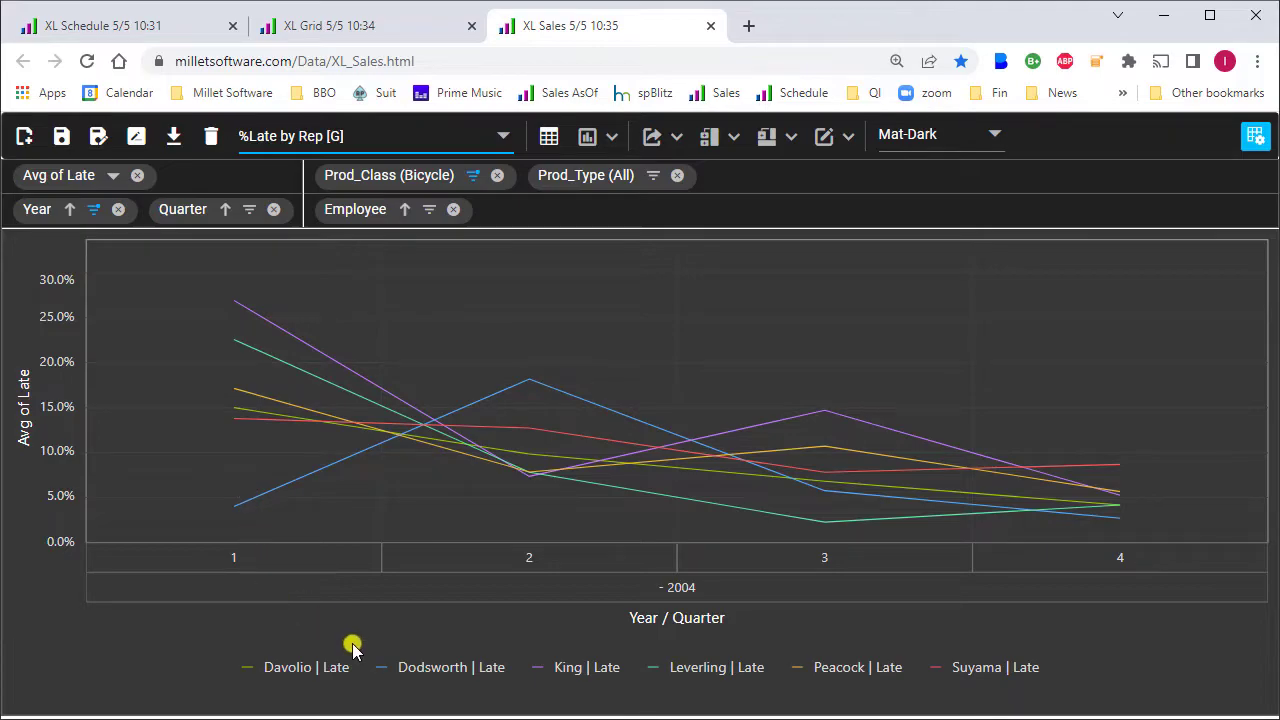
mouse_move(528, 384)
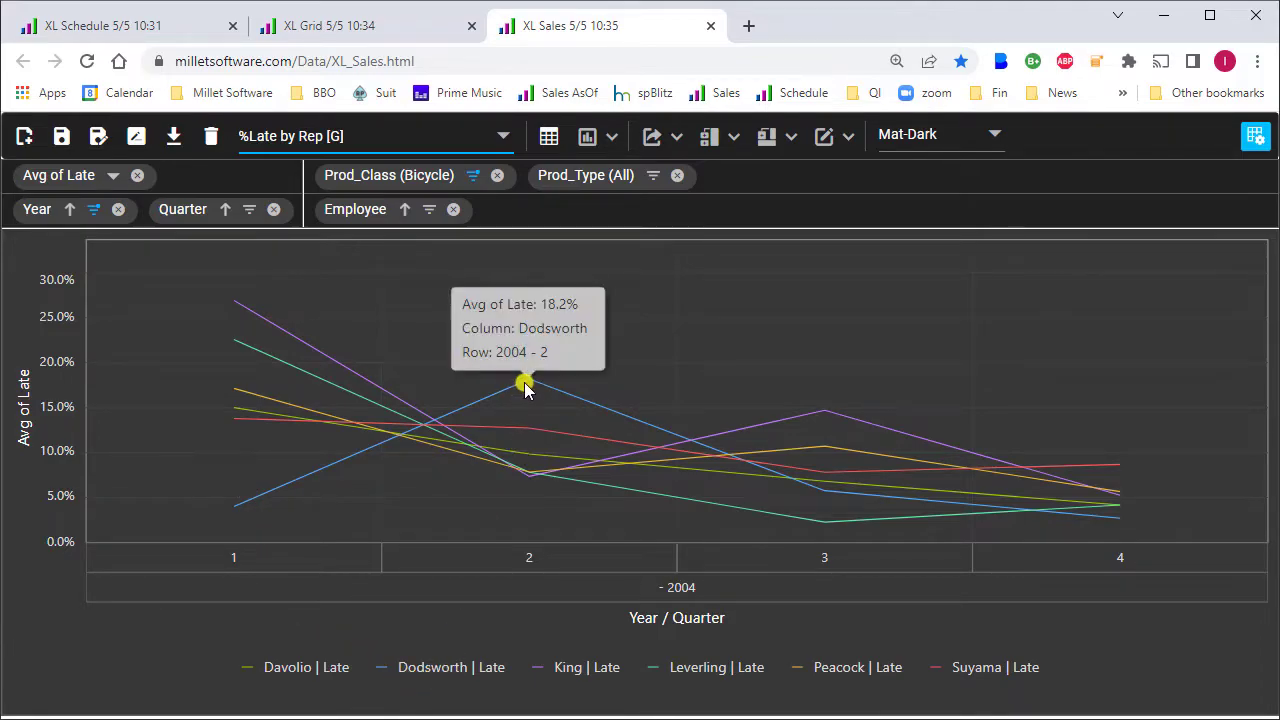
click(528, 384)
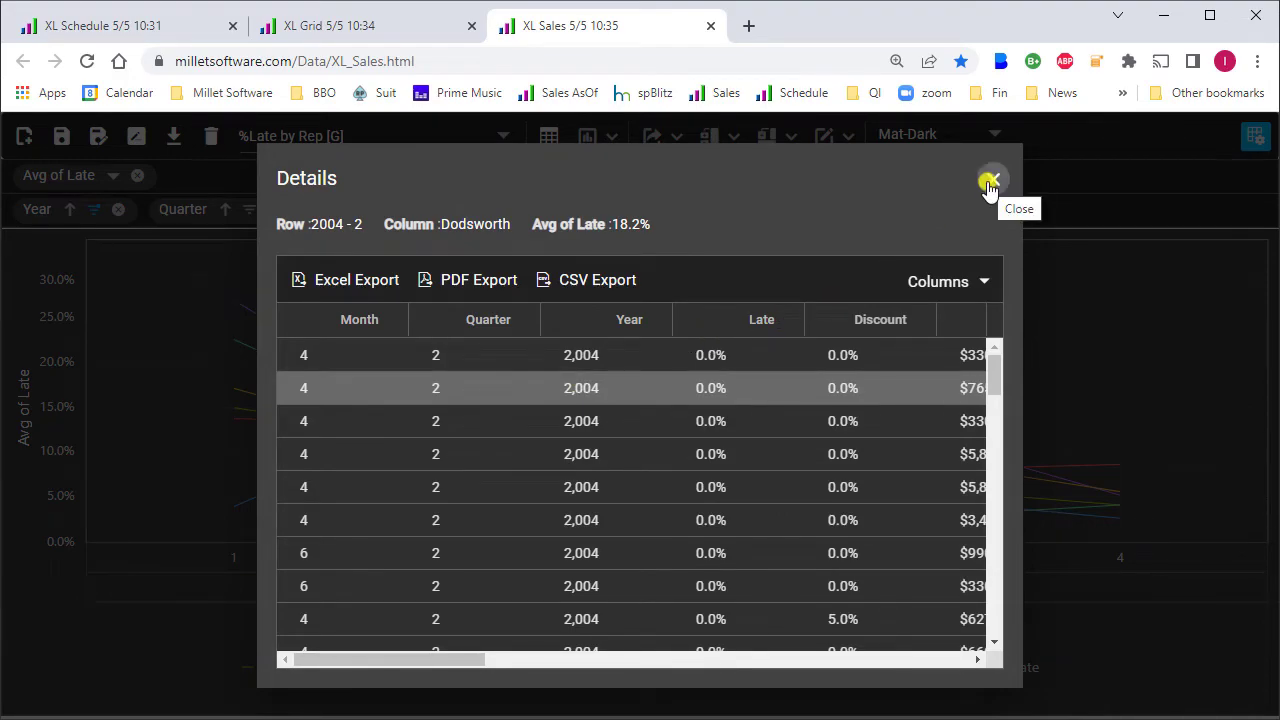
Step: Close Dodsworth's Q2 detail records to return to the %Late by Rep line chart
click(992, 180)
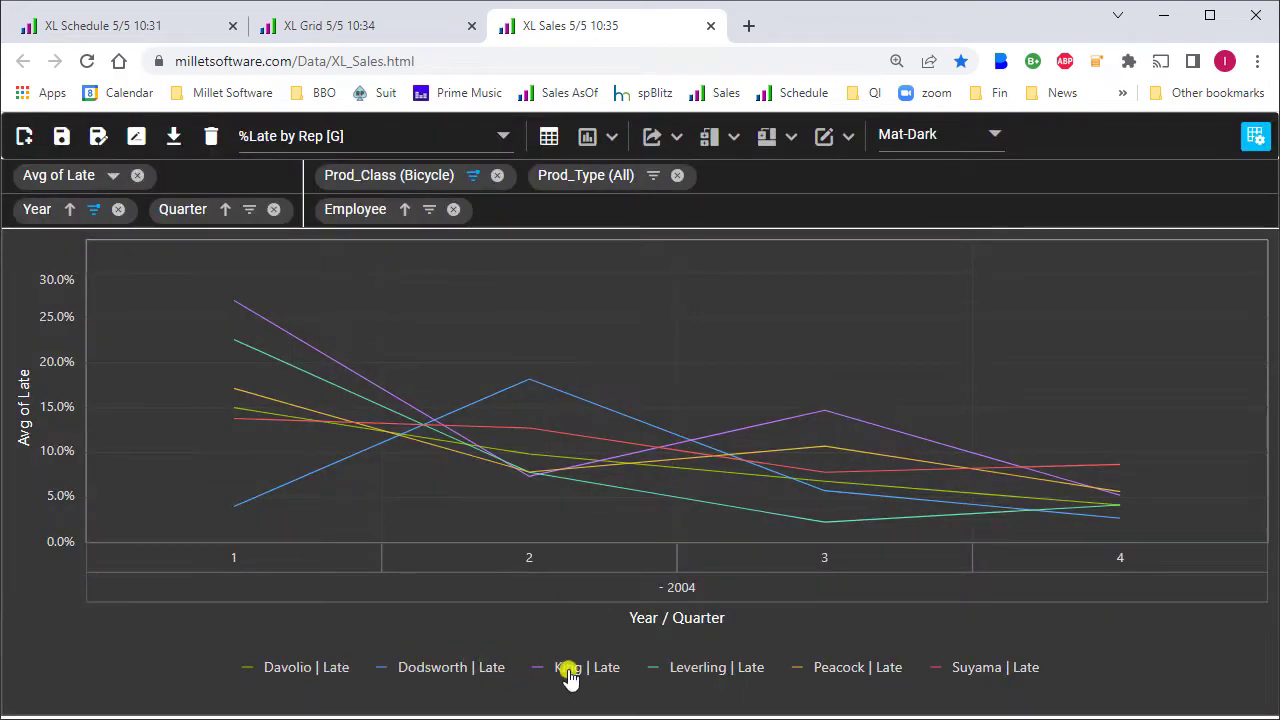
mouse_move(404, 684)
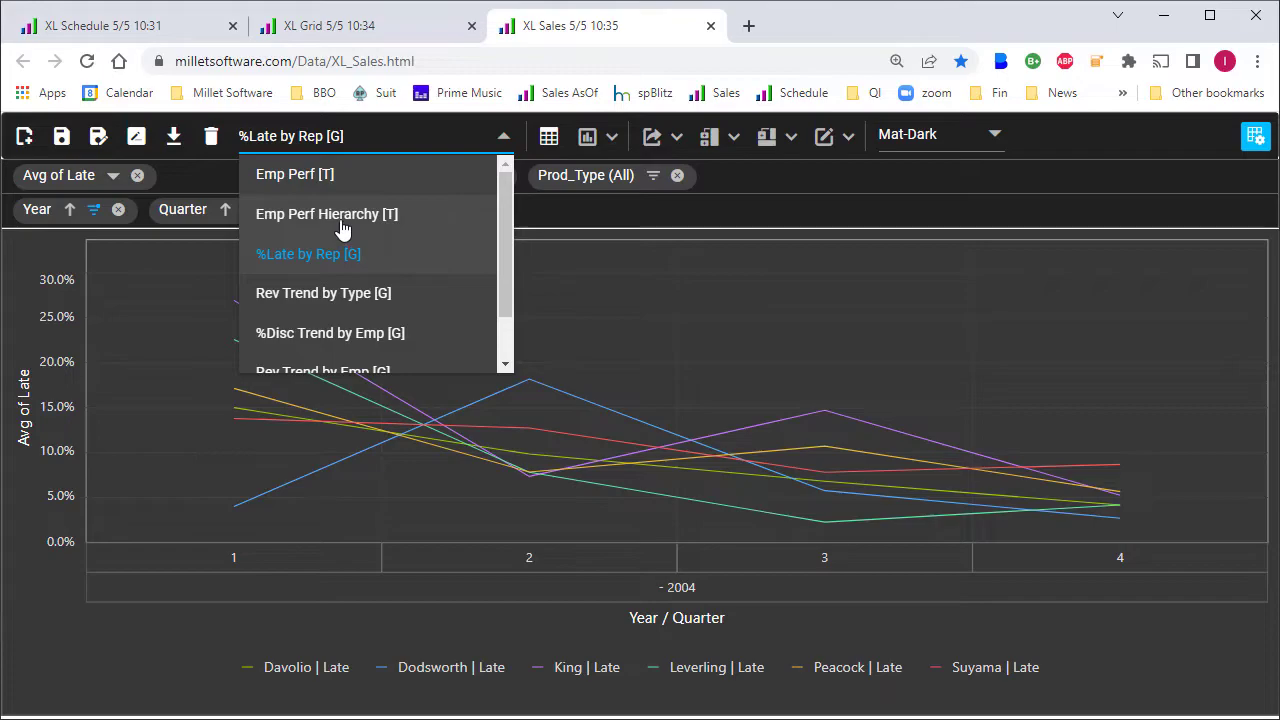
Step: Switch to 'Emp Perf Hierarchy [T]', review its fields, and expand Dodsworth into per-country rows
click(326, 214)
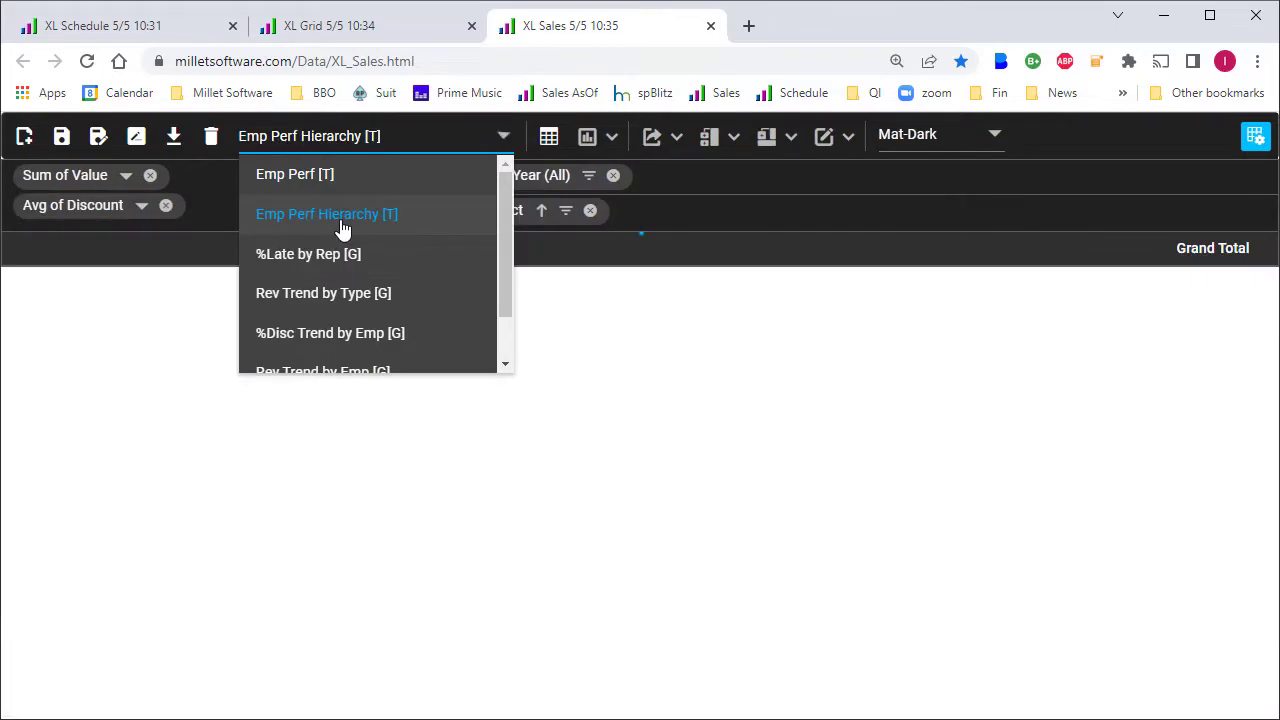
click(328, 214)
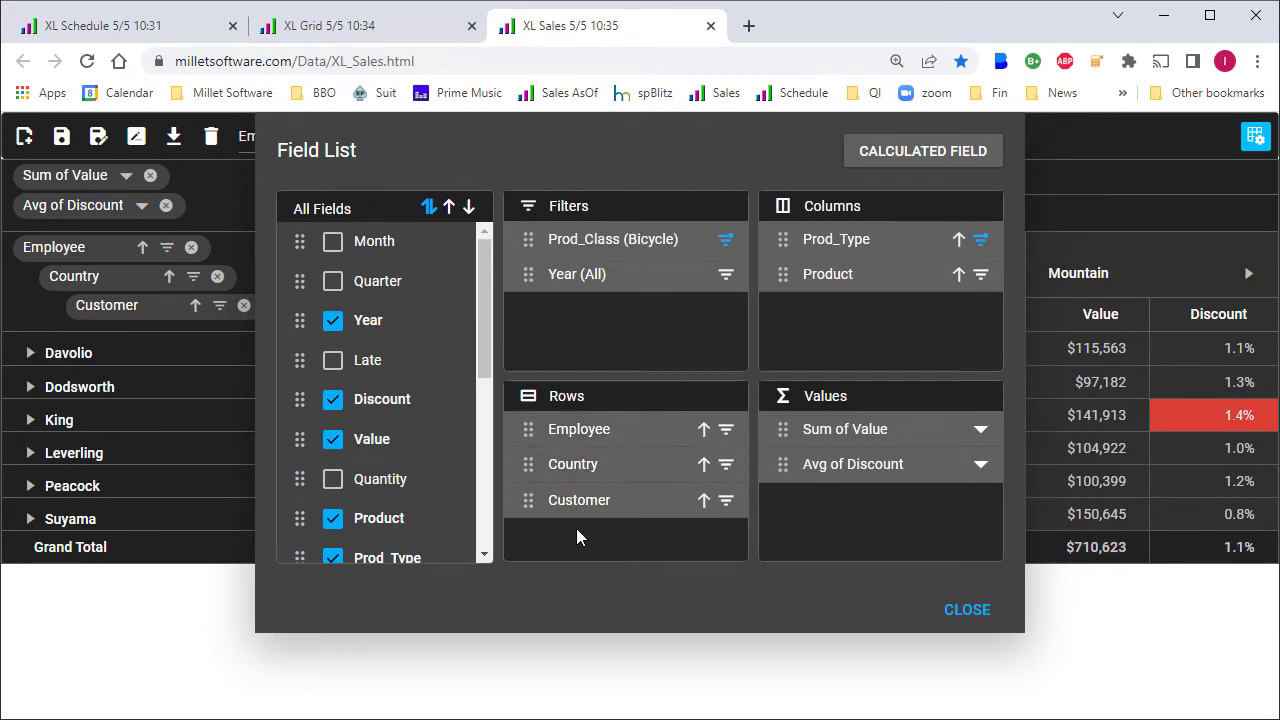
mouse_move(824, 248)
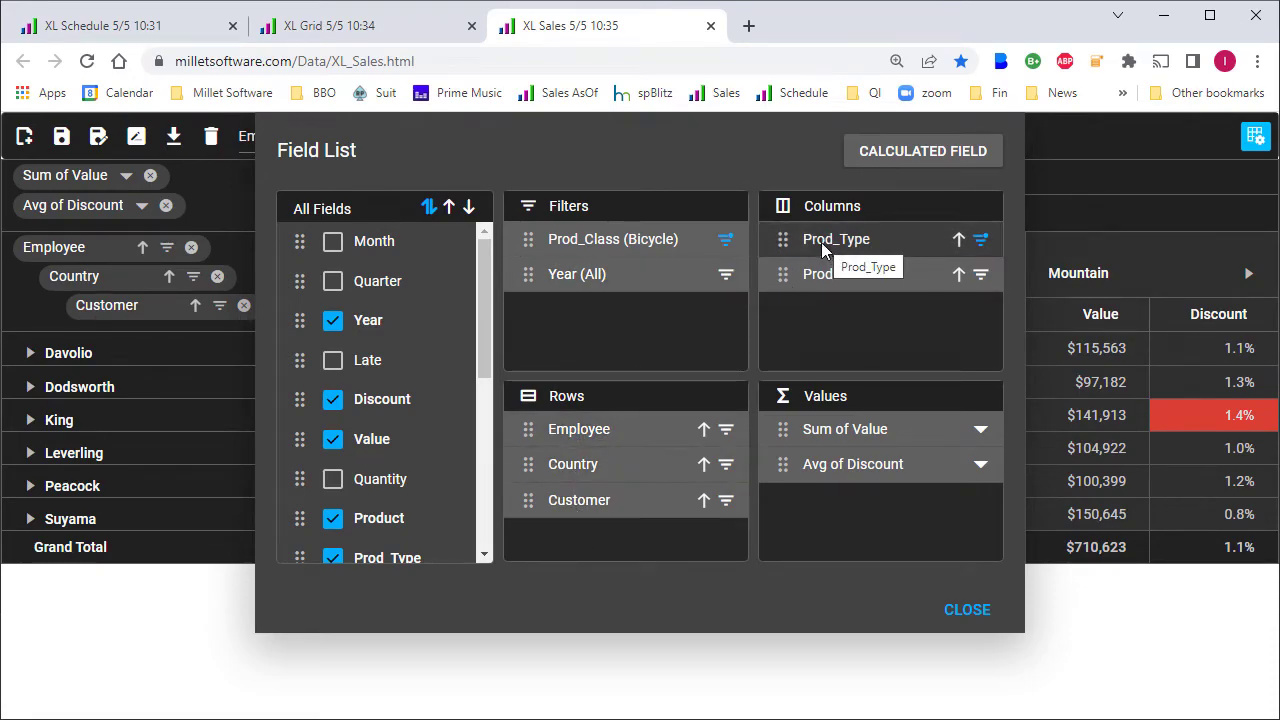
mouse_move(850, 296)
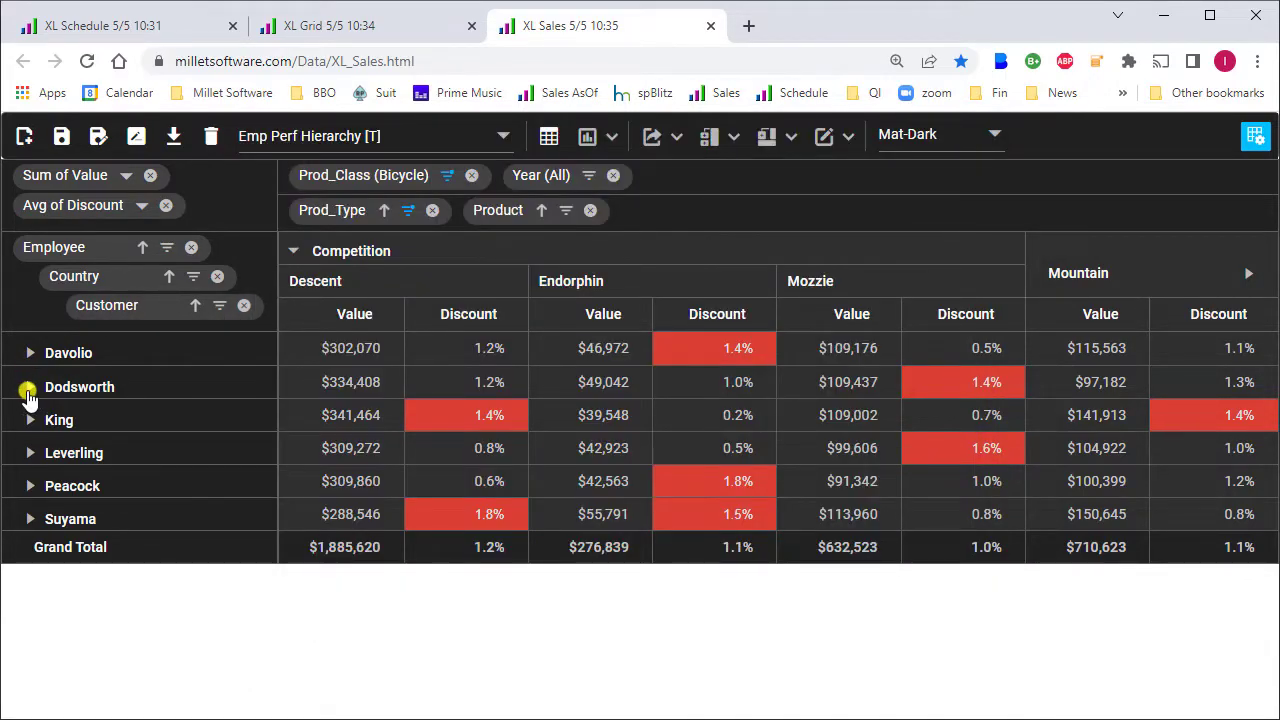
click(28, 388)
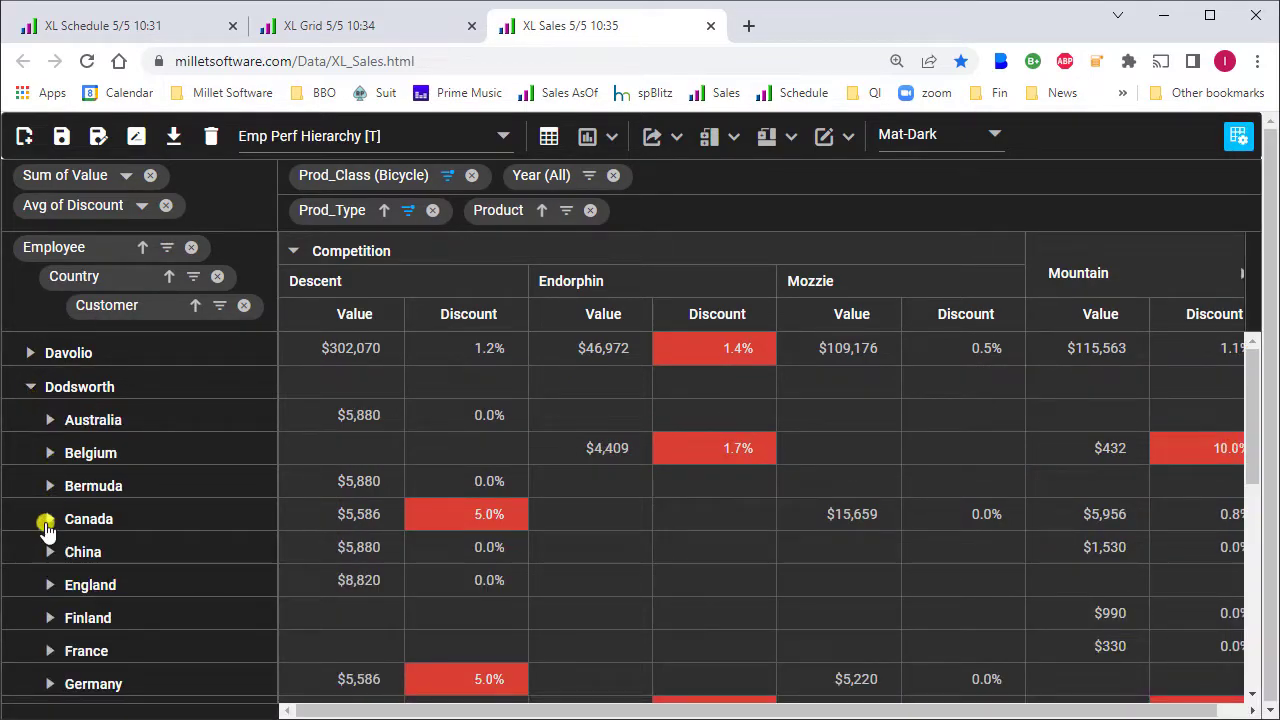
Step: Collapse Dodsworth's country breakdown and fold the Competition product types into one column
click(48, 518)
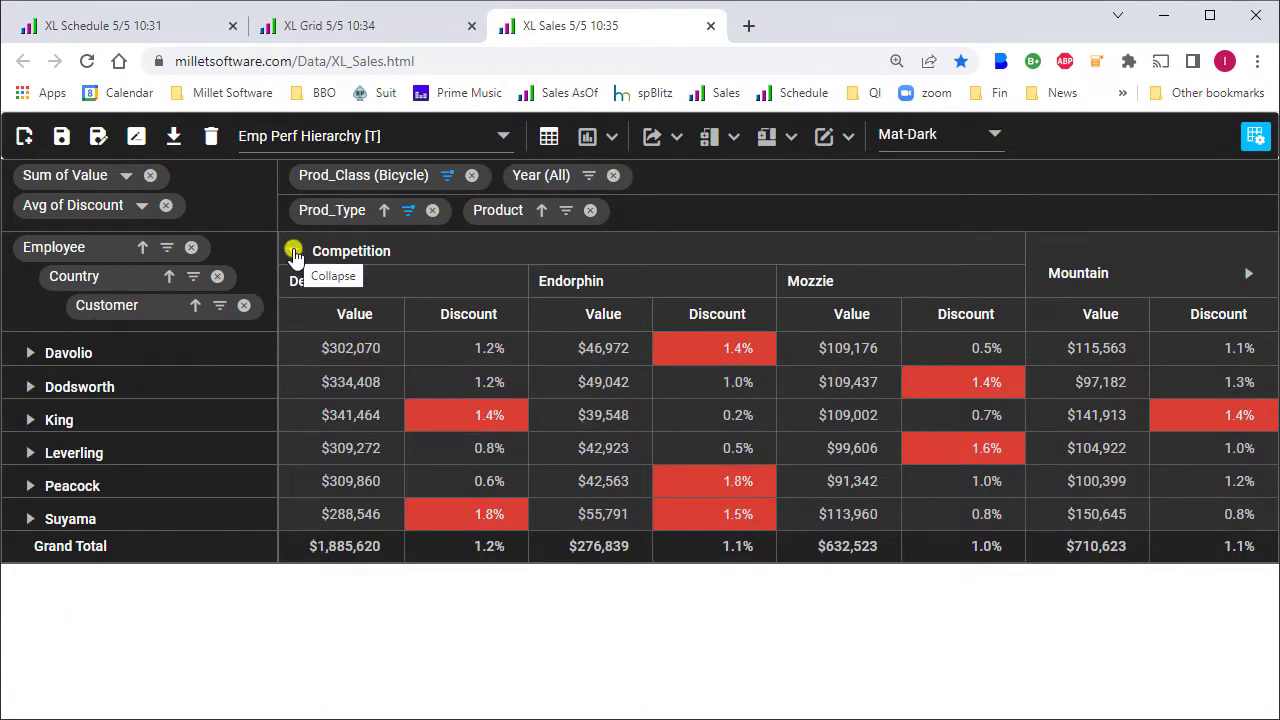
click(296, 252)
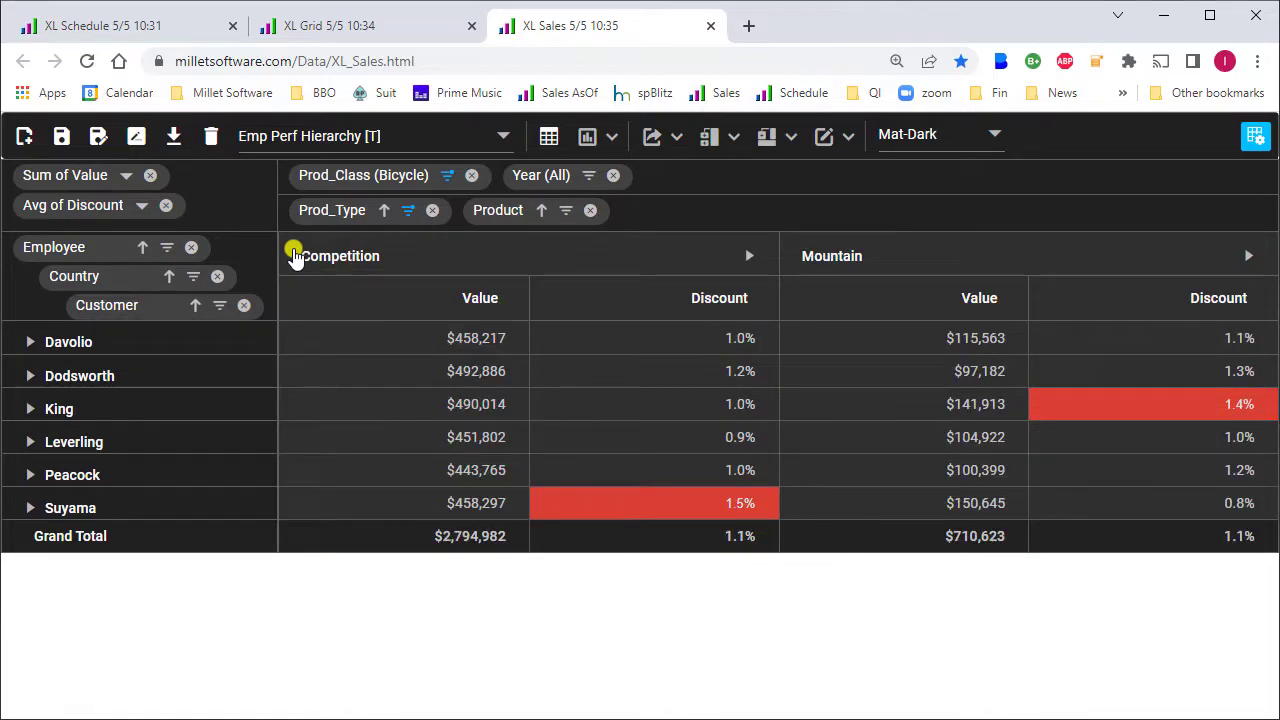
mouse_move(744, 256)
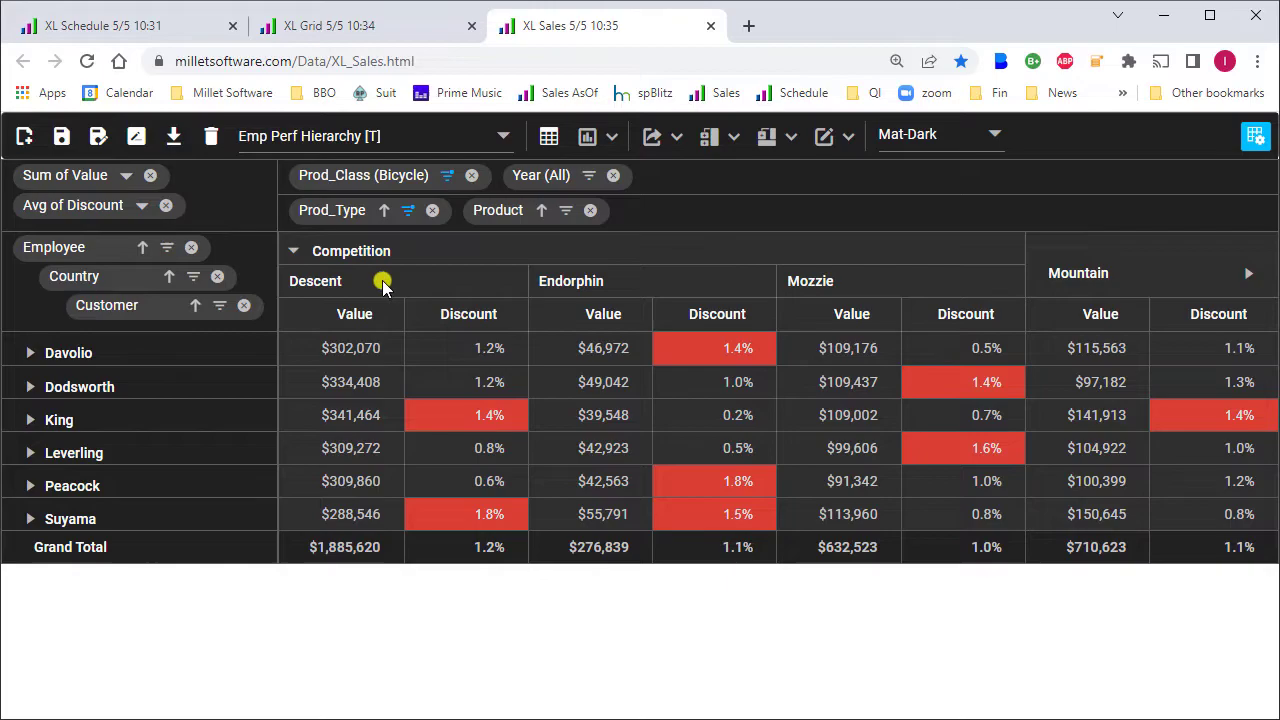
mouse_move(456, 270)
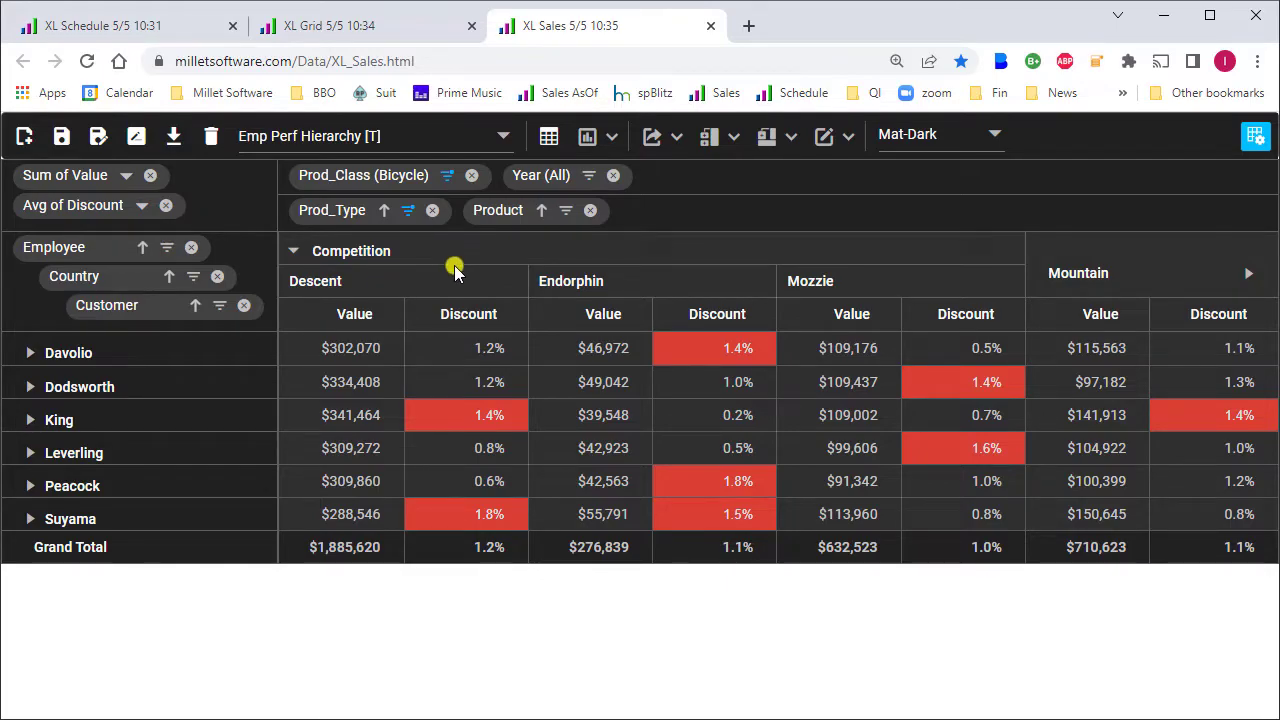
click(588, 136)
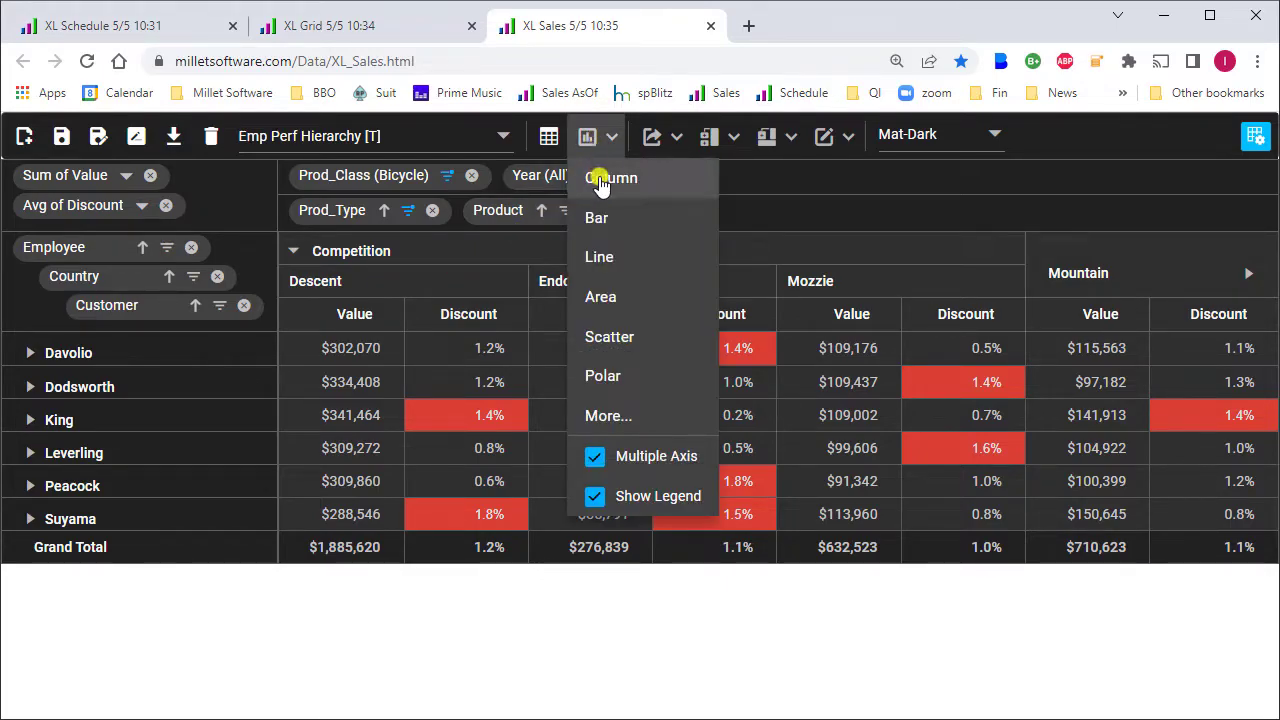
Step: Show the pivot as a column chart of value and discount by employee, then start a new report
click(614, 178)
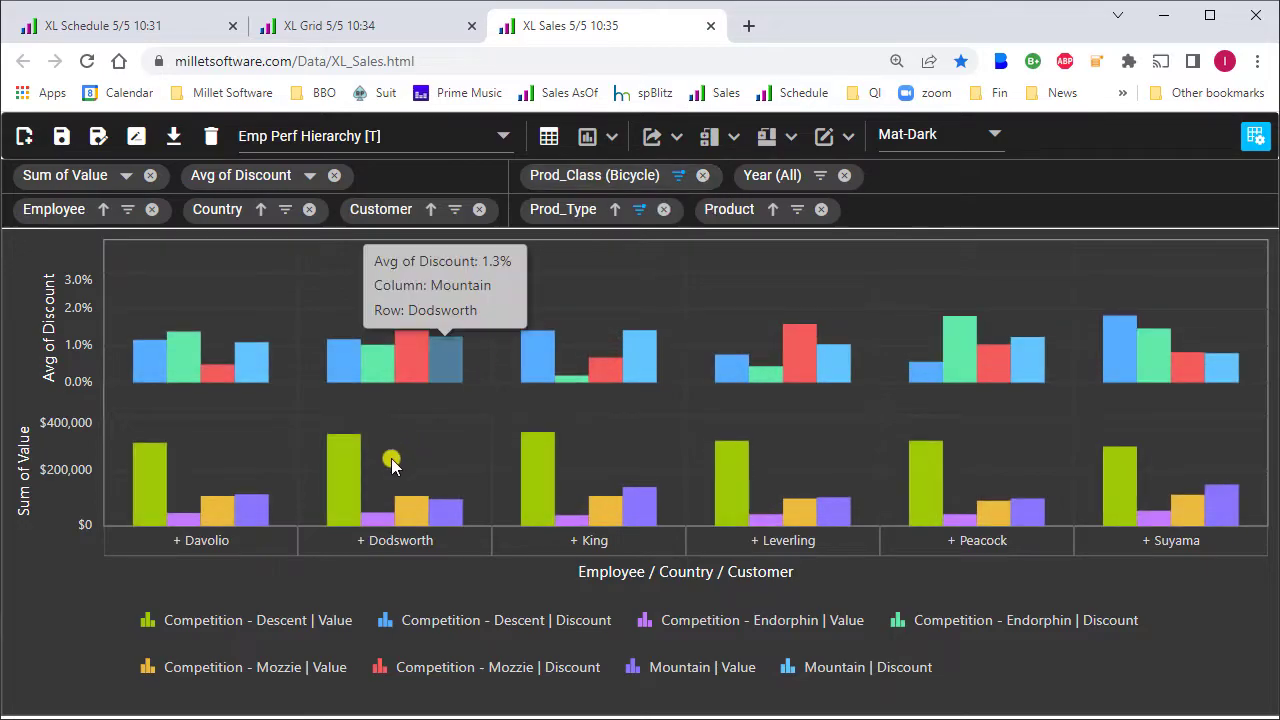
mouse_move(476, 600)
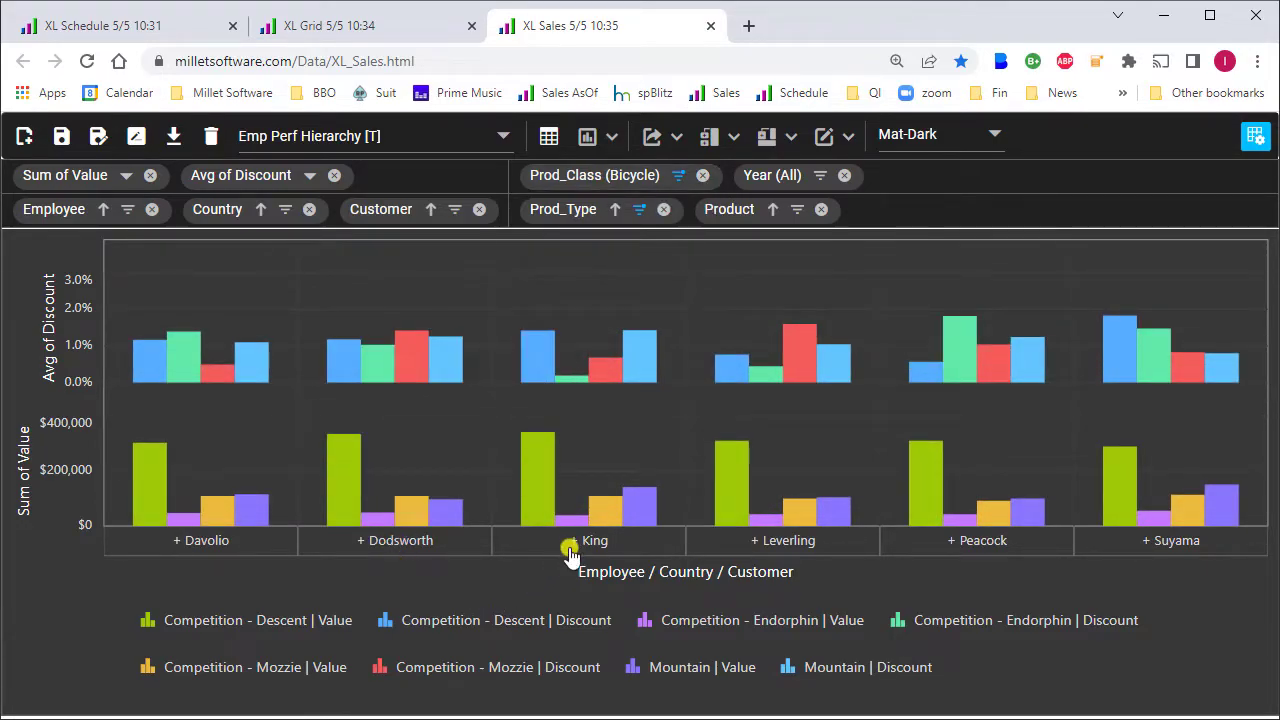
mouse_move(572, 548)
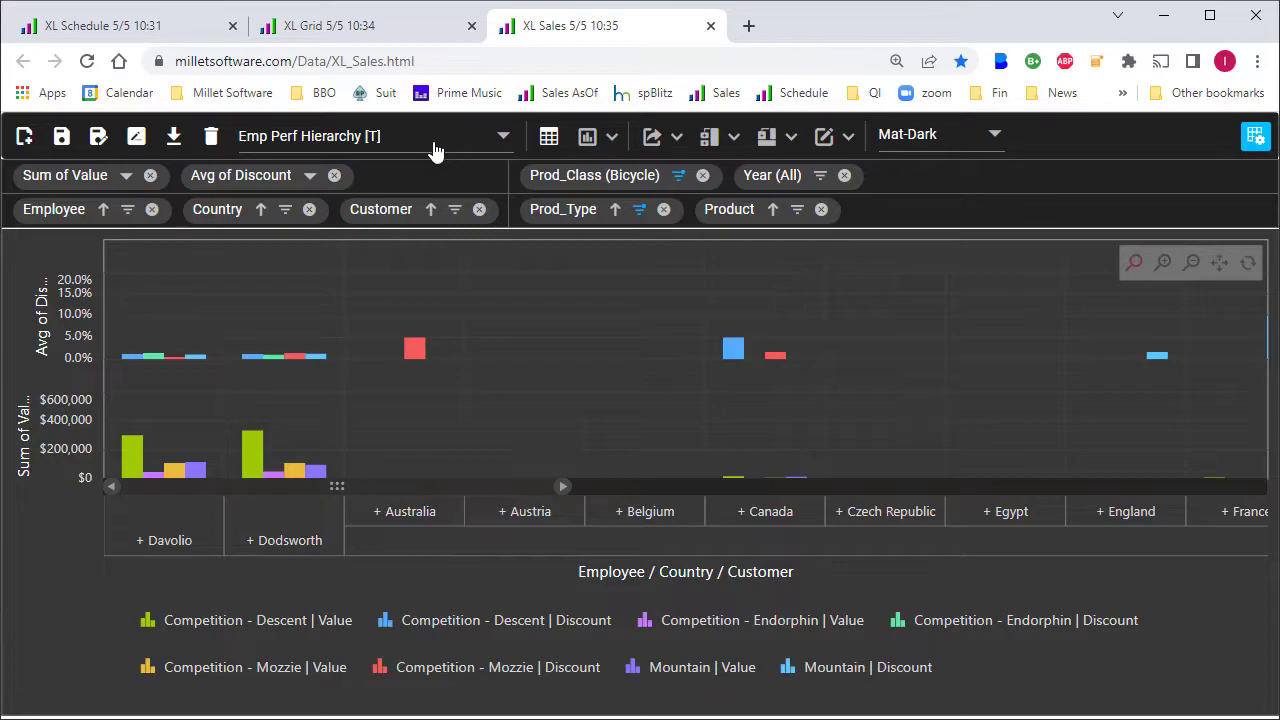
mouse_move(340, 144)
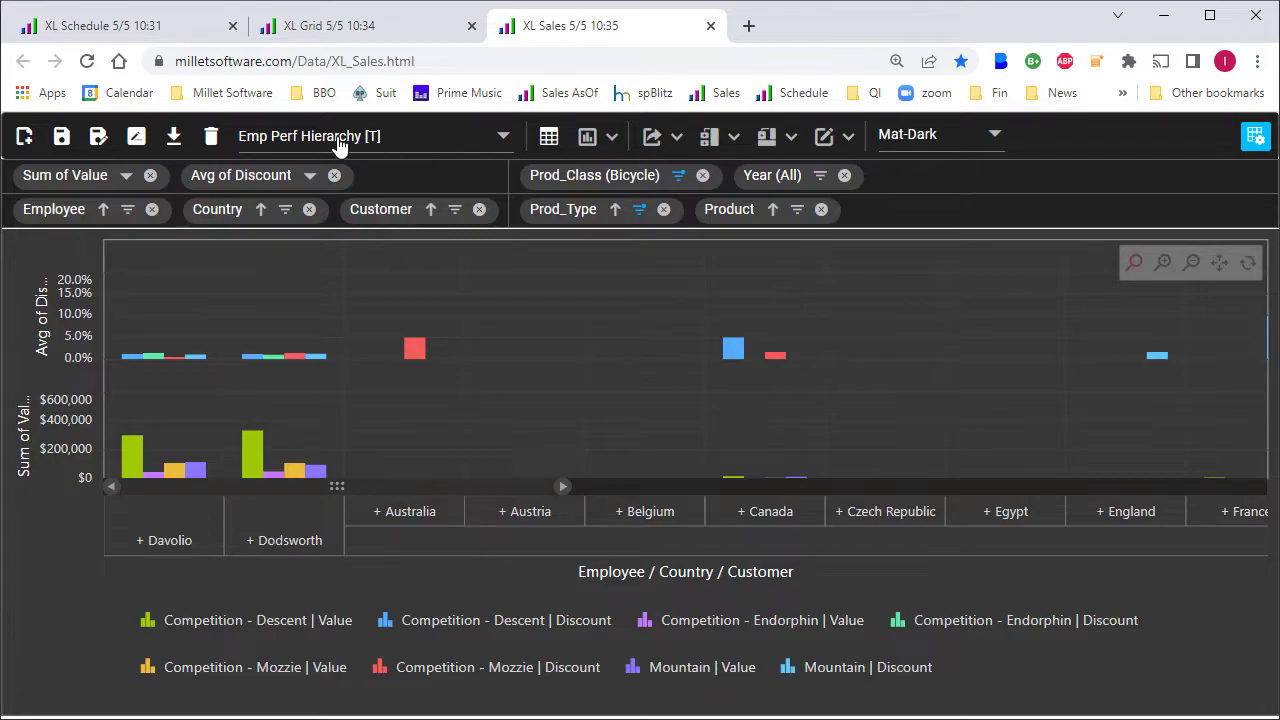
click(504, 136)
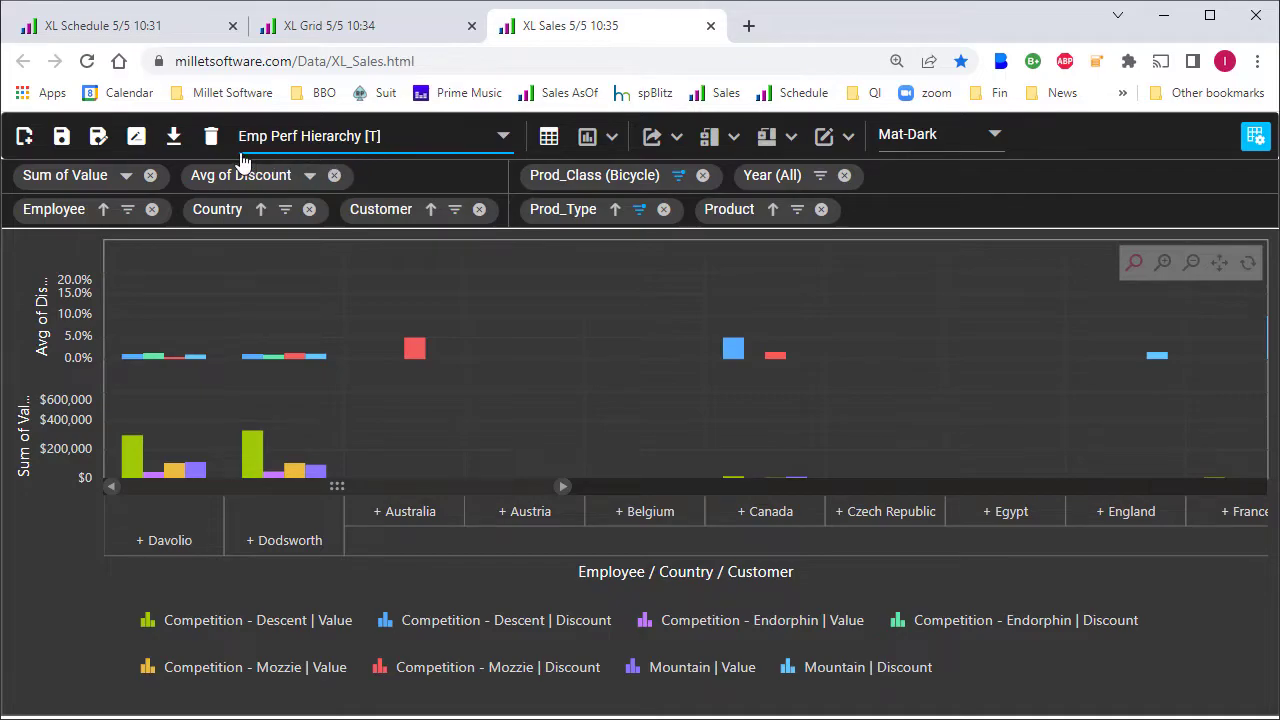
mouse_move(412, 148)
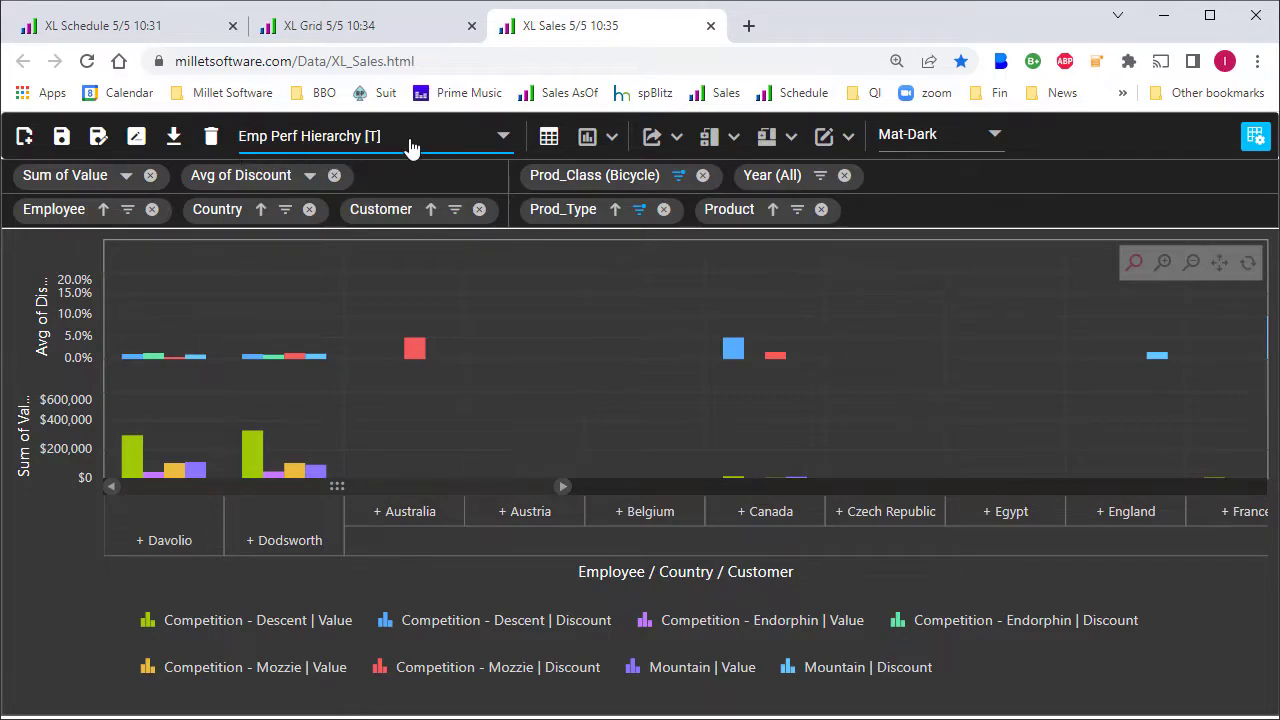
mouse_move(410, 148)
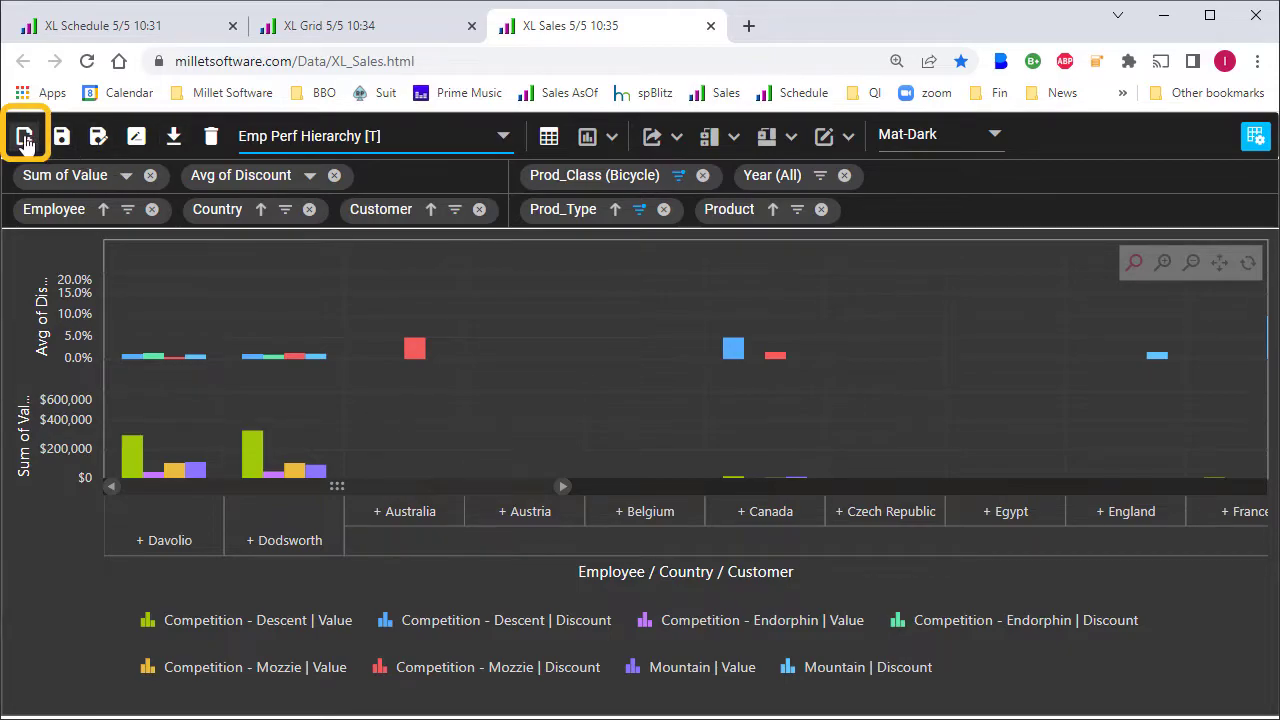
click(24, 136)
text(Test 1)
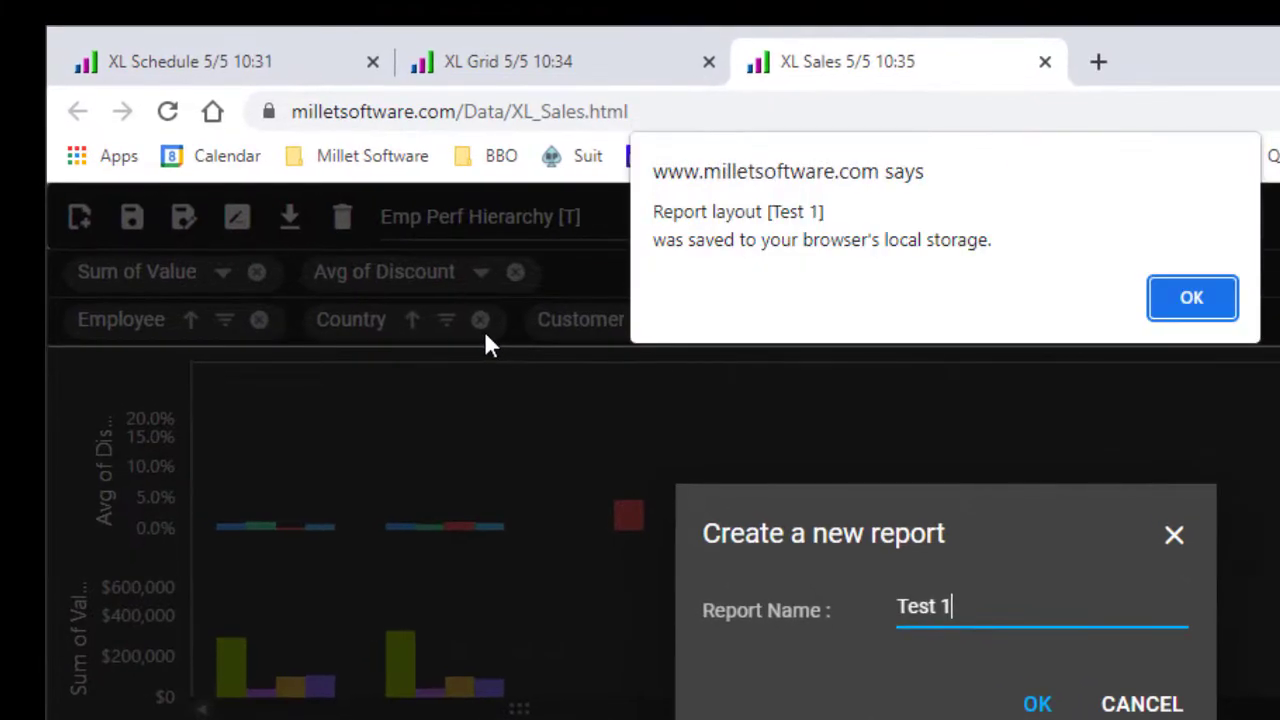
mouse_move(956, 280)
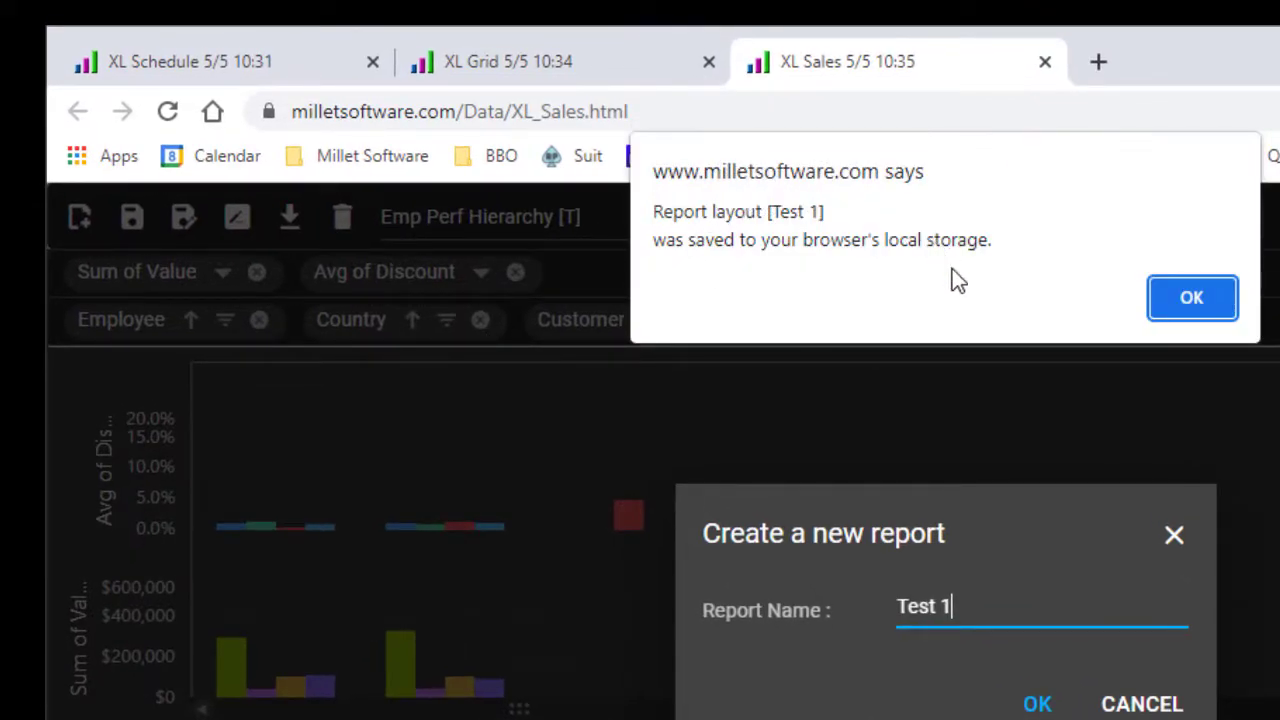
Step: Acknowledge that the new Test 1 report was saved to local storage
click(1192, 296)
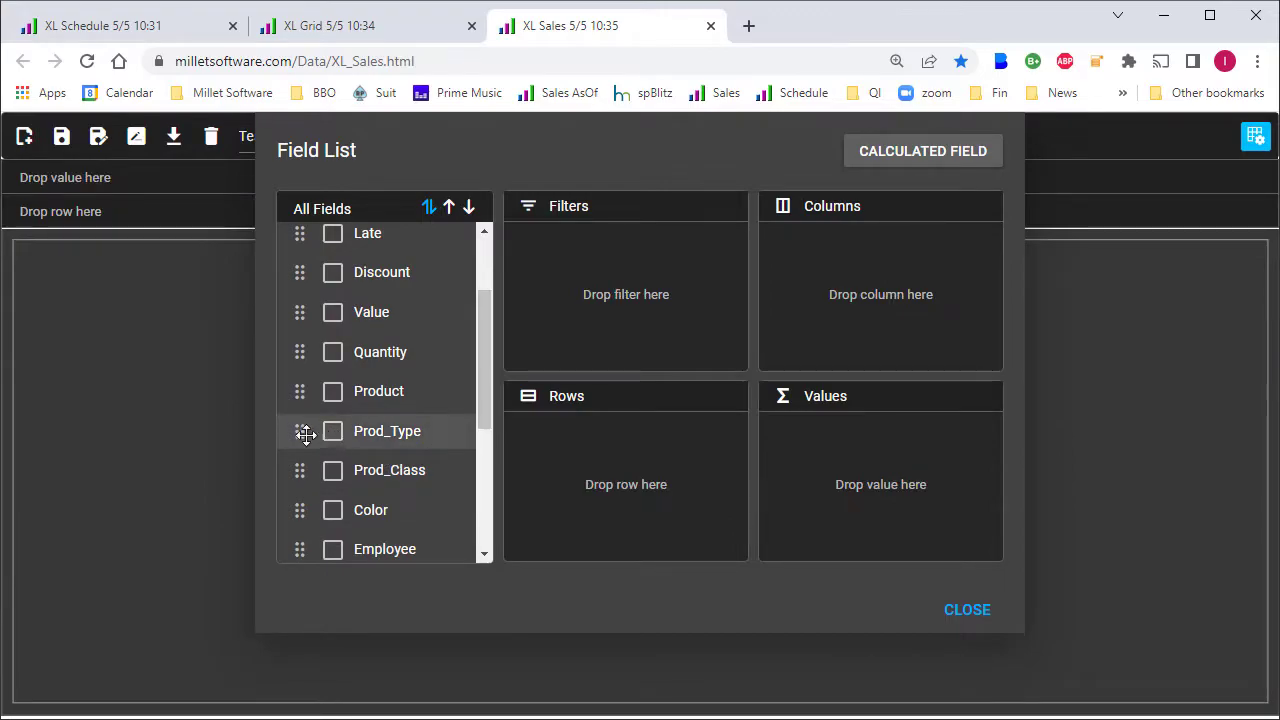
Step: Put Prod_Type in rows, sum Quantity, Prod_Class as filter and Year as columns, then pick Test 1
click(332, 432)
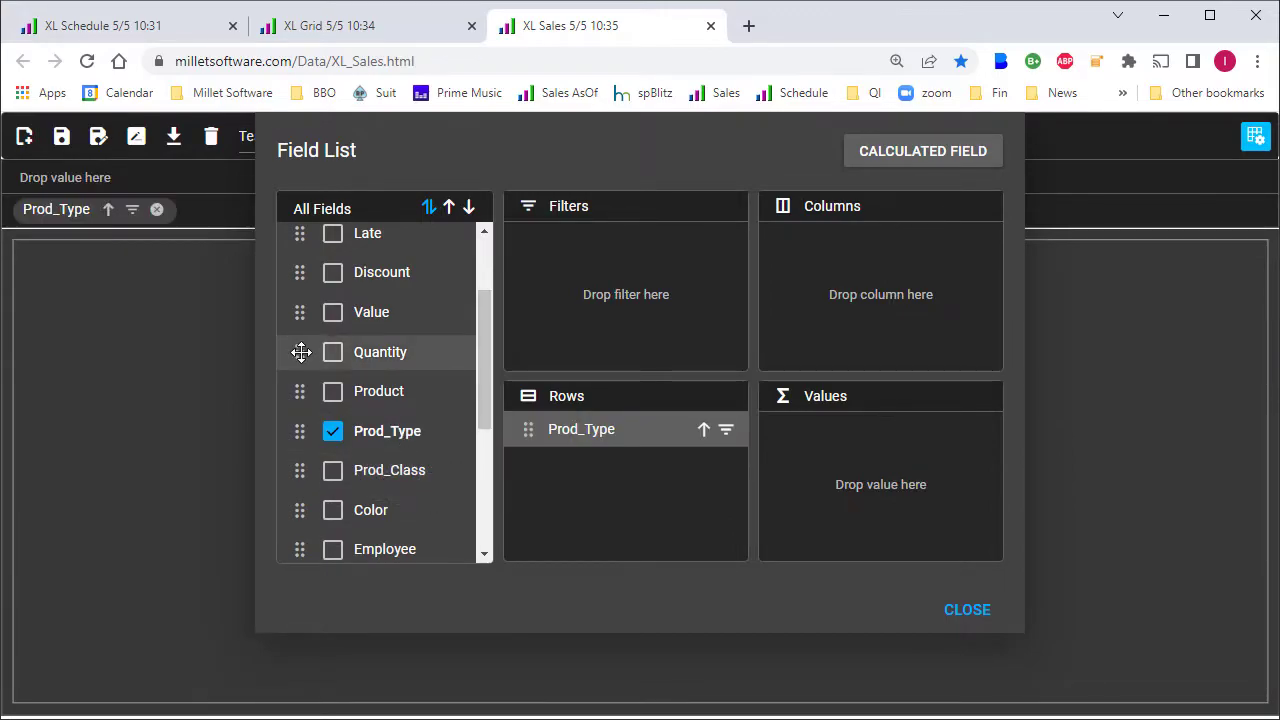
click(332, 352)
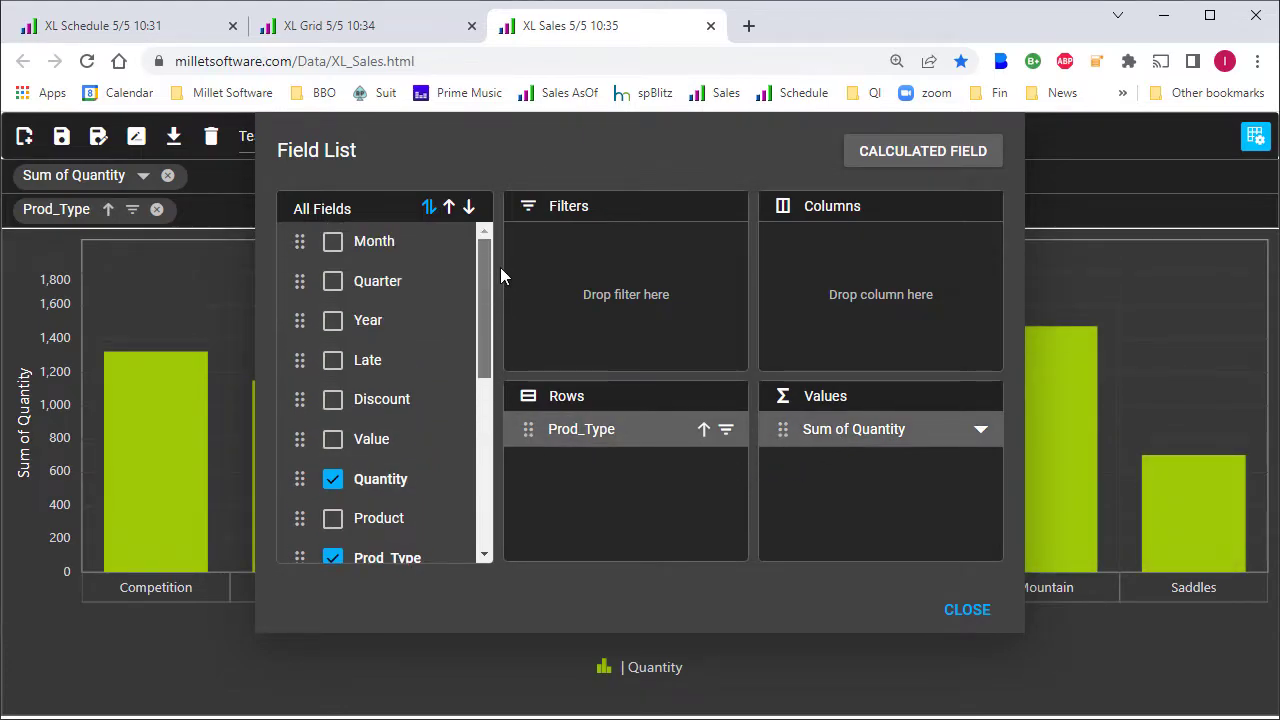
drag(368, 320, 868, 316)
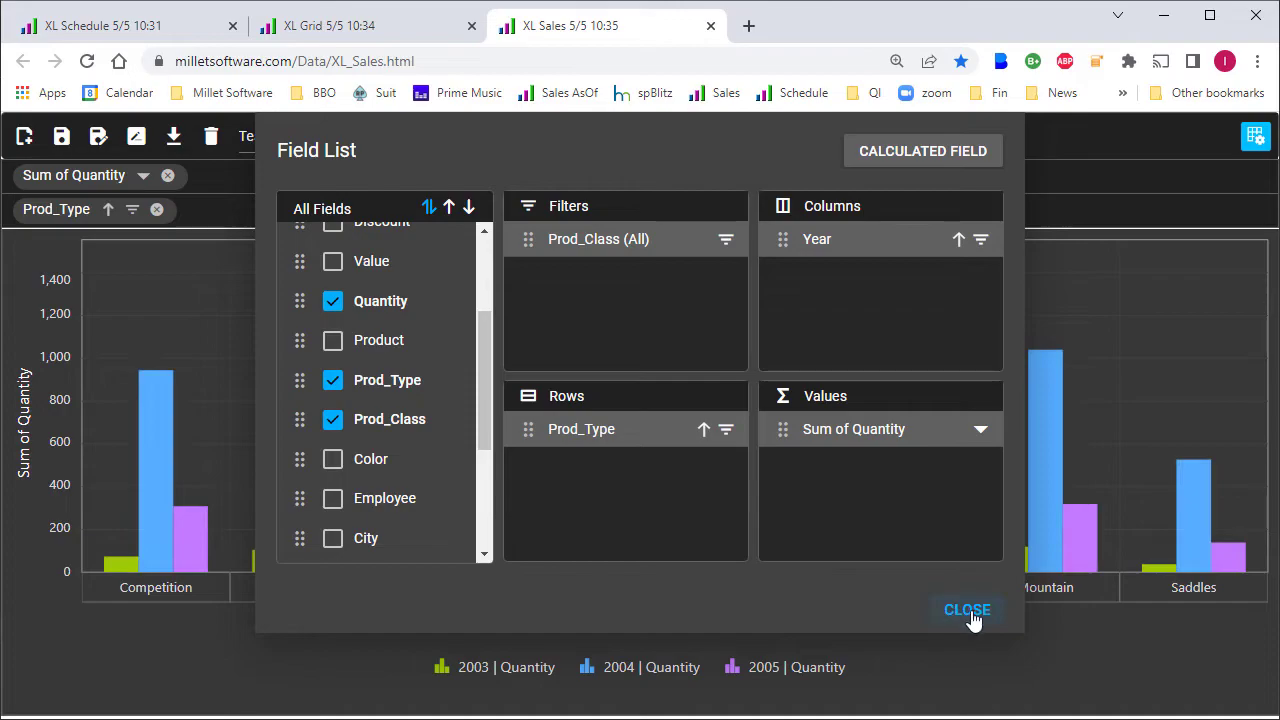
click(966, 610)
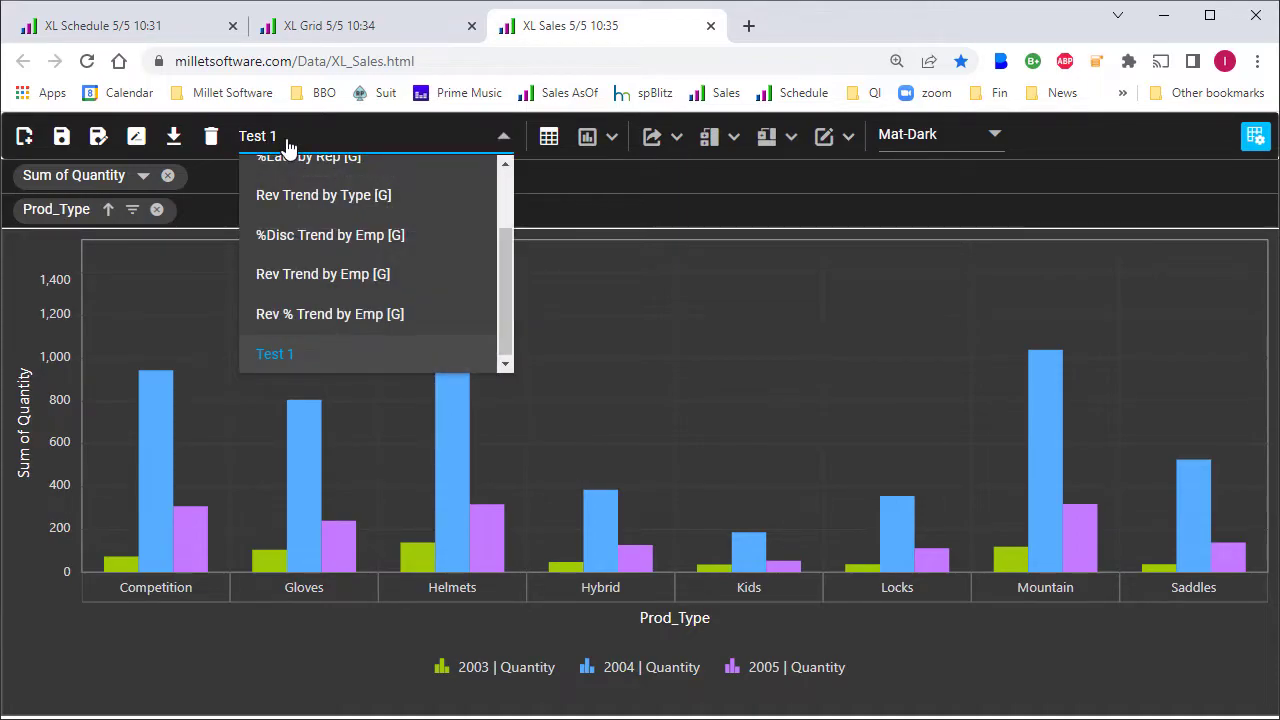
click(276, 352)
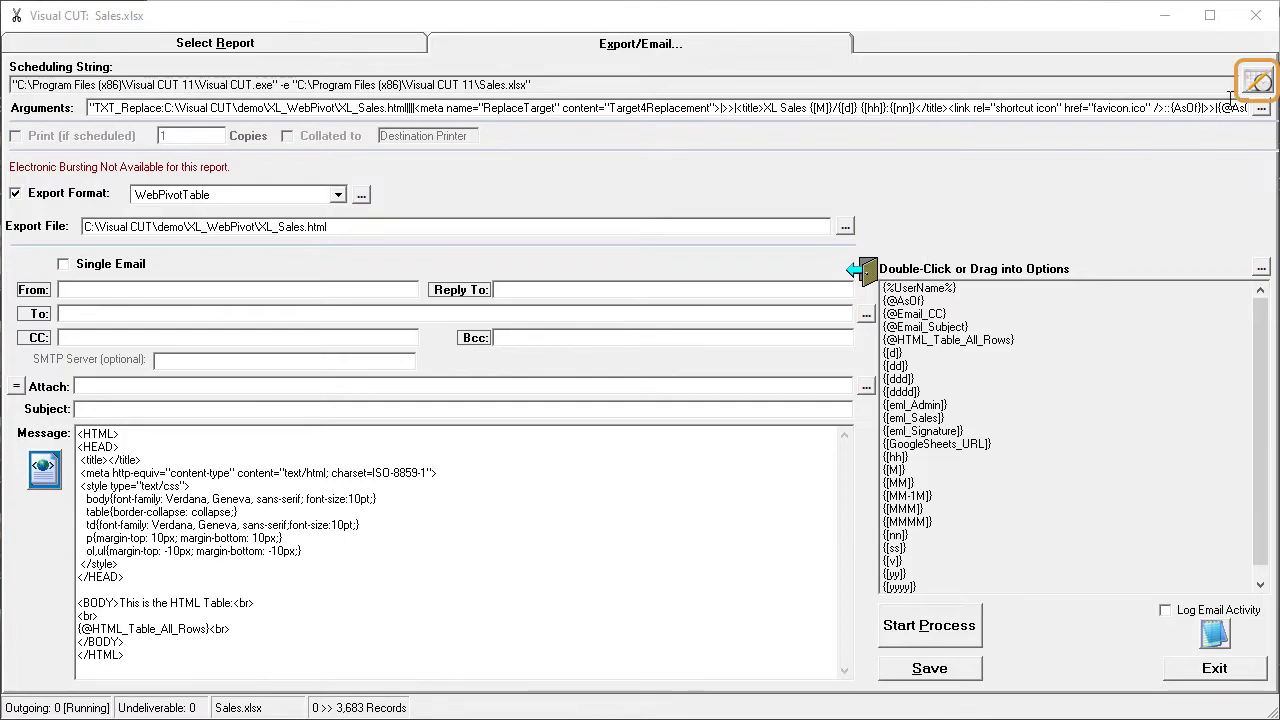
Step: Schedule the Sales.xlsx pivot export as task 'Pivot', inserted into the batch file with a Daily trigger and login confirmed
click(1256, 82)
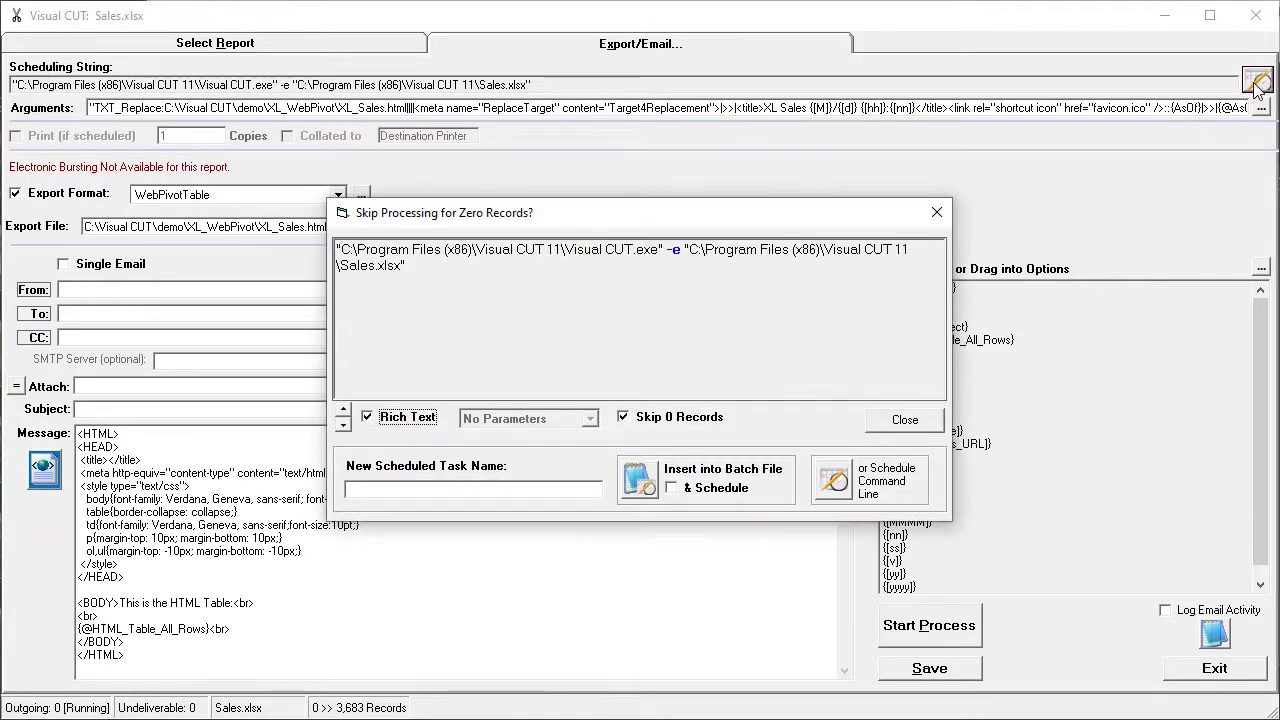
text(Pivot)
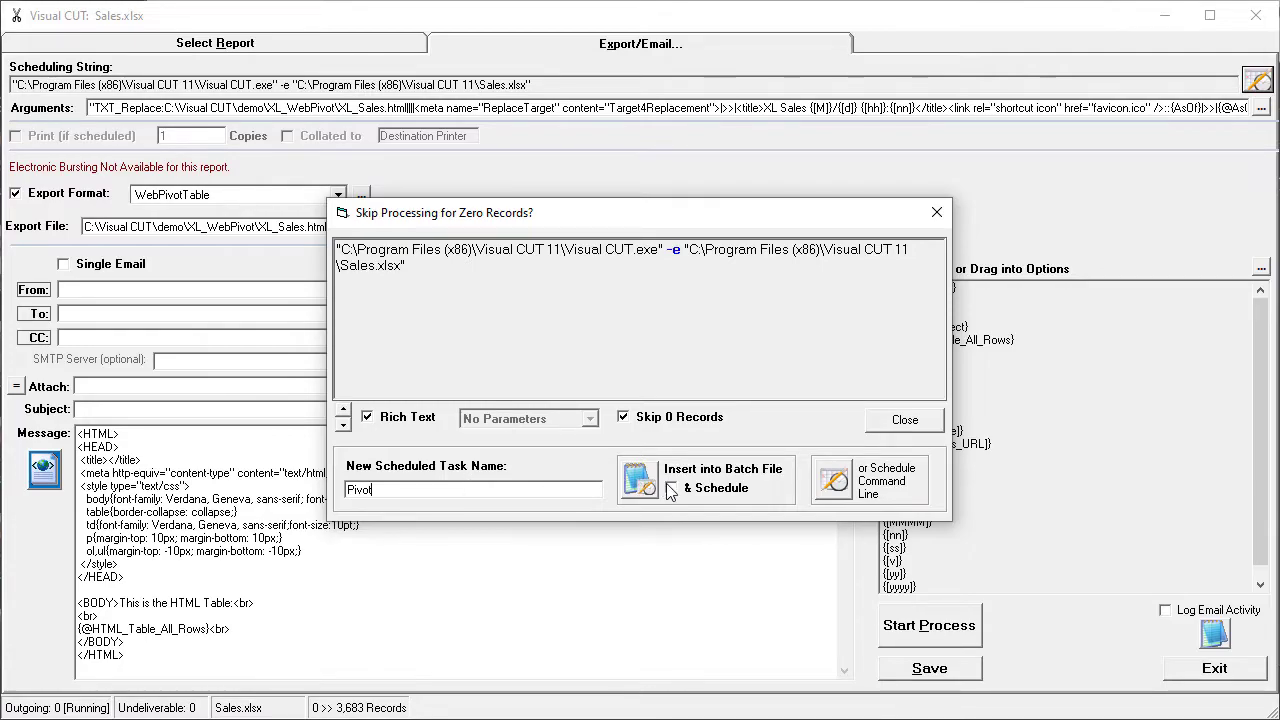
click(672, 488)
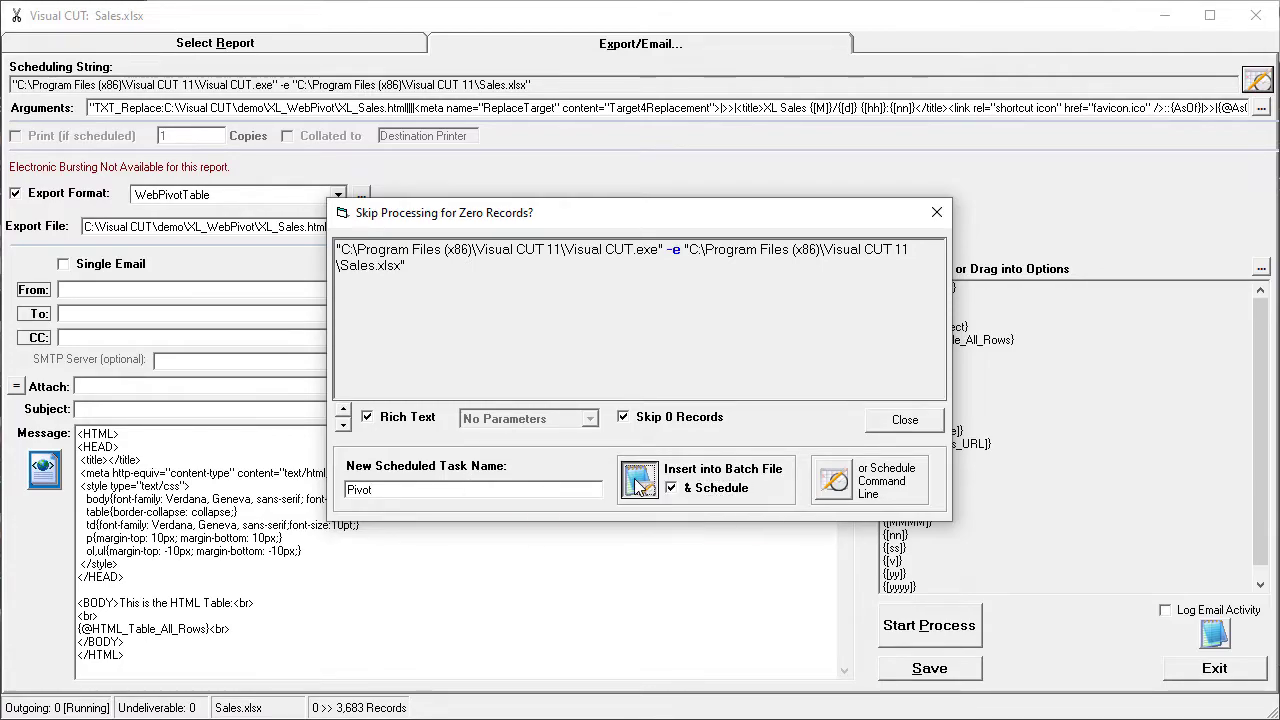
click(640, 478)
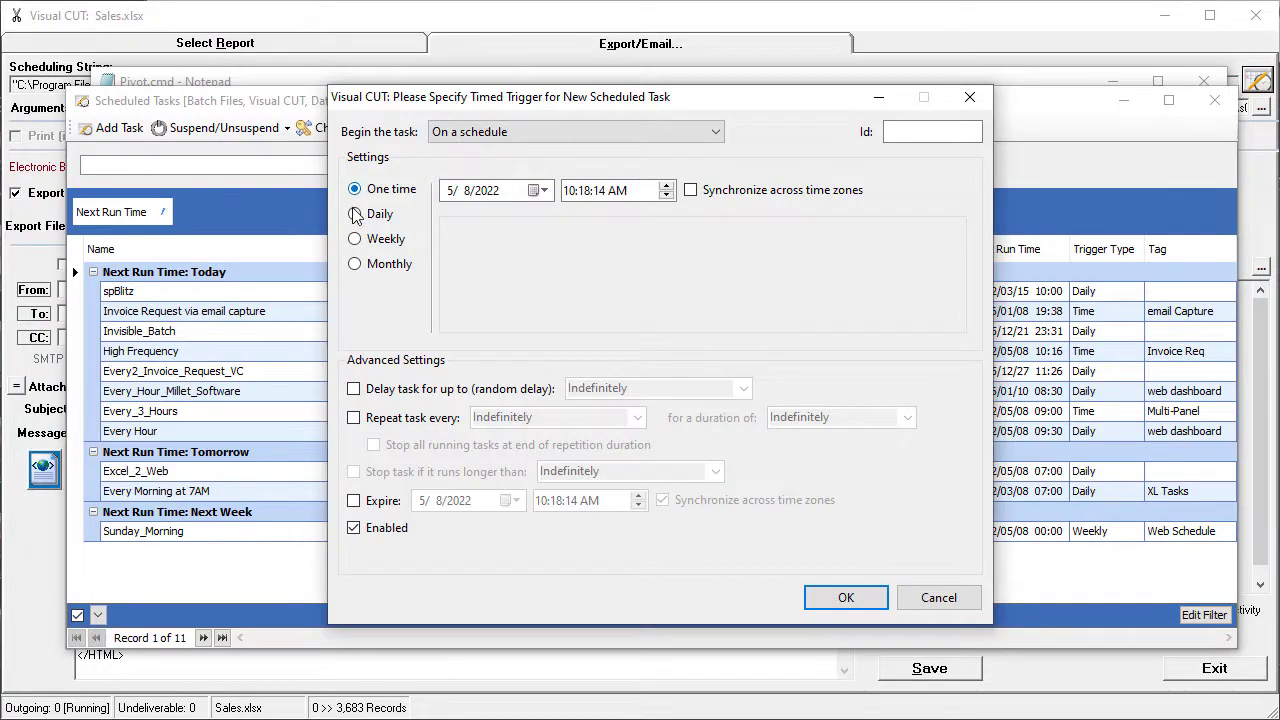
click(354, 214)
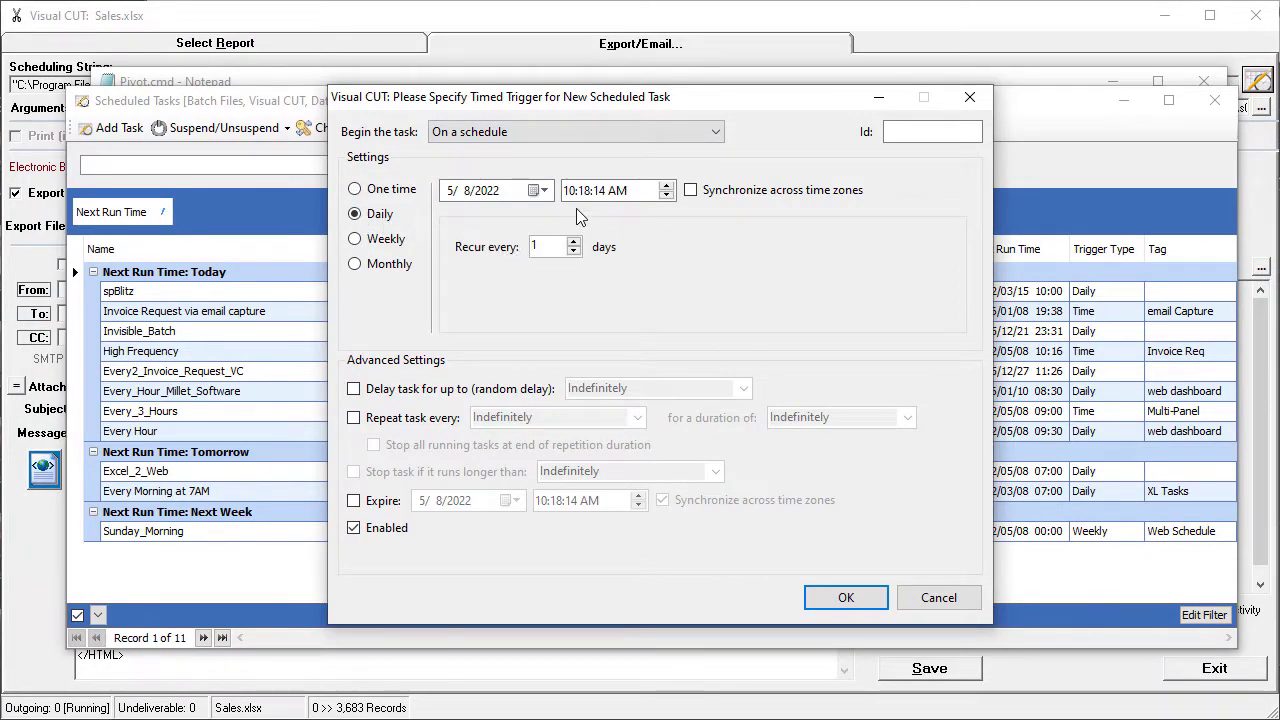
click(600, 190)
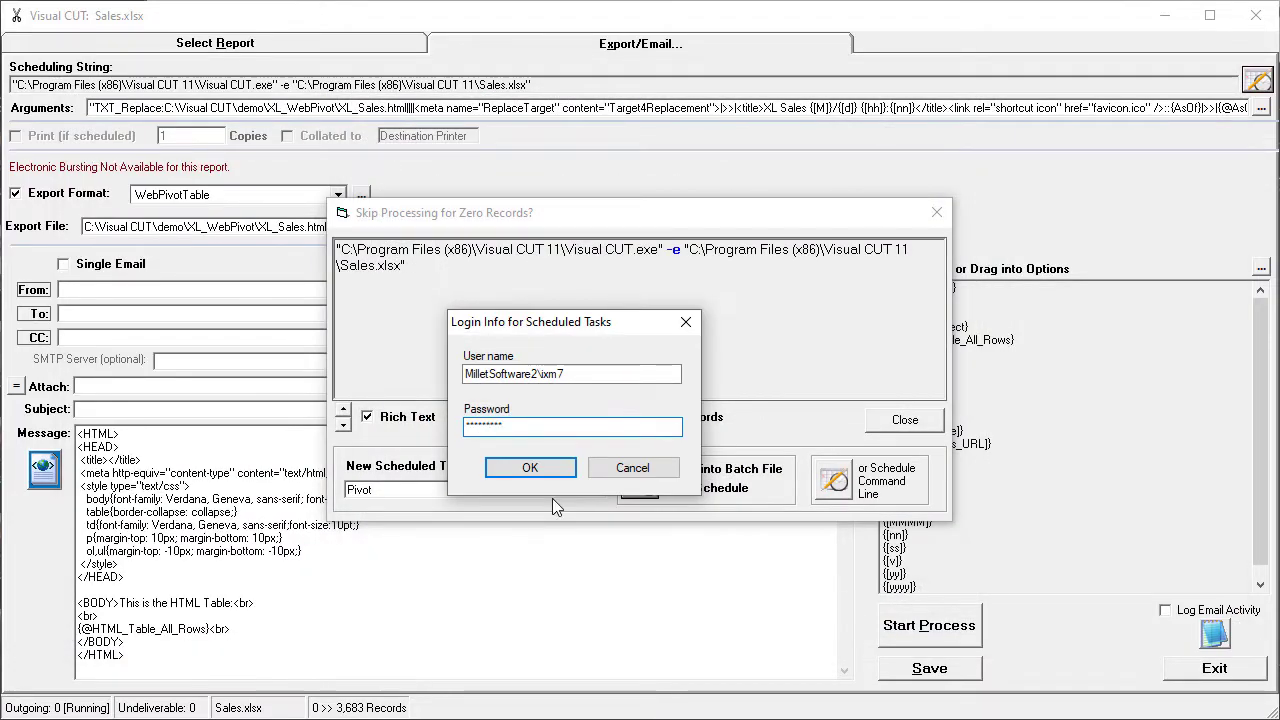
click(530, 468)
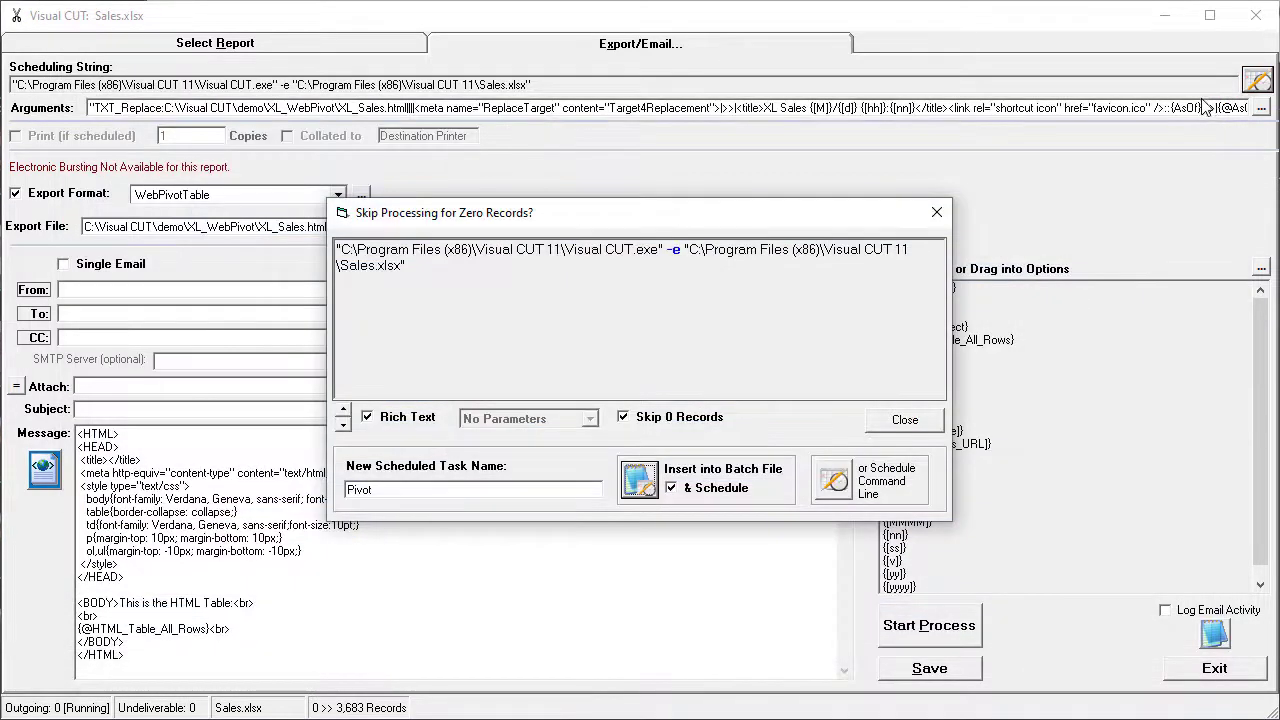
Step: Close the scheduling dialog, returning to the overview of excluding Excel rows and columns
click(904, 420)
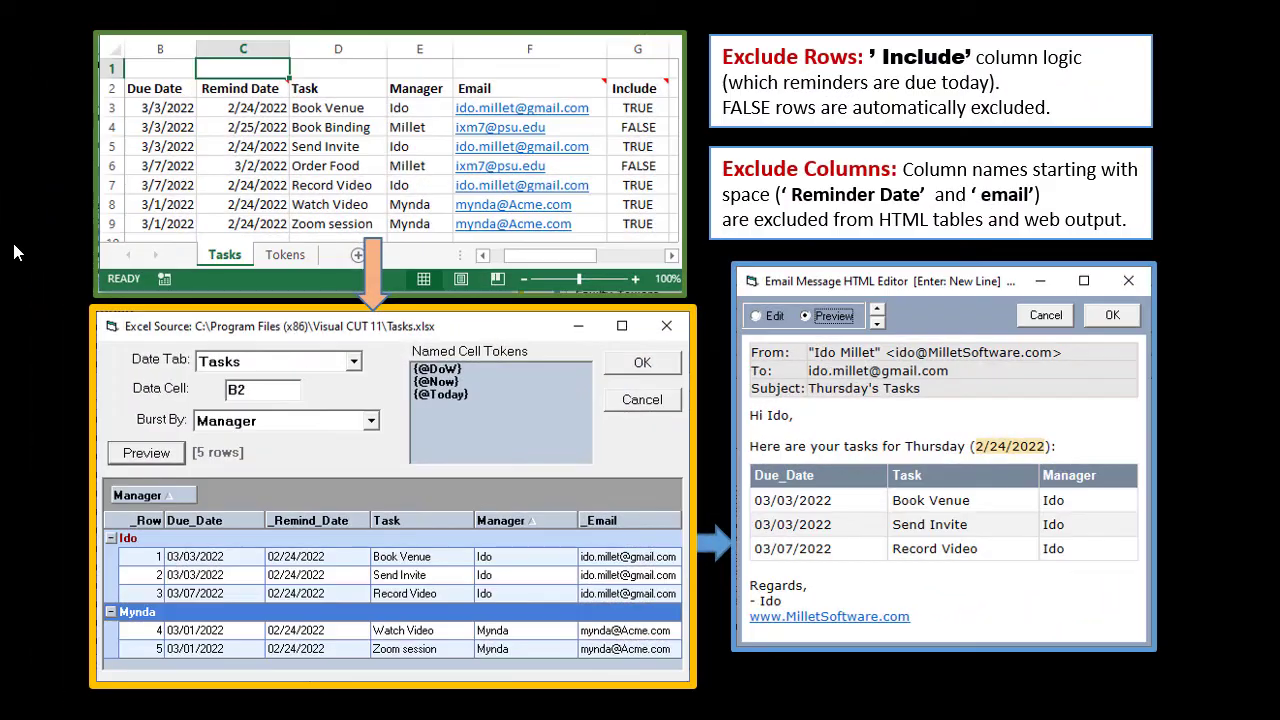
mouse_move(8, 208)
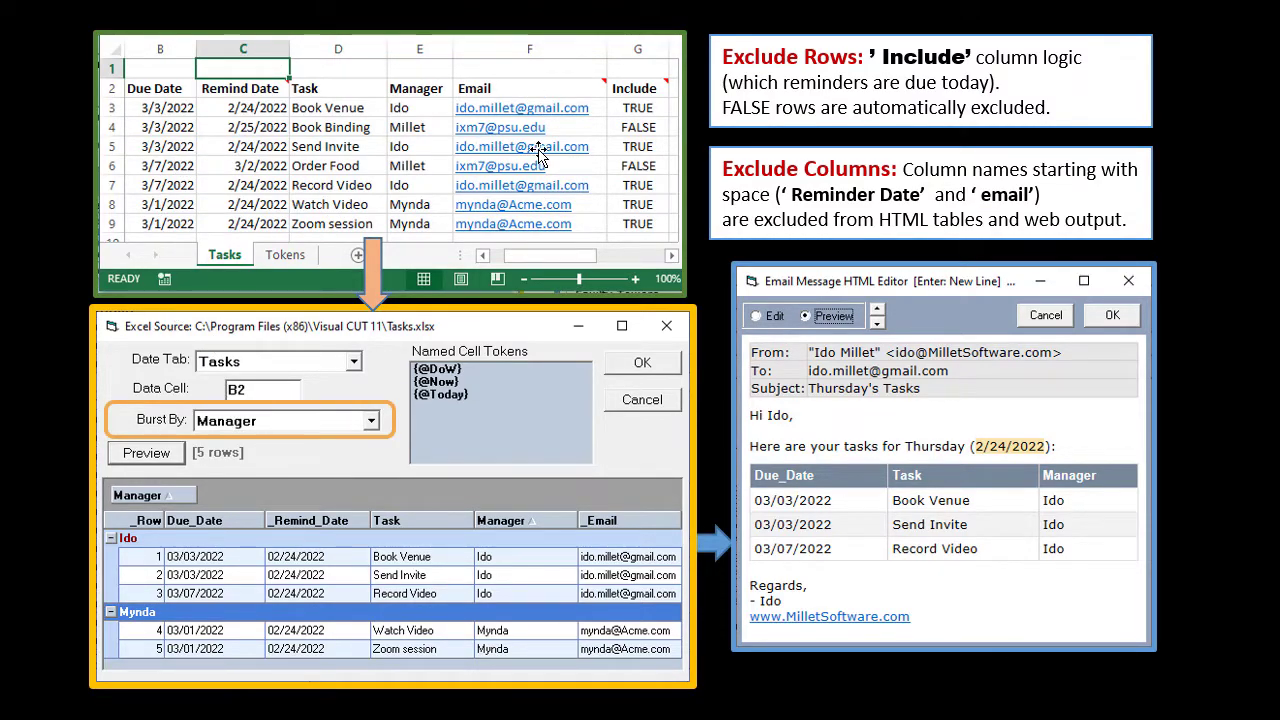
mouse_move(380, 512)
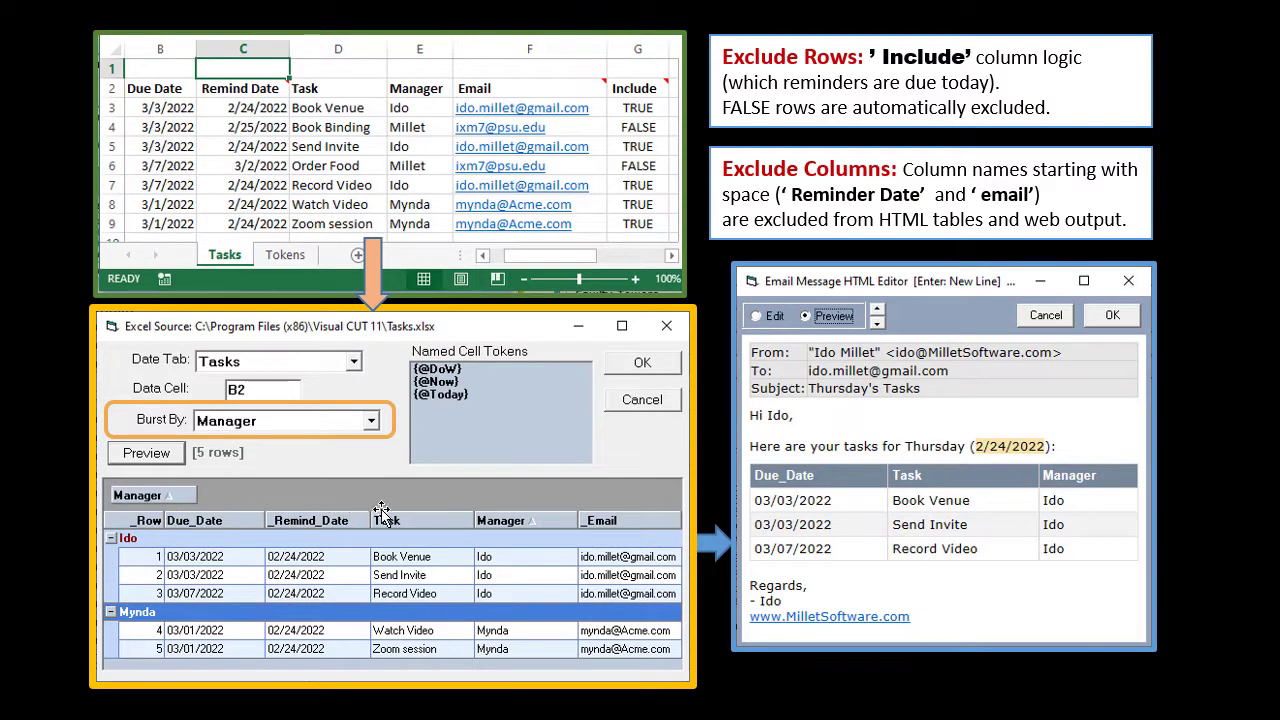